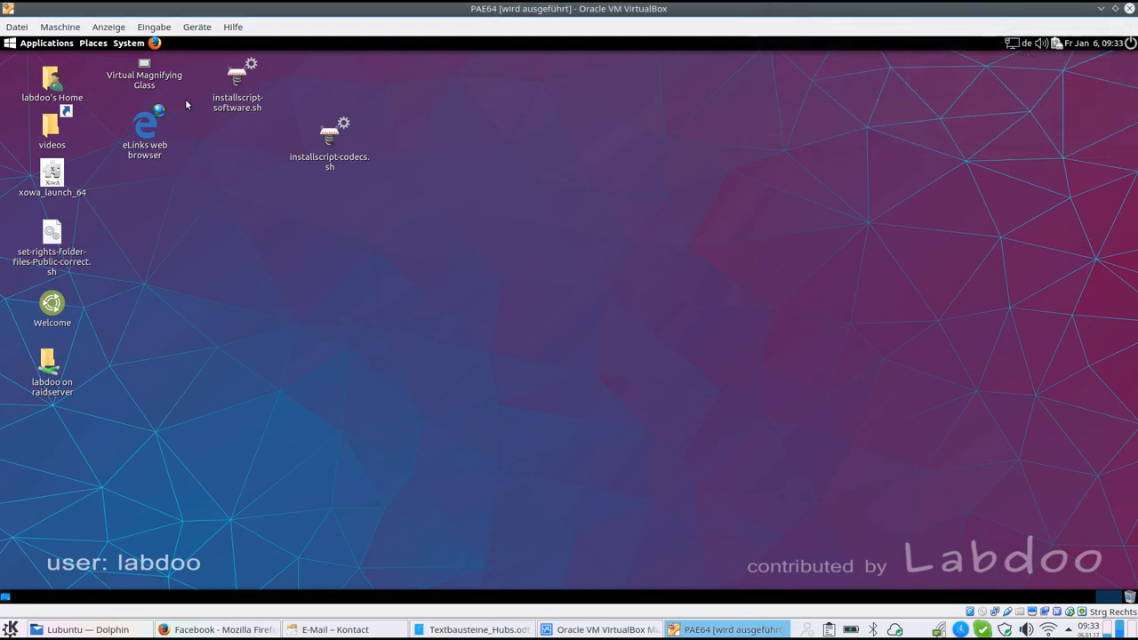
mouse_move(135, 43)
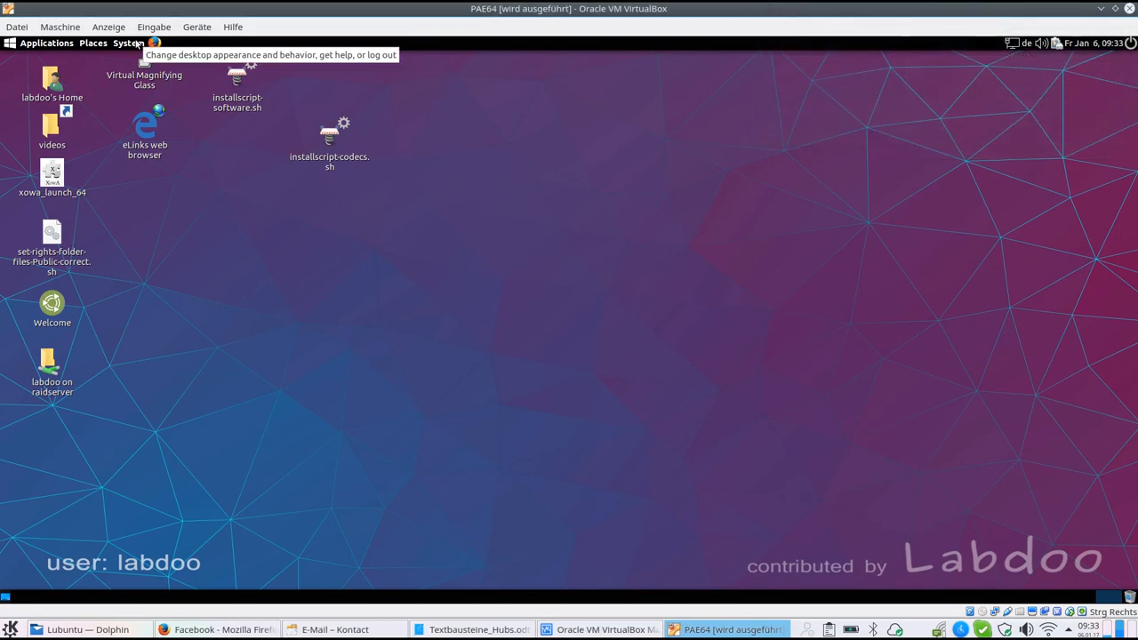
Bring up the System menu with its Administration entries
click(131, 43)
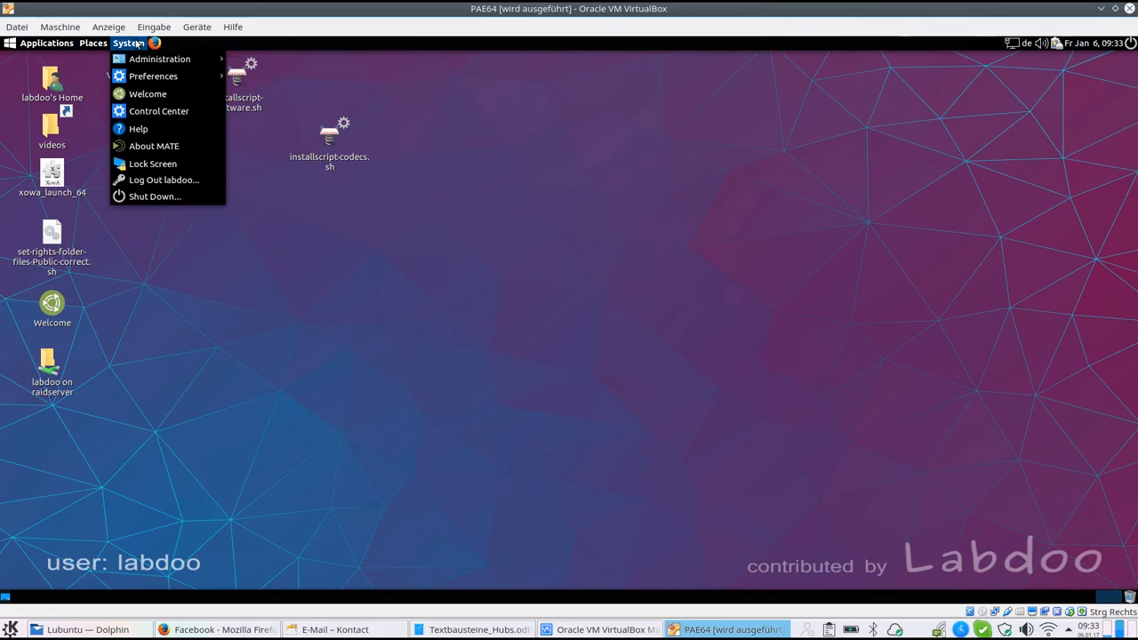
mouse_move(92, 71)
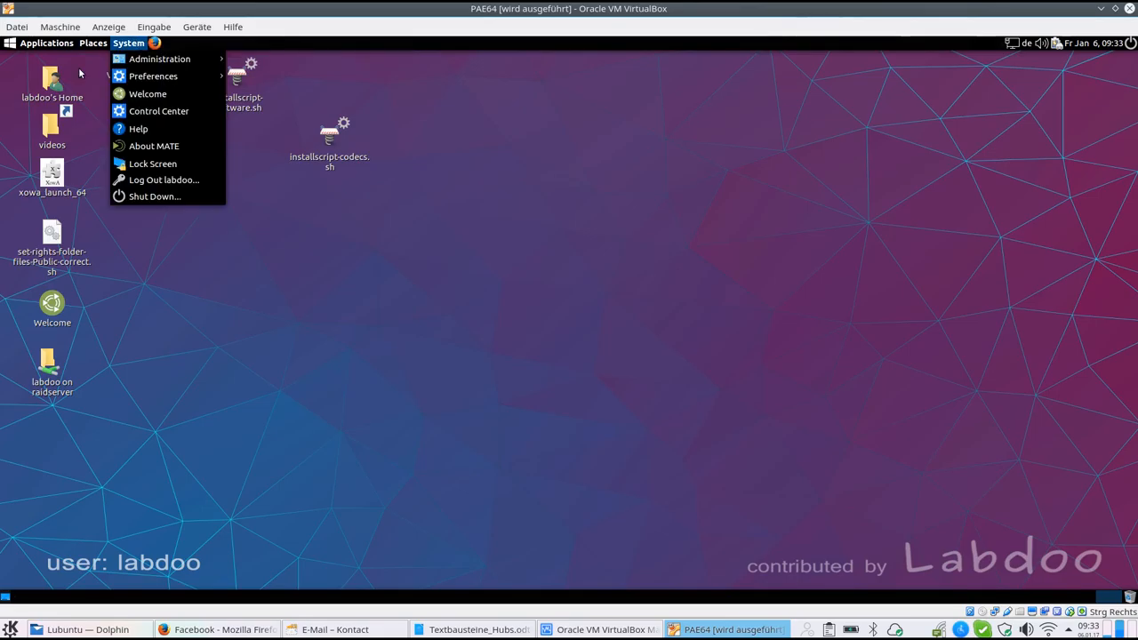
mouse_move(159, 59)
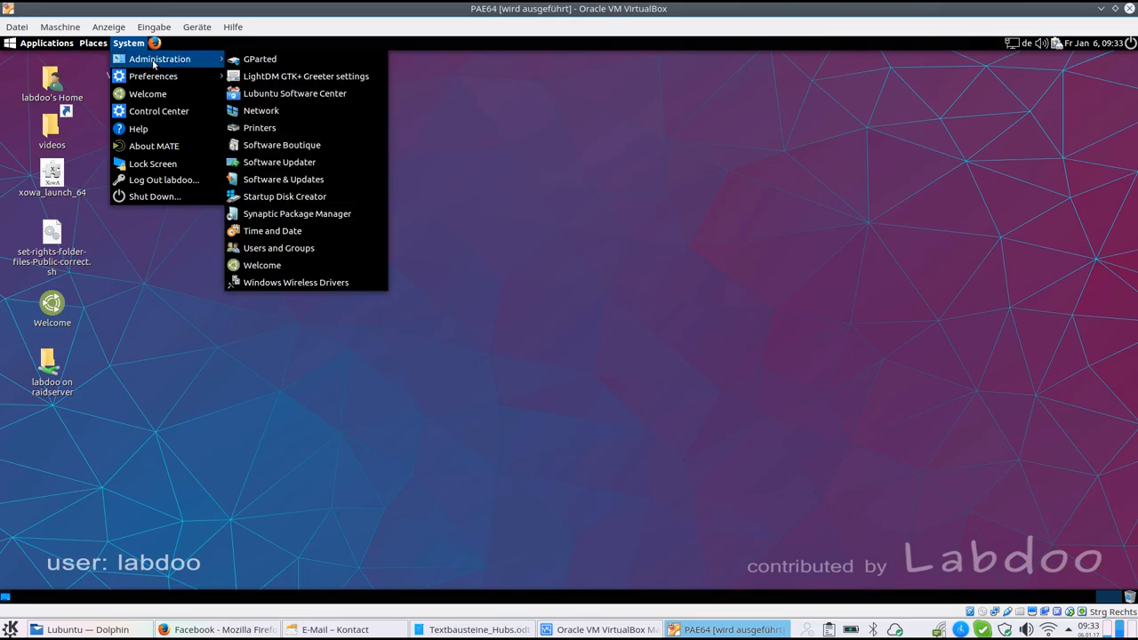
mouse_move(259, 128)
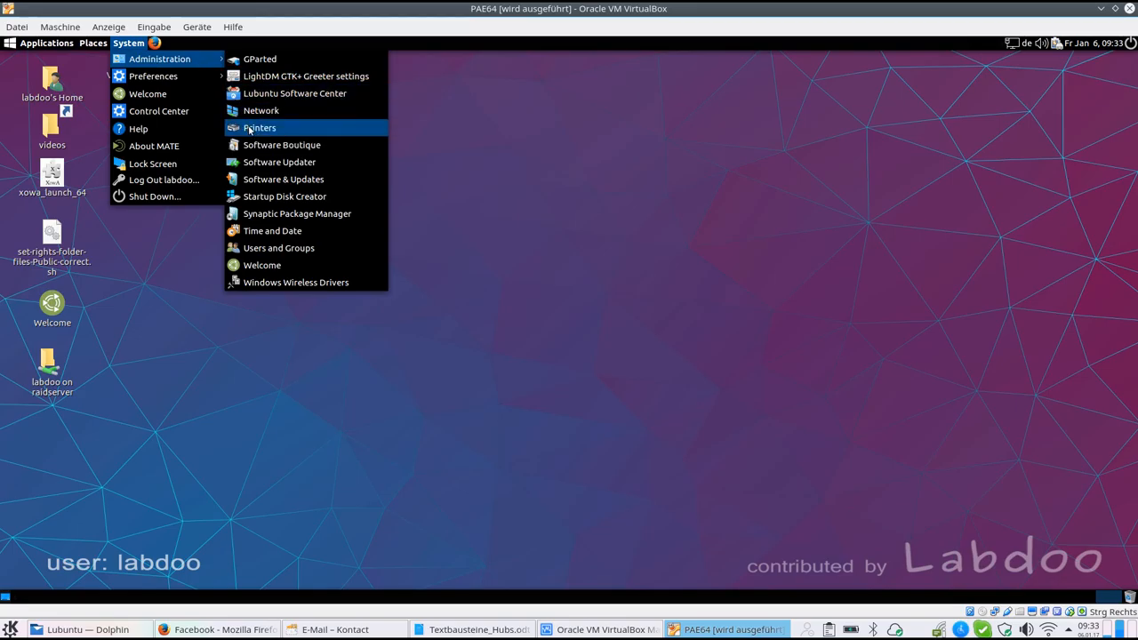
click(259, 128)
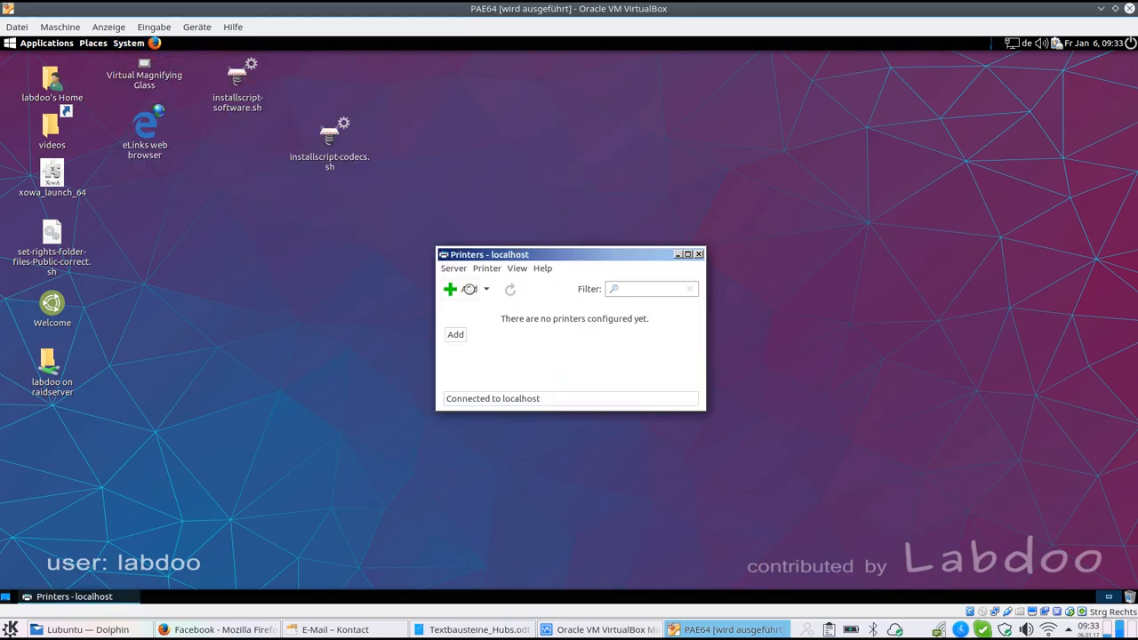
click(455, 334)
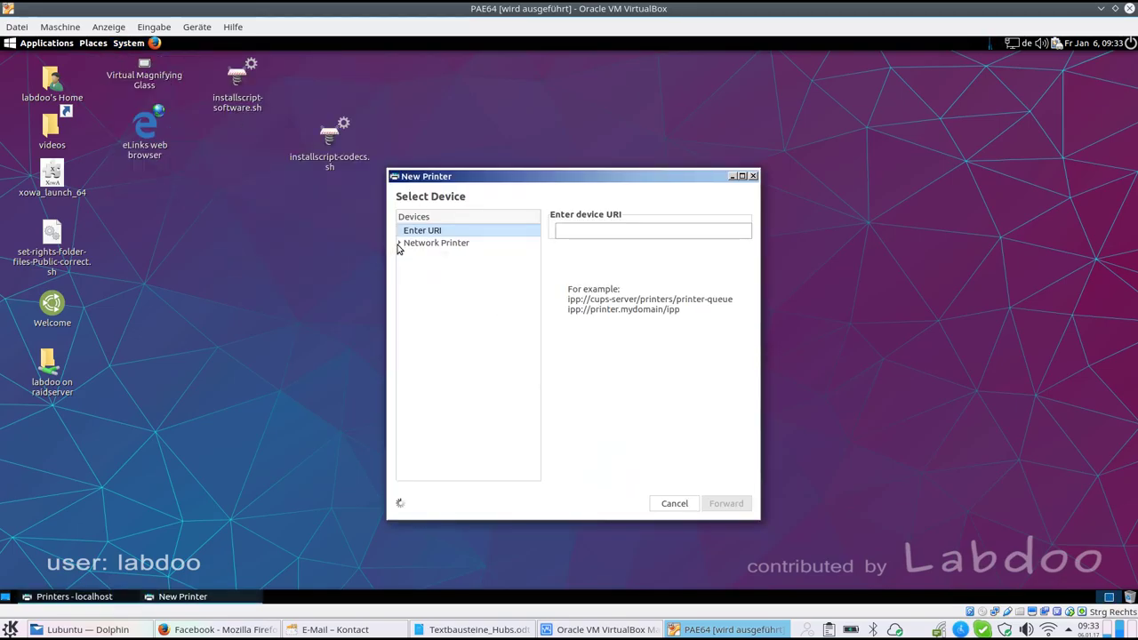
click(400, 241)
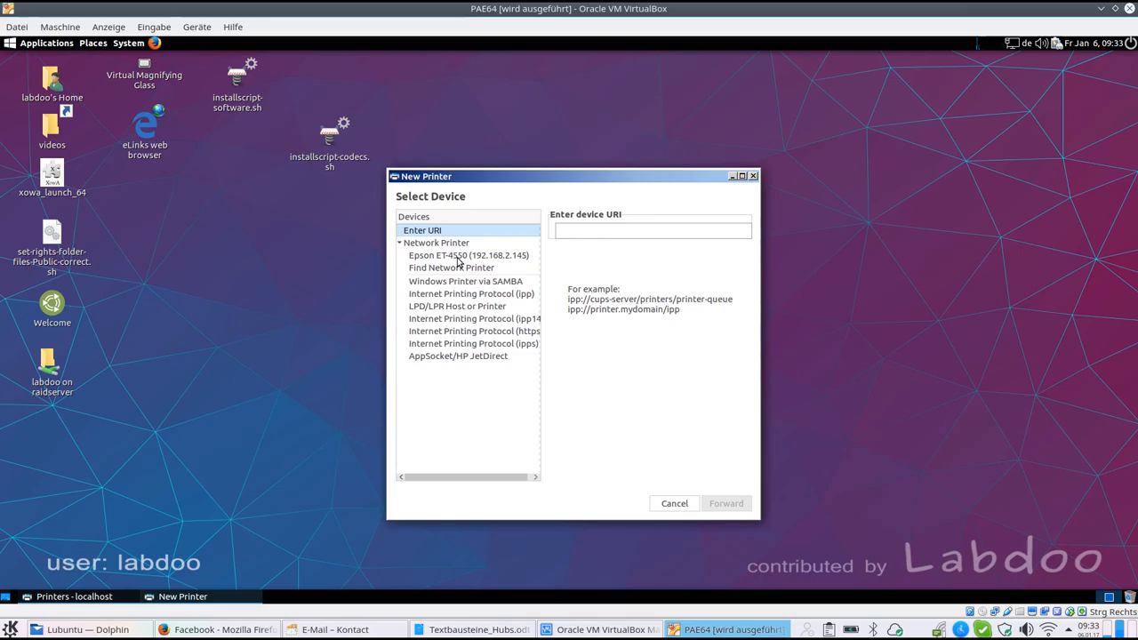
click(469, 256)
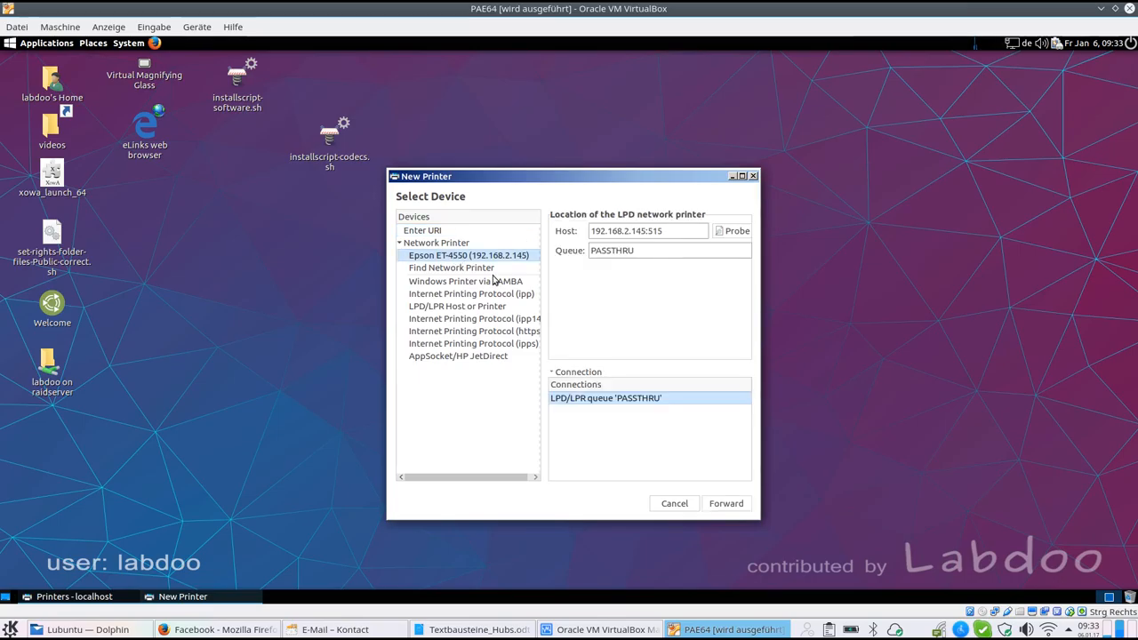
click(673, 503)
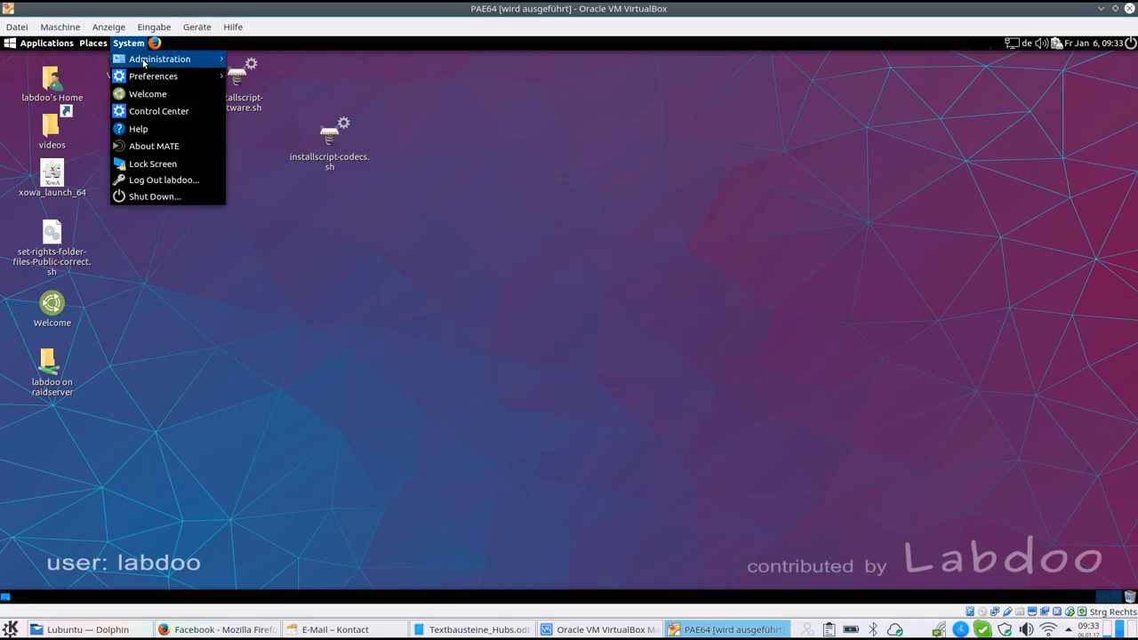
click(169, 60)
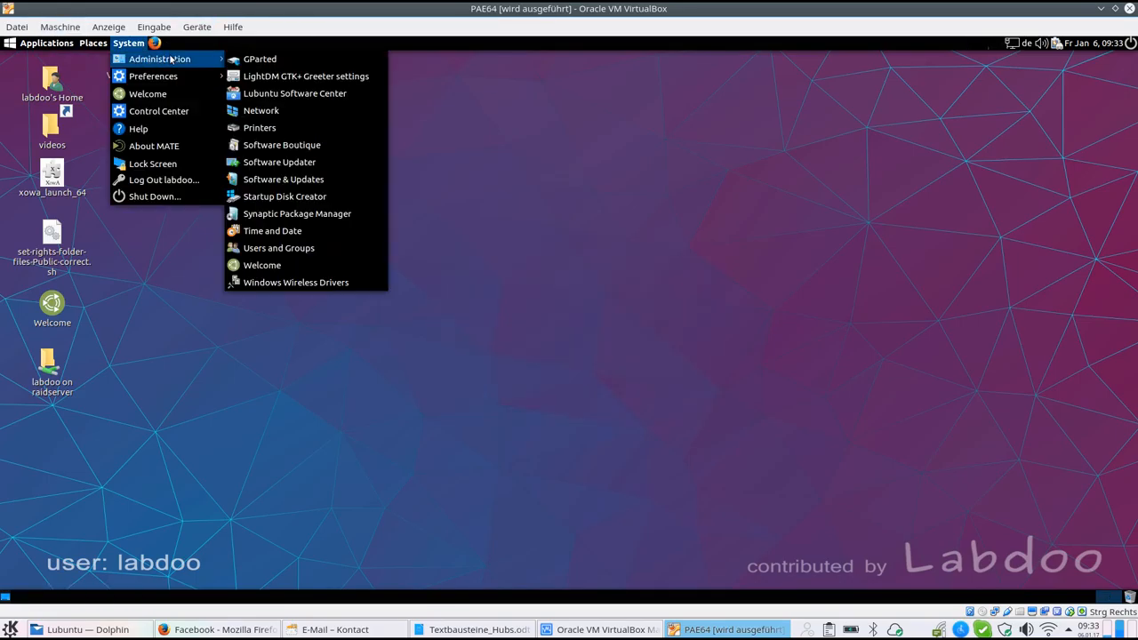
mouse_move(281, 146)
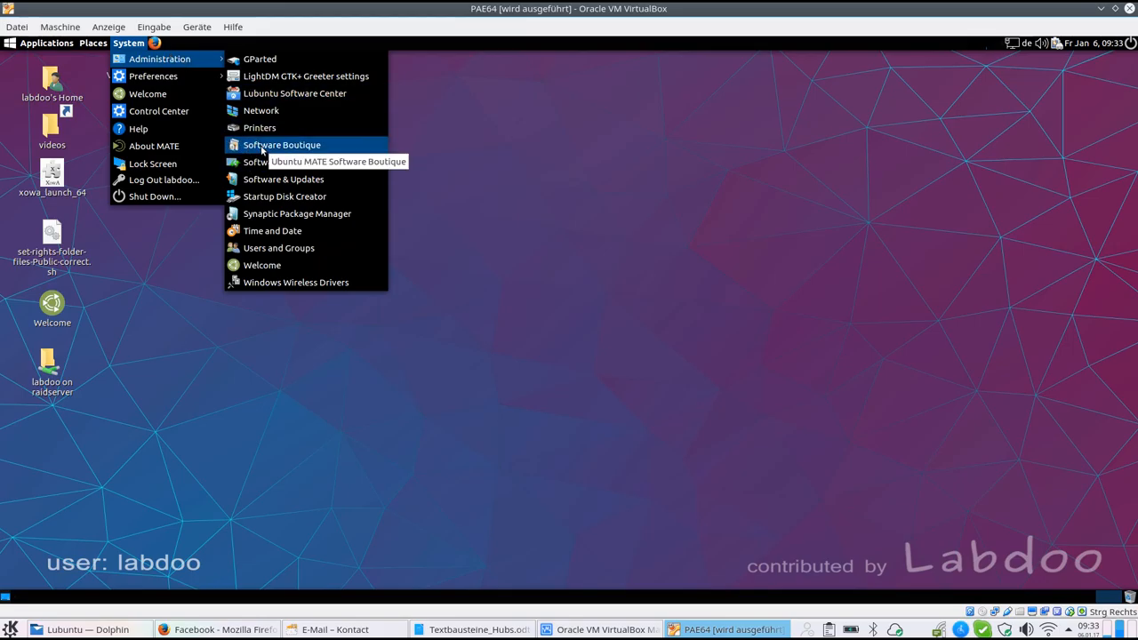
click(281, 144)
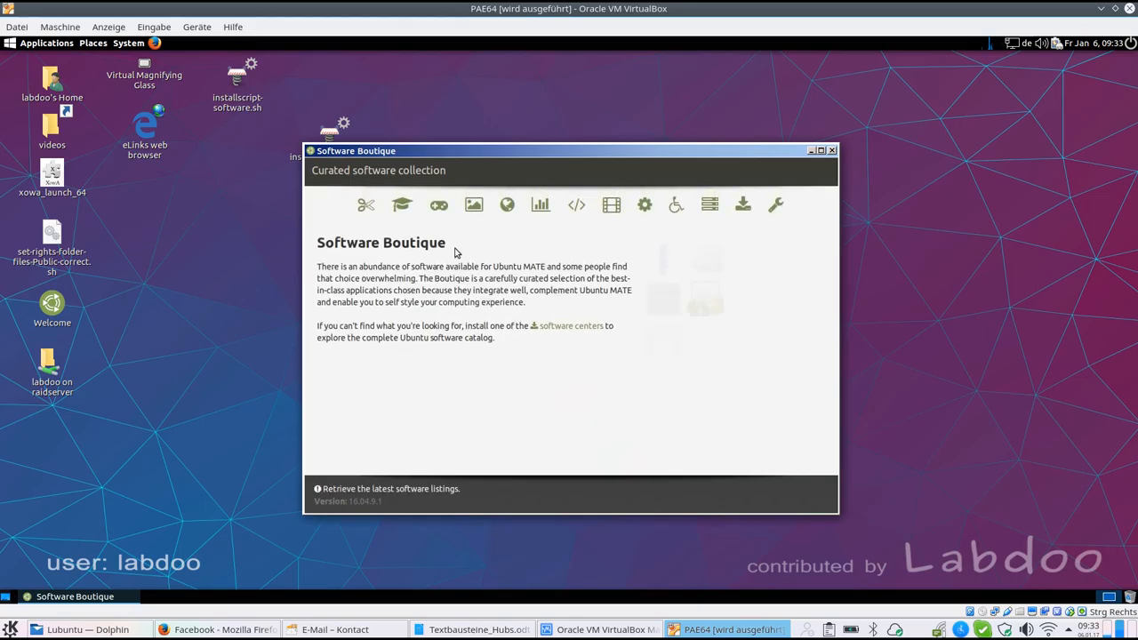
click(366, 204)
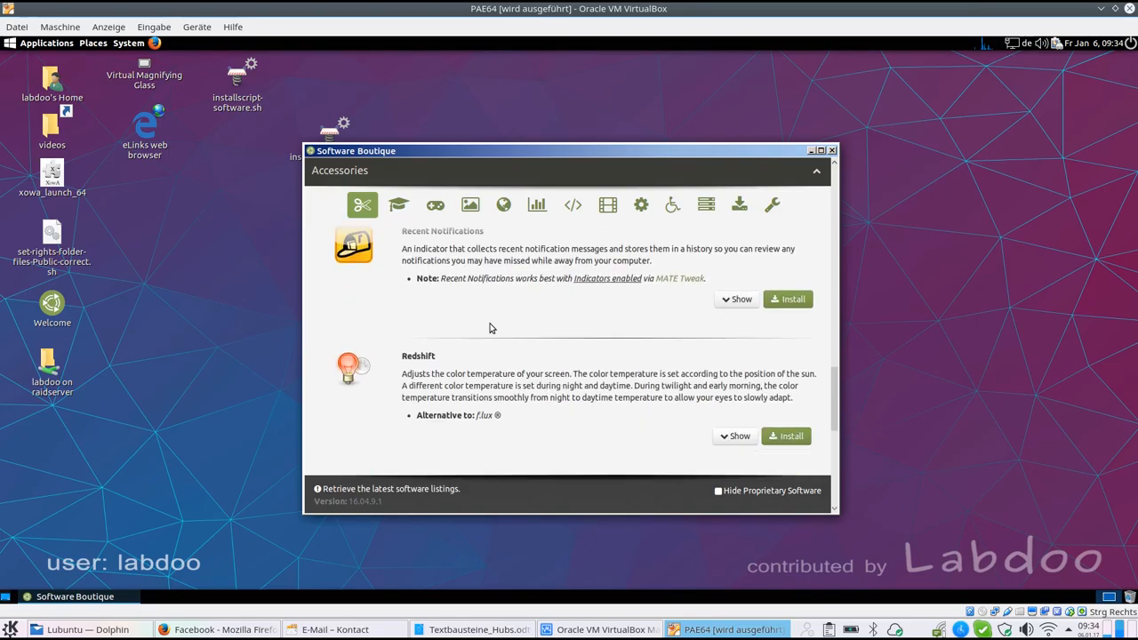
click(398, 206)
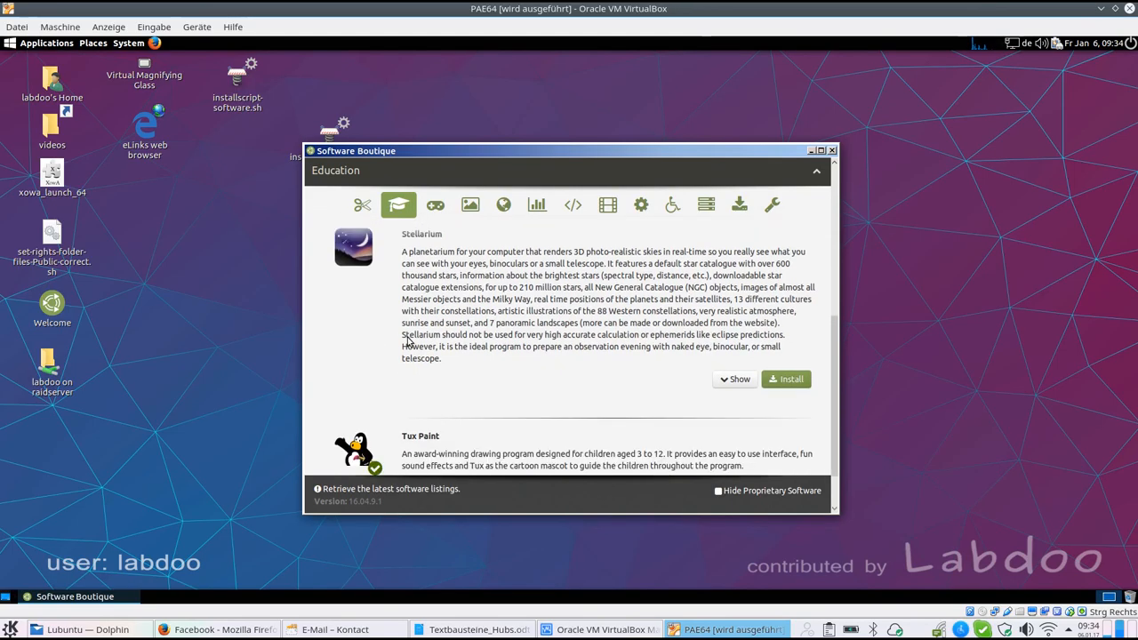
mouse_move(782, 386)
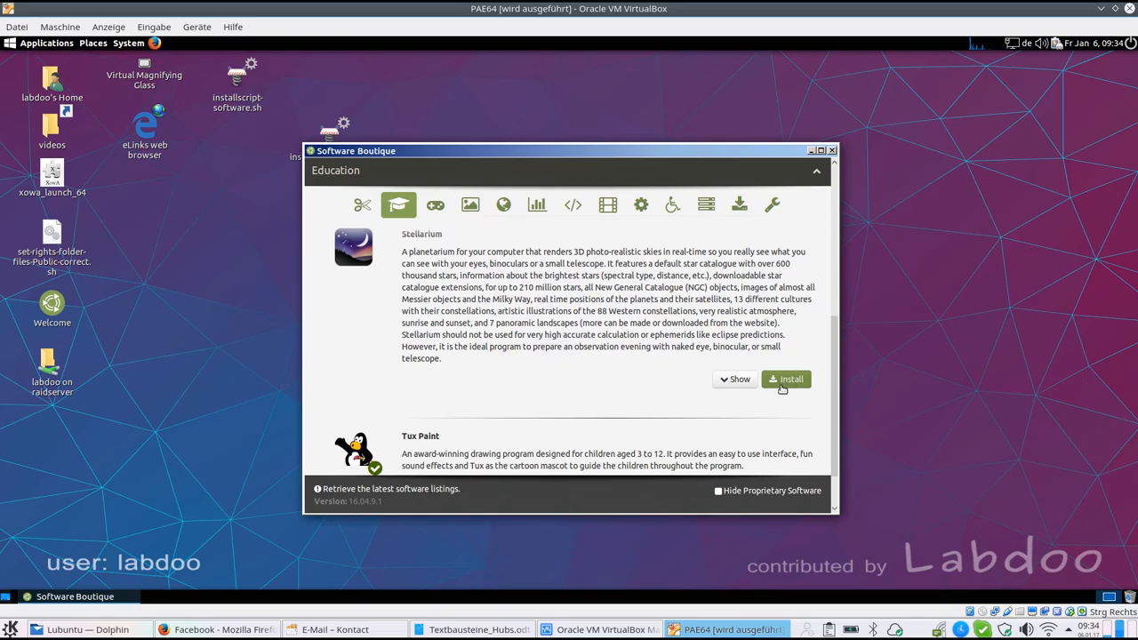
mouse_move(804, 164)
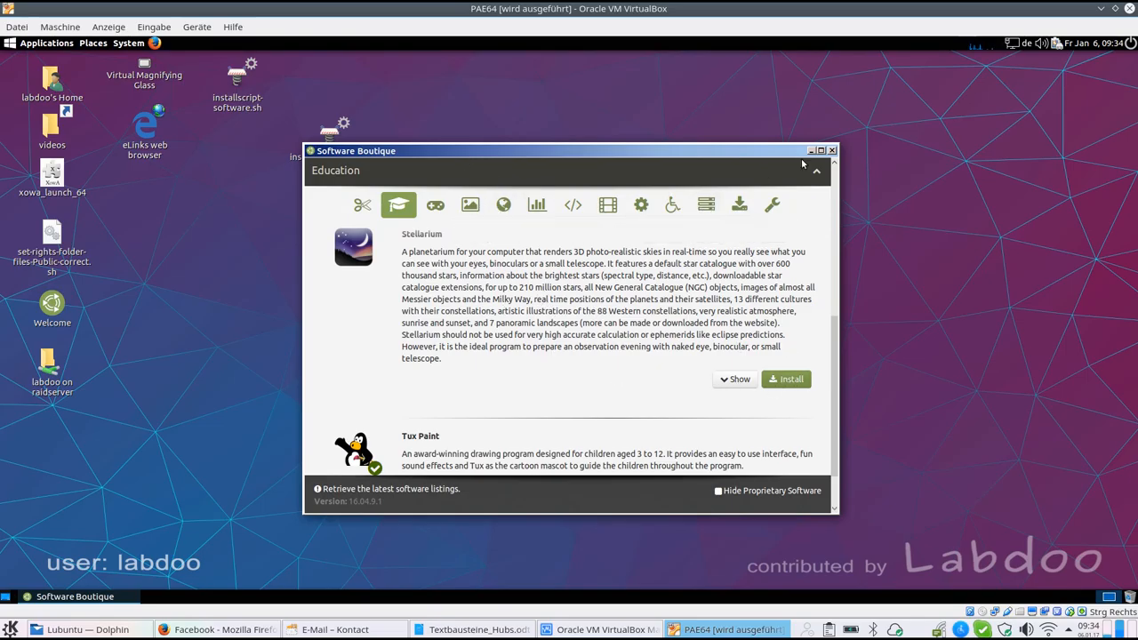
click(130, 43)
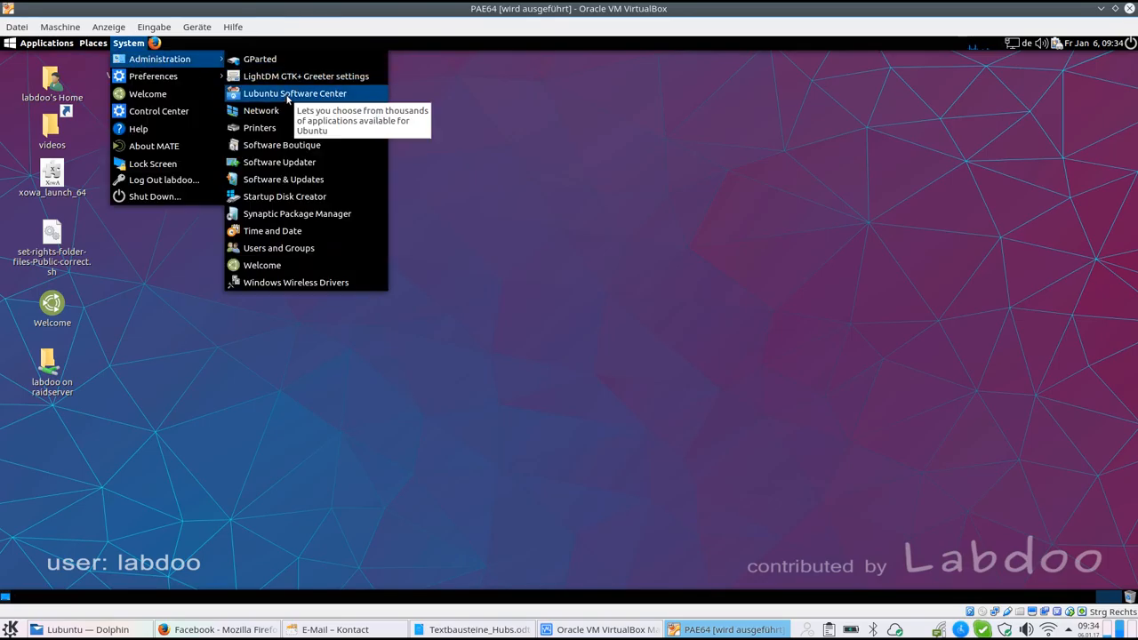
mouse_move(285, 140)
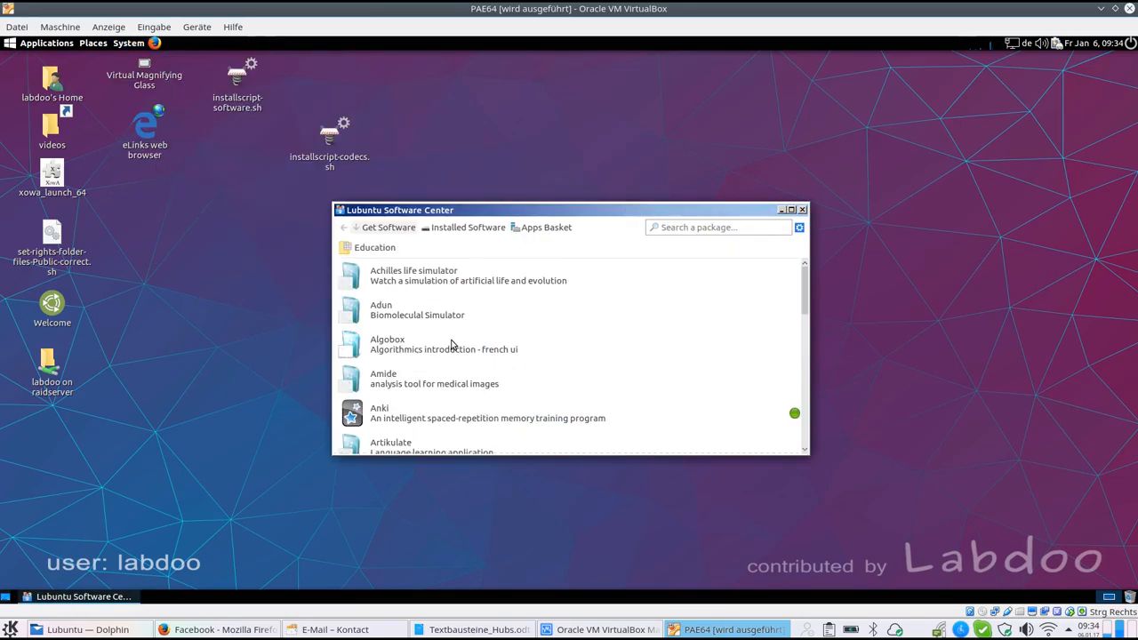
mouse_move(640, 349)
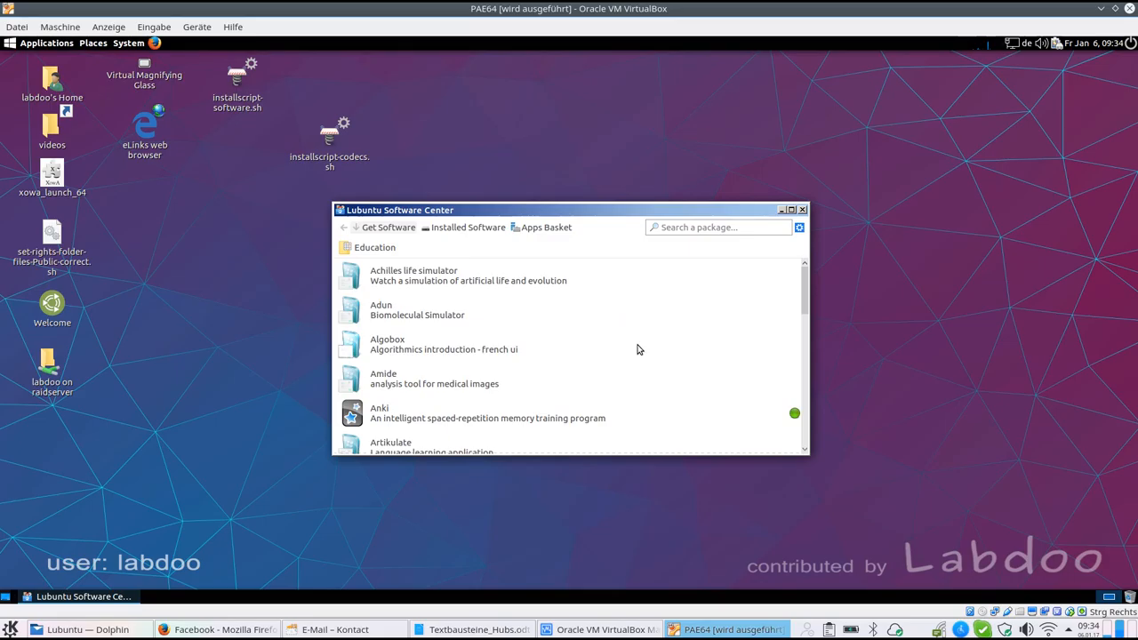
Locate Boat scenario in the Education list and show its package details
scroll(down, 3)
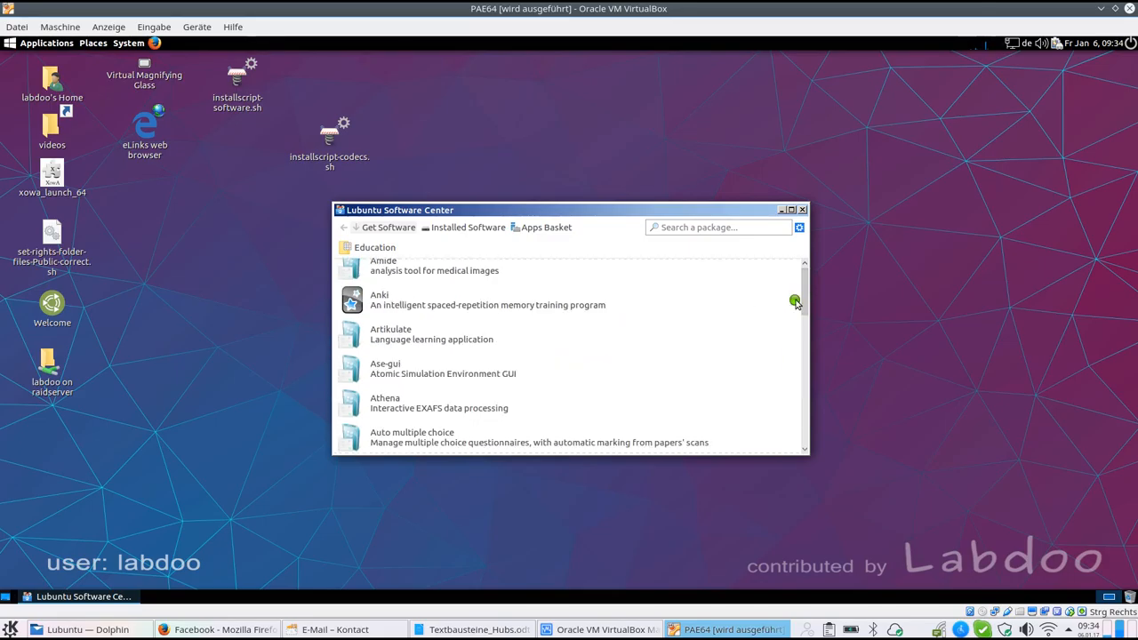
scroll(down, 3)
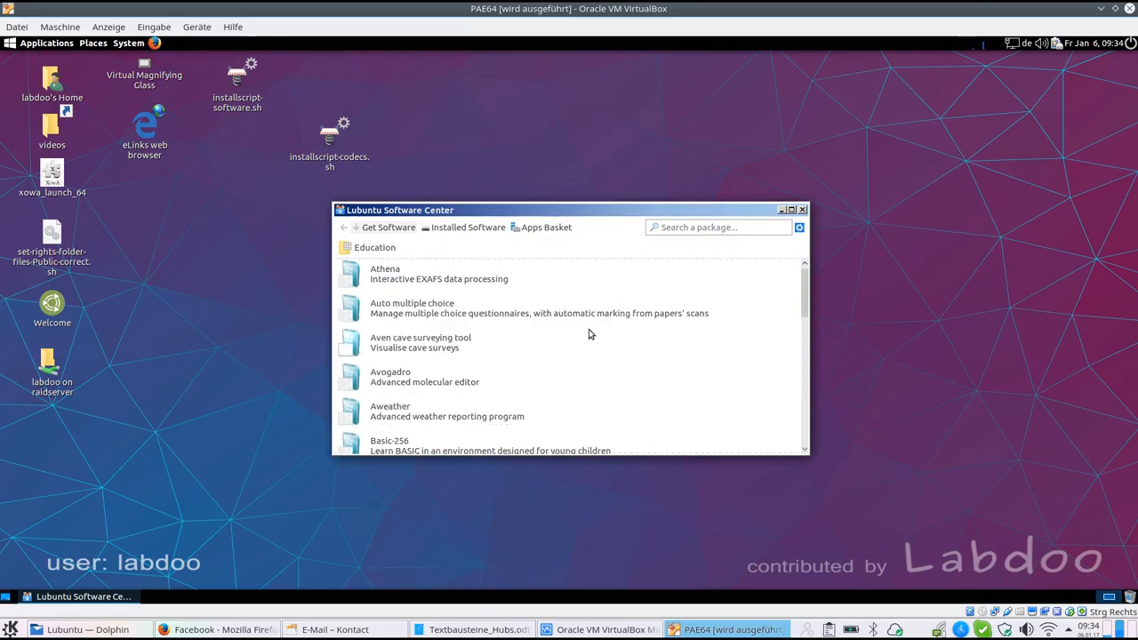
scroll(down, 3)
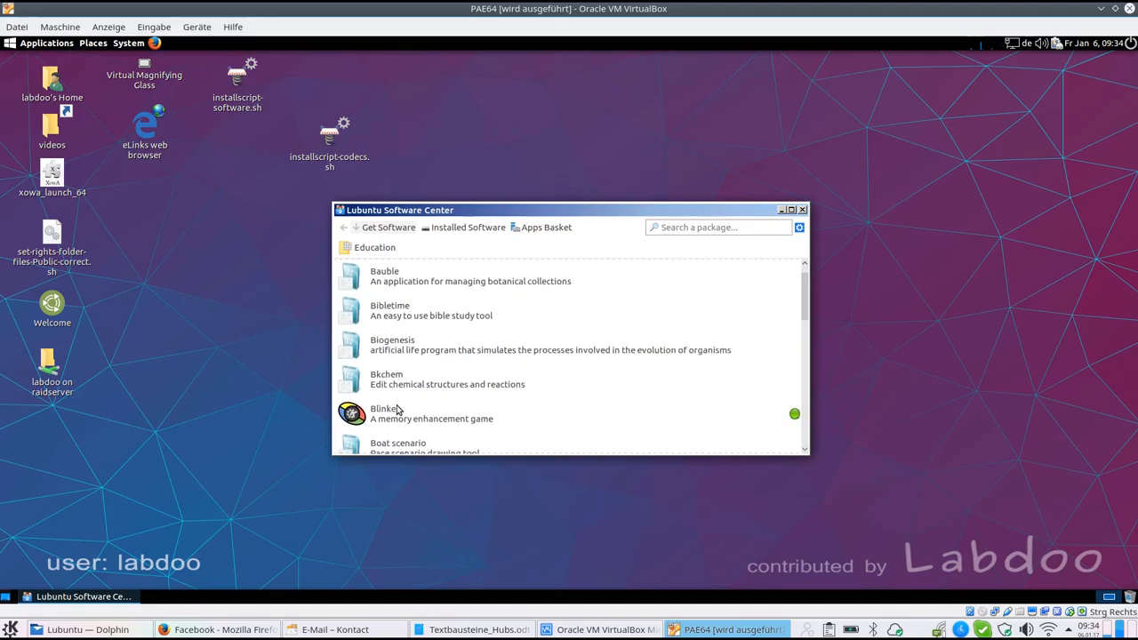
scroll(down, 3)
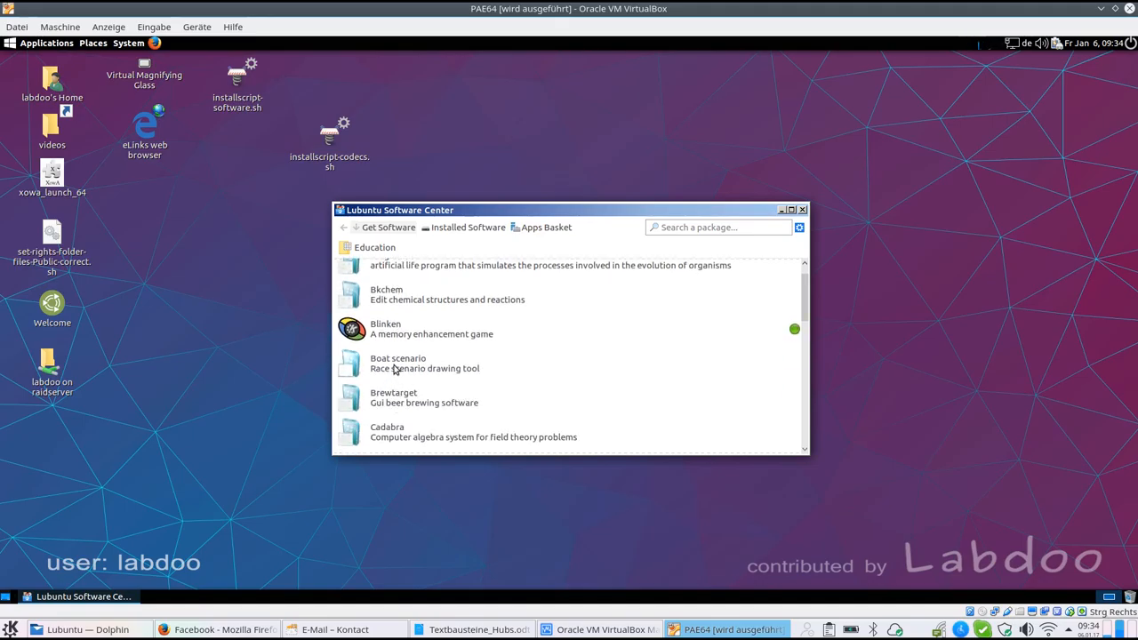
click(423, 363)
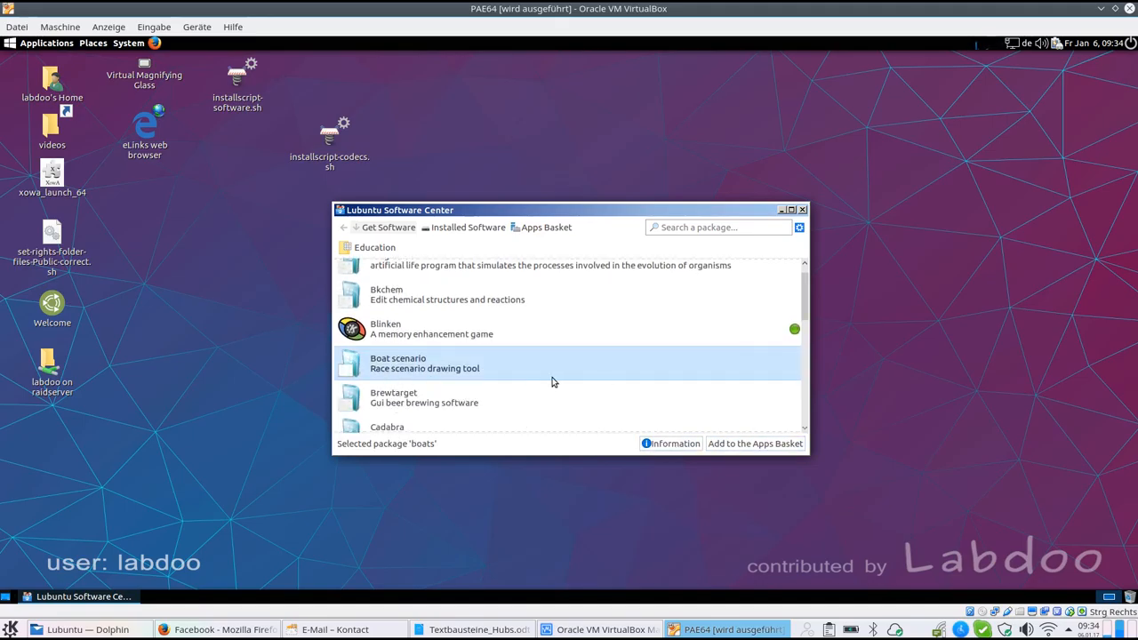
mouse_move(632, 393)
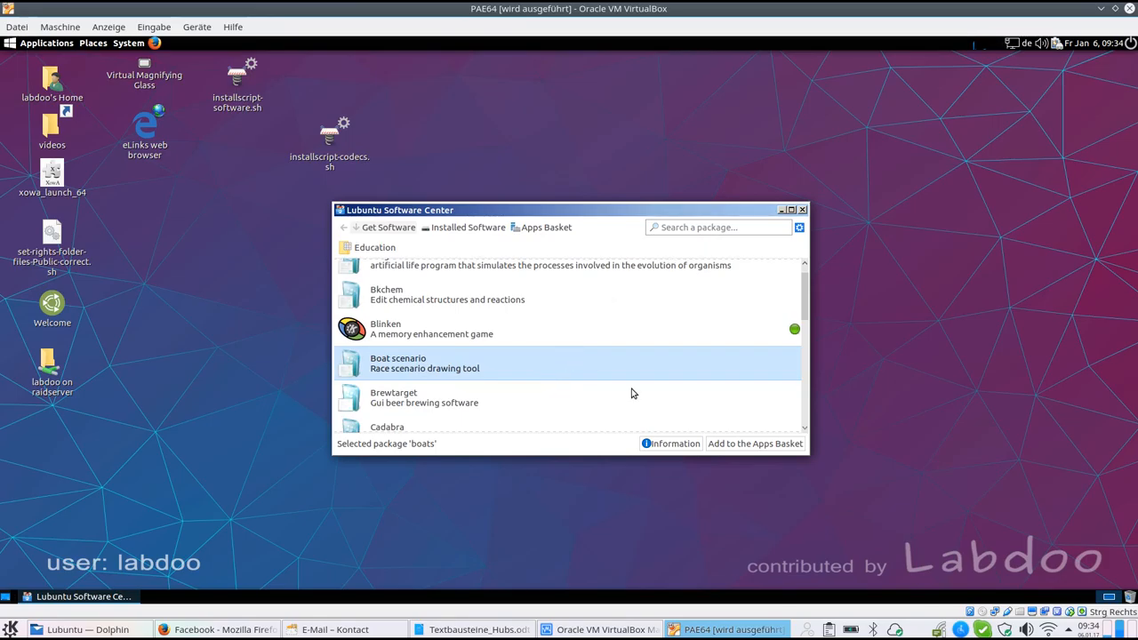
click(668, 443)
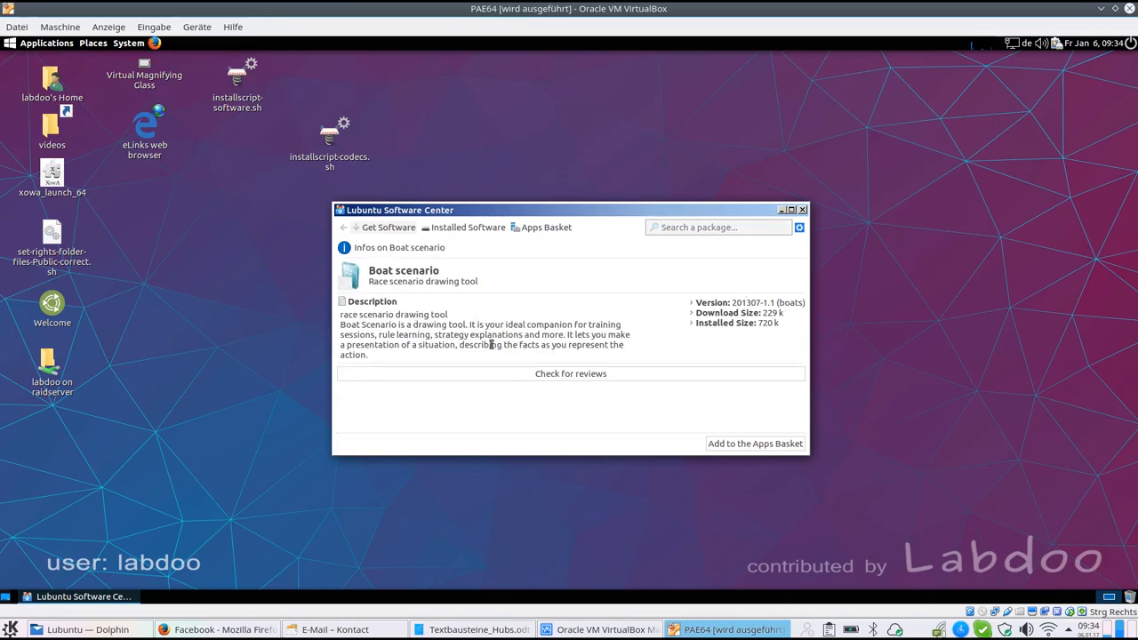
mouse_move(540, 346)
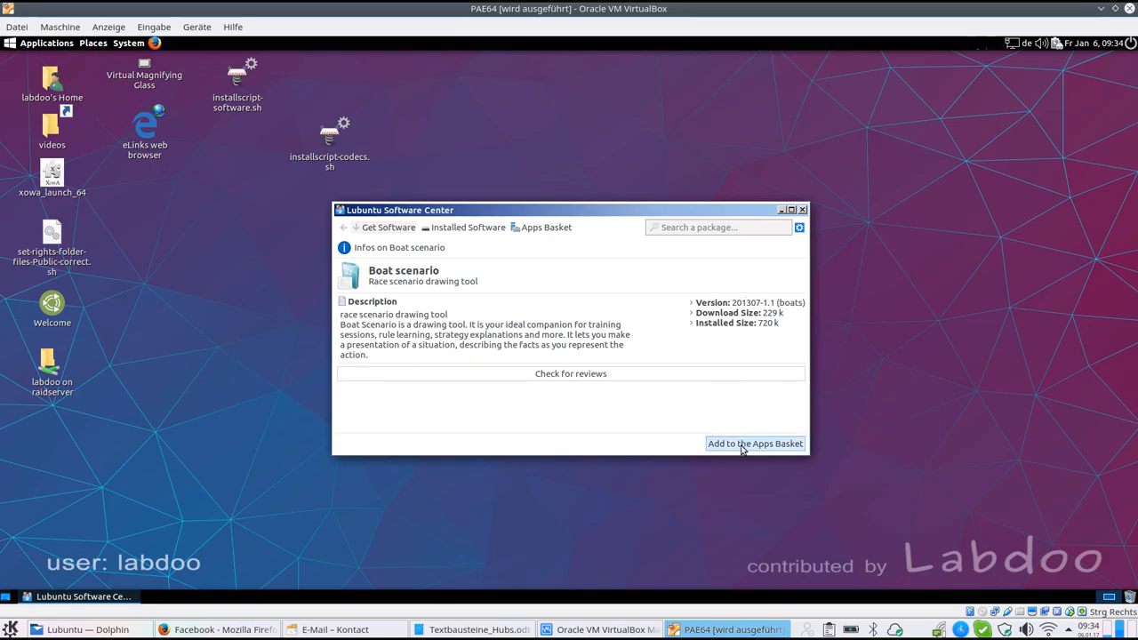
mouse_move(804, 210)
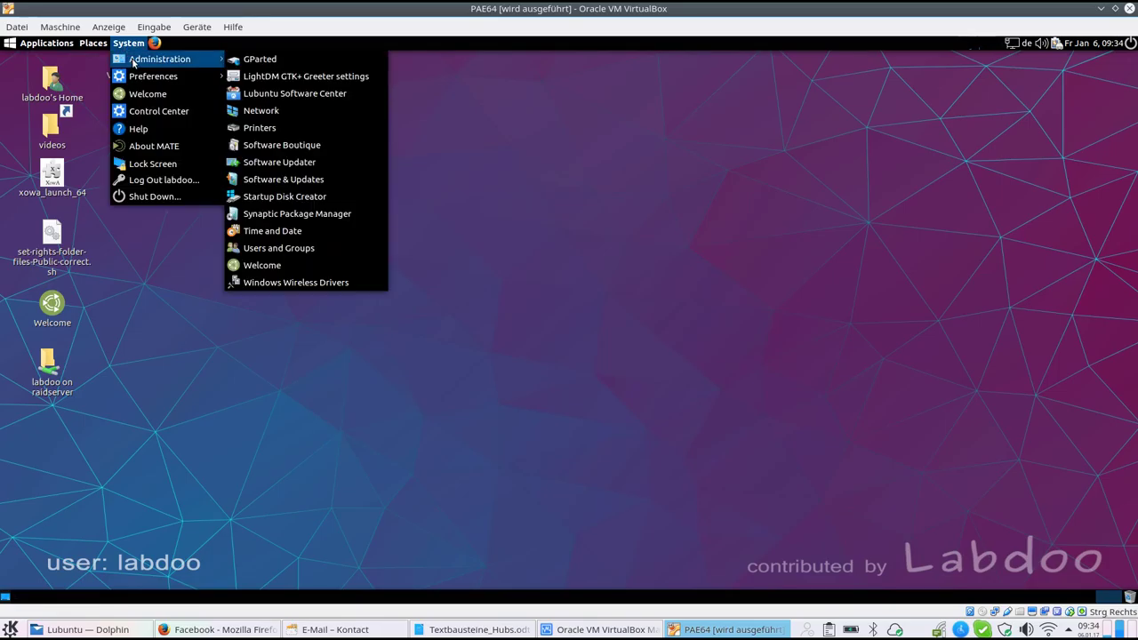
mouse_move(277, 249)
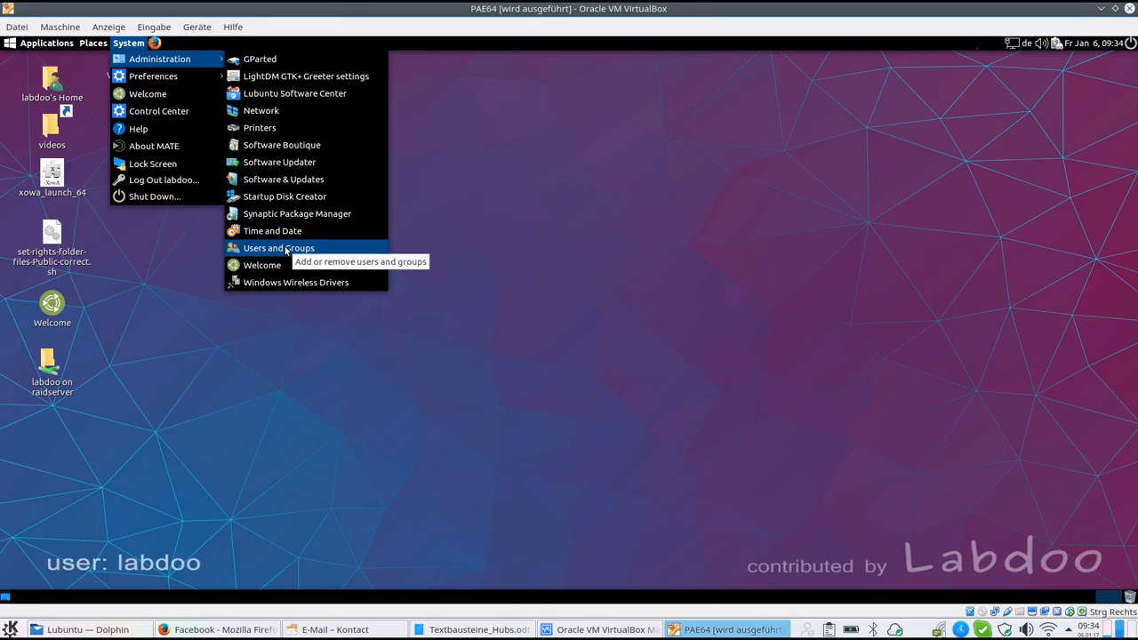
Review the labdoo and student accounts and the password-change dialog, then close Users Settings
click(277, 249)
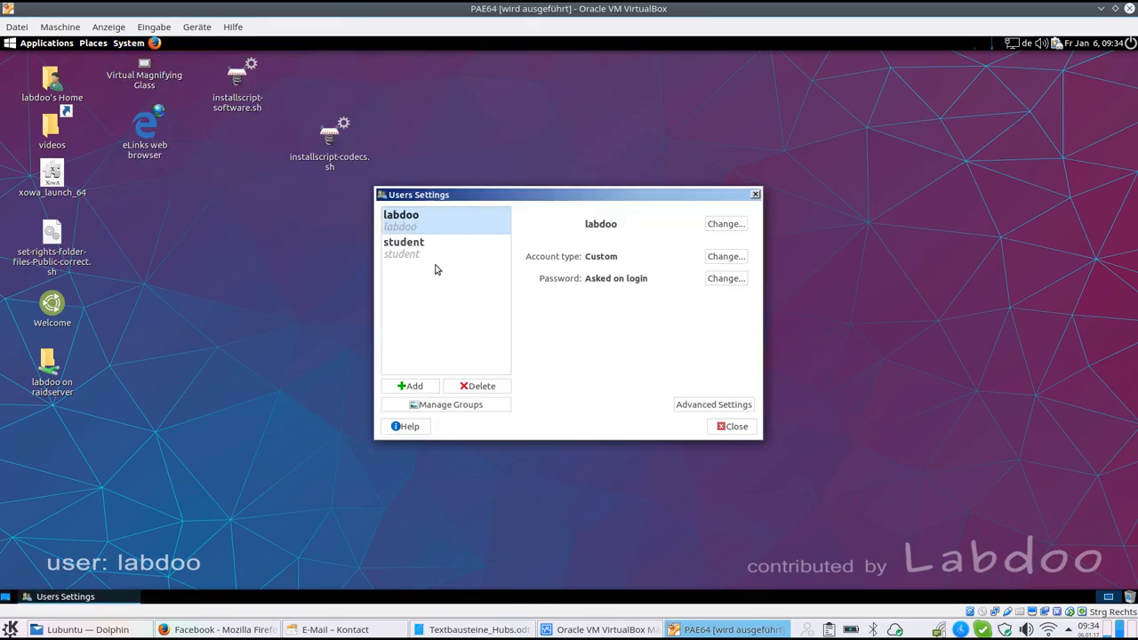
mouse_move(398, 249)
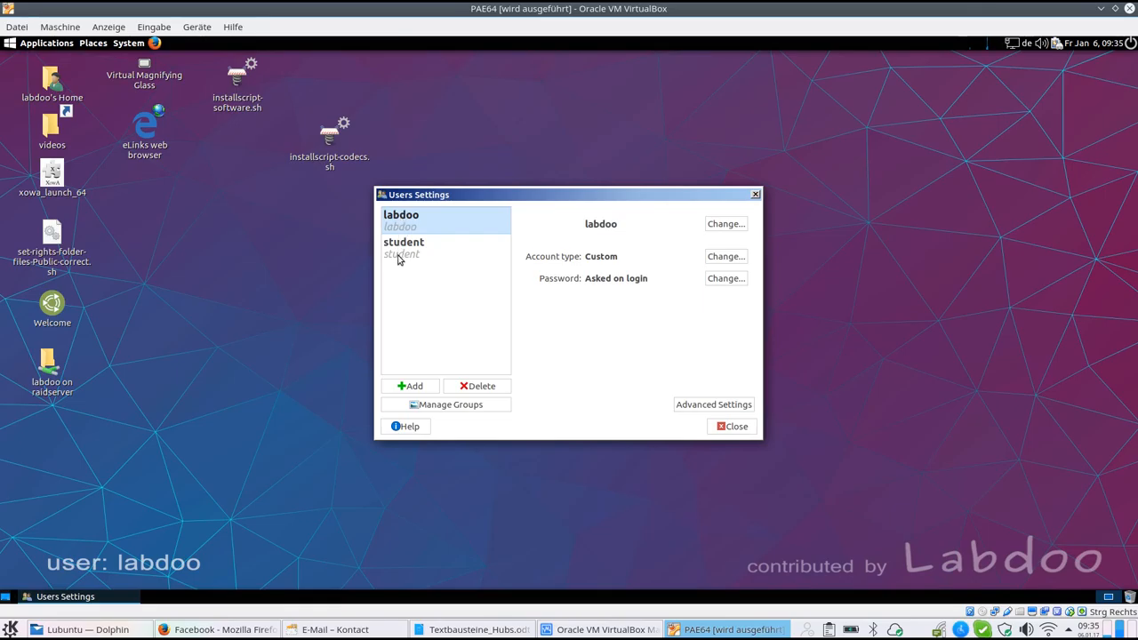
mouse_move(636, 228)
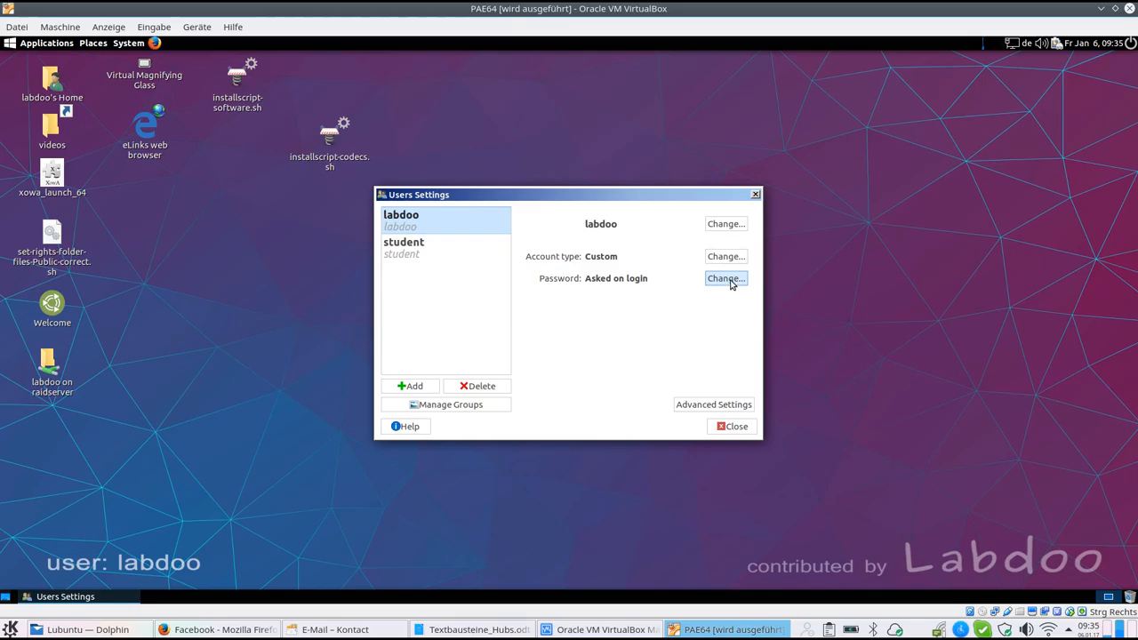
click(725, 277)
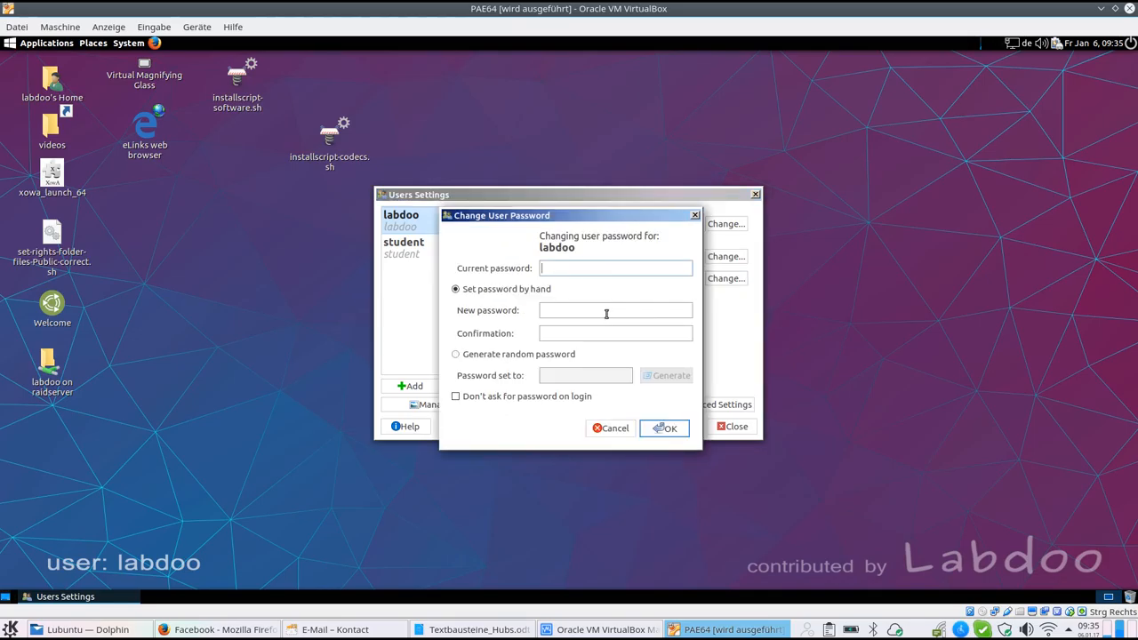
mouse_move(630, 277)
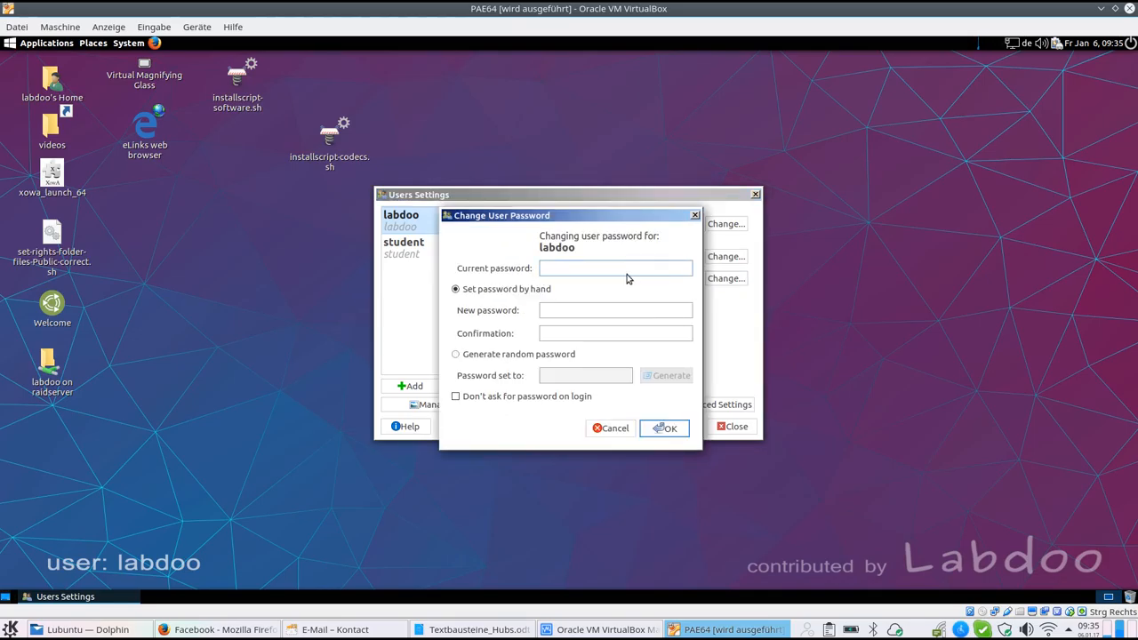
click(615, 267)
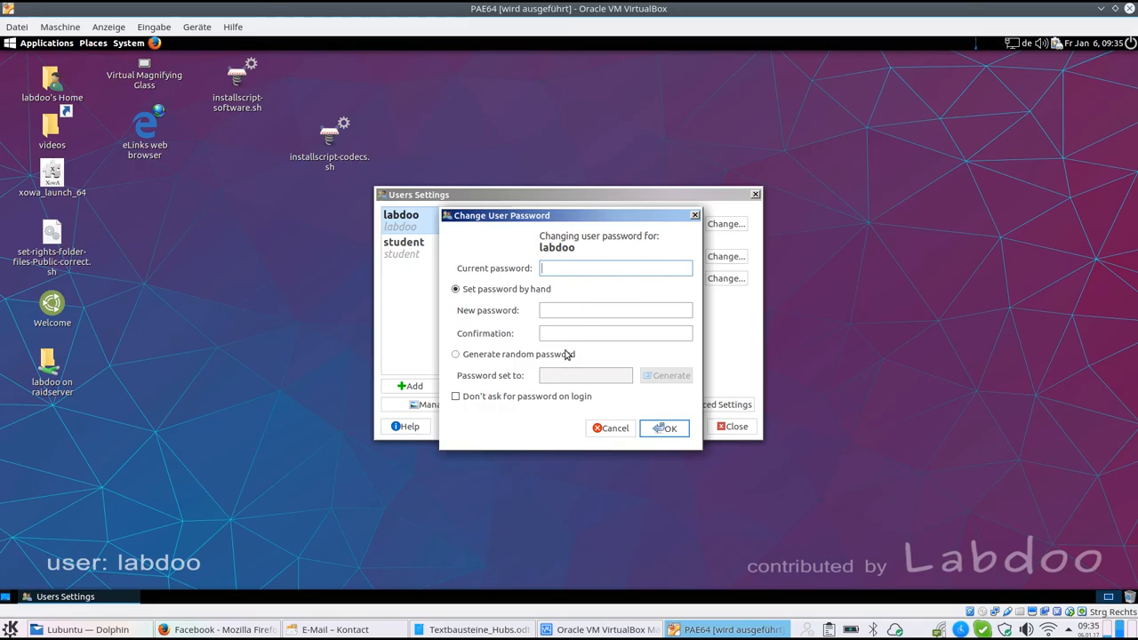
mouse_move(571, 342)
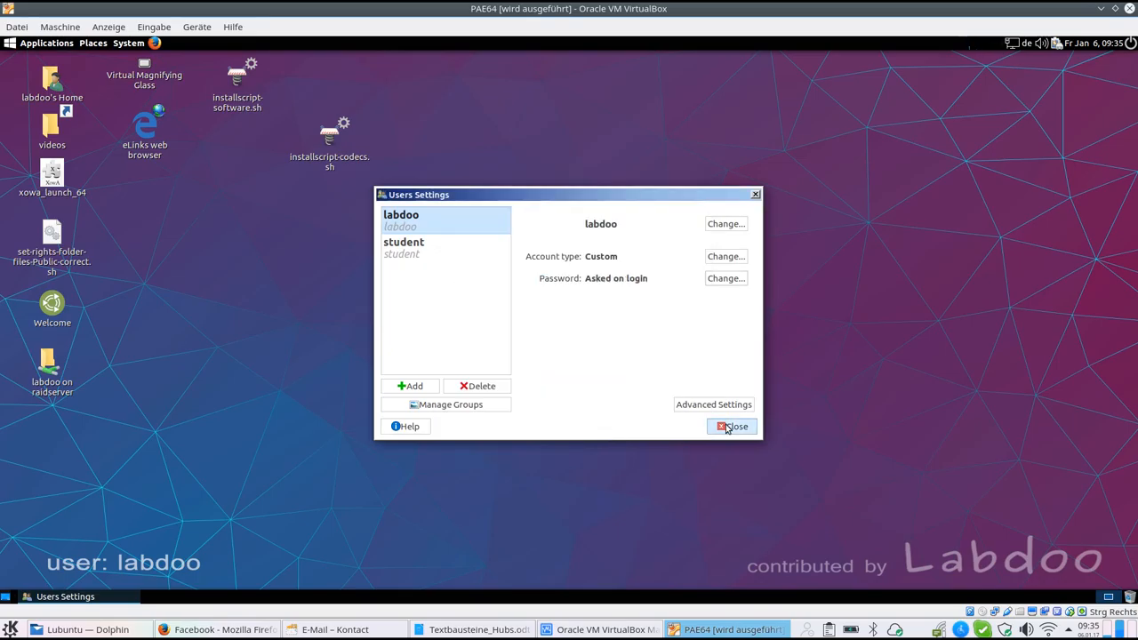
click(730, 426)
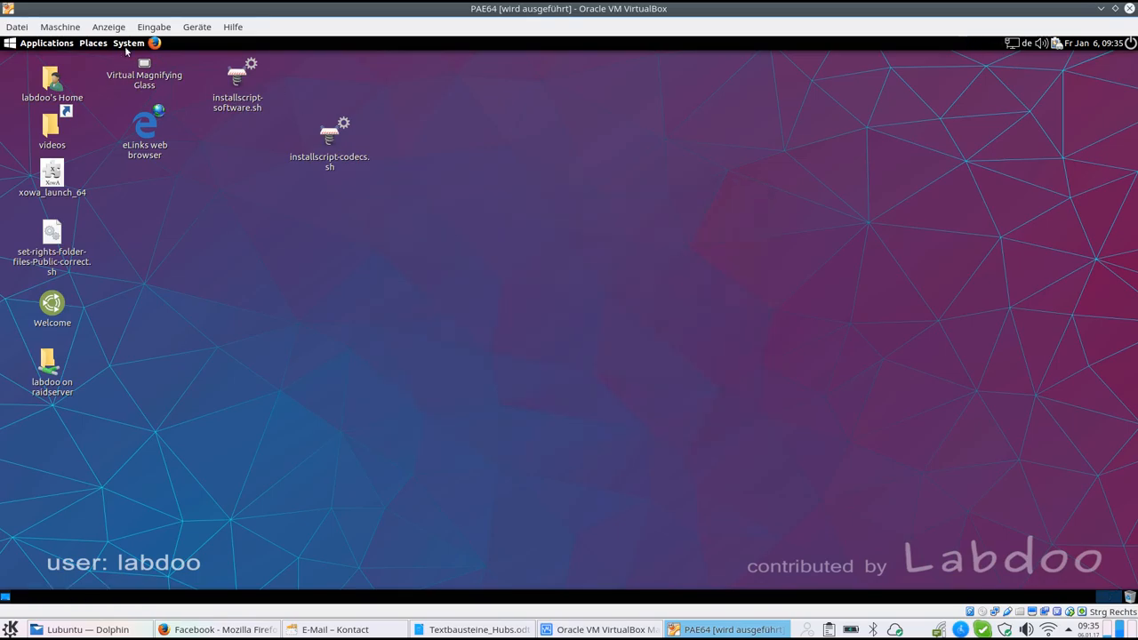
Bring up the System menu again to reach the Hardware preferences
click(128, 43)
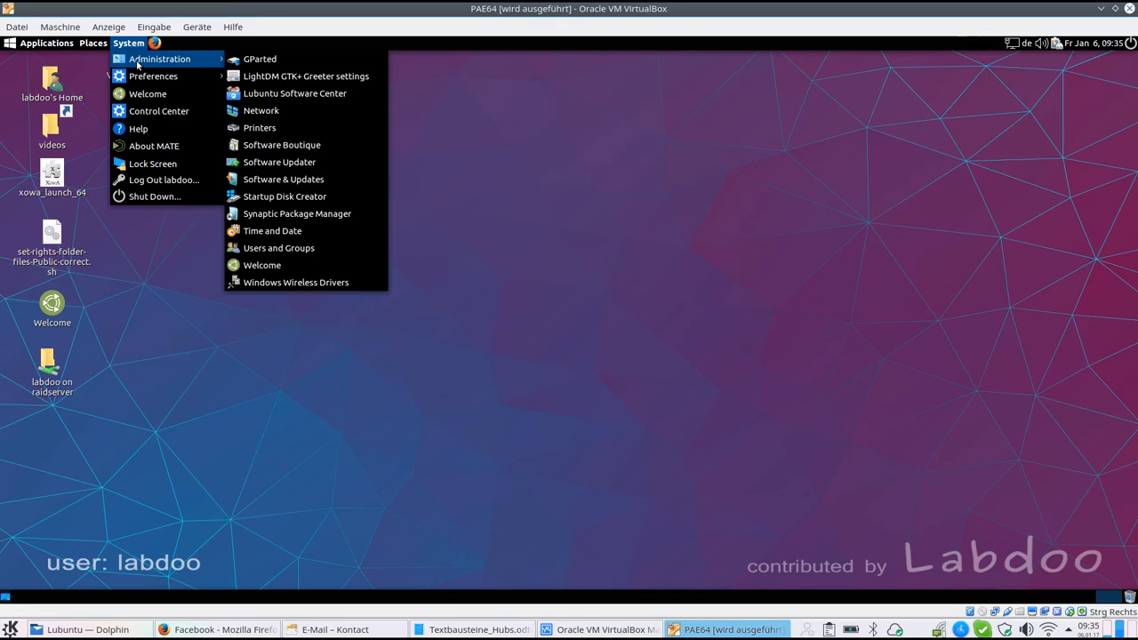
mouse_move(277, 247)
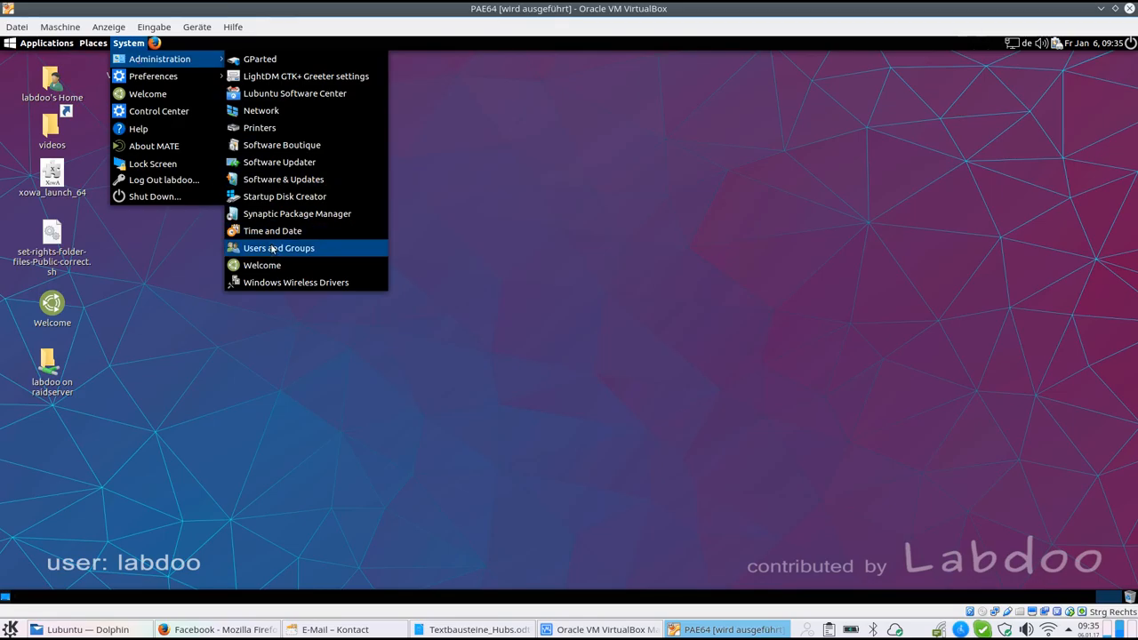
mouse_move(158, 75)
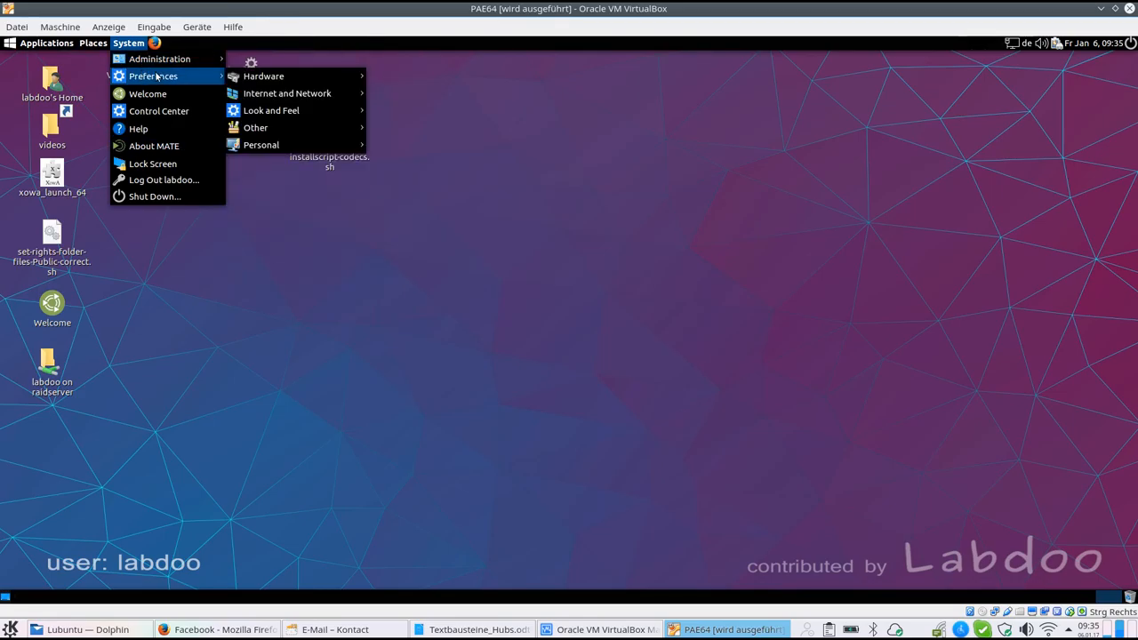
mouse_move(286, 74)
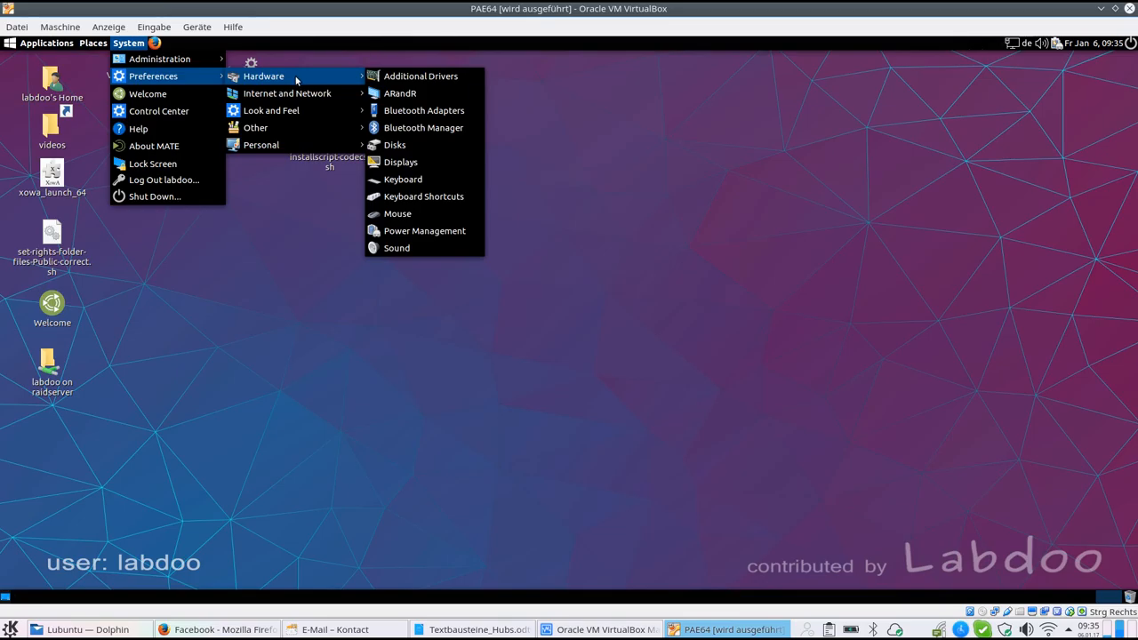
mouse_move(430, 74)
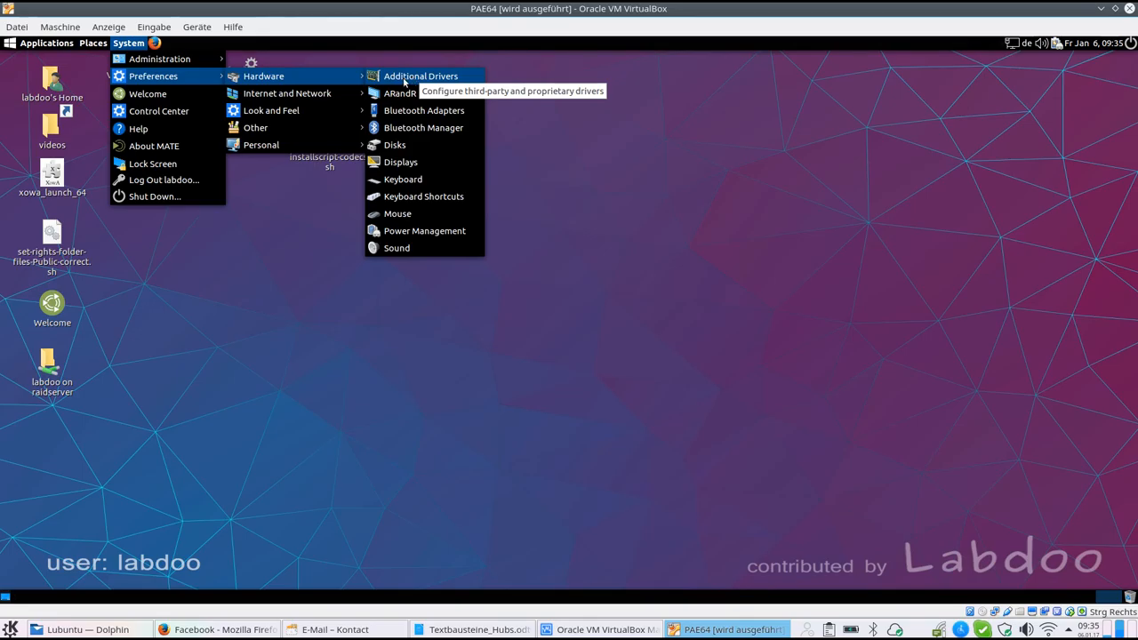
mouse_move(426, 92)
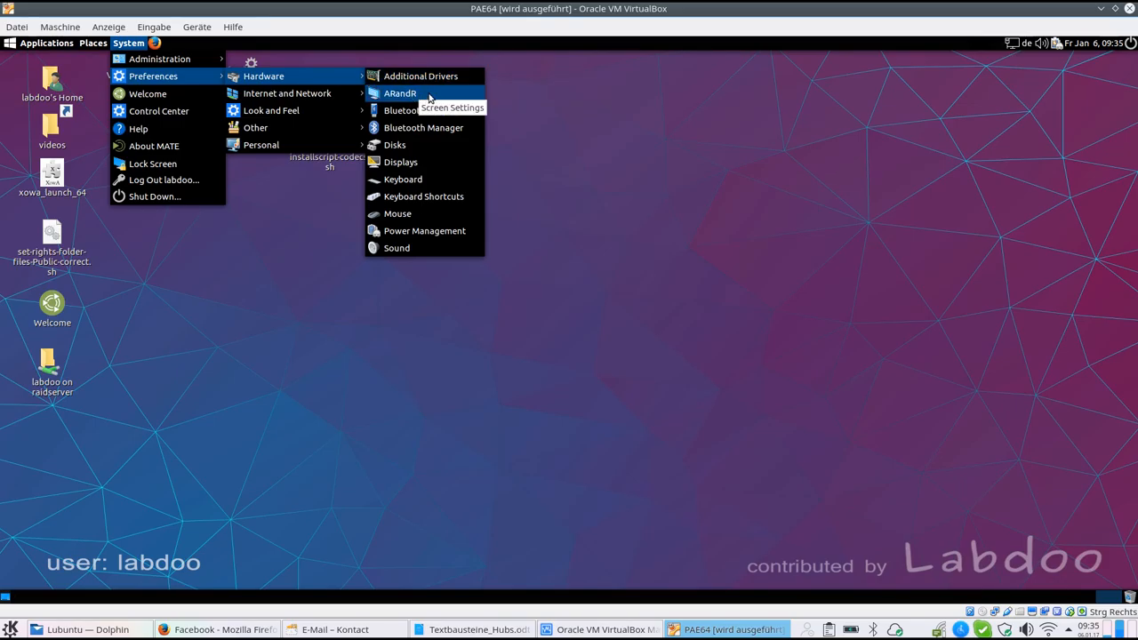
Launch ARandR showing the single VGA-1 display layout
click(398, 92)
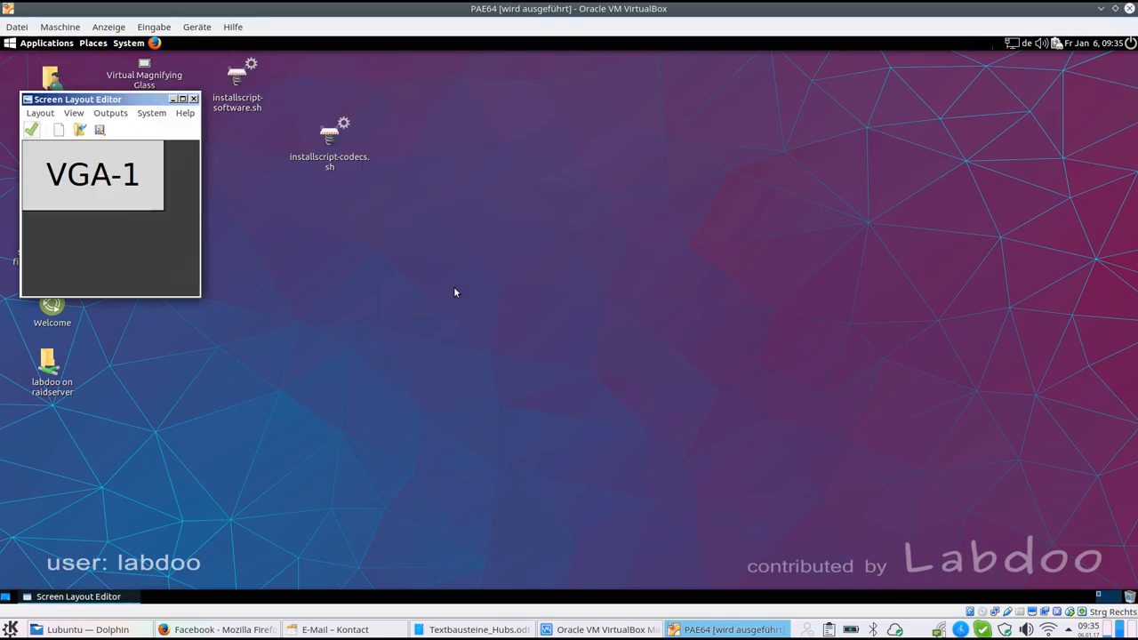
mouse_move(132, 224)
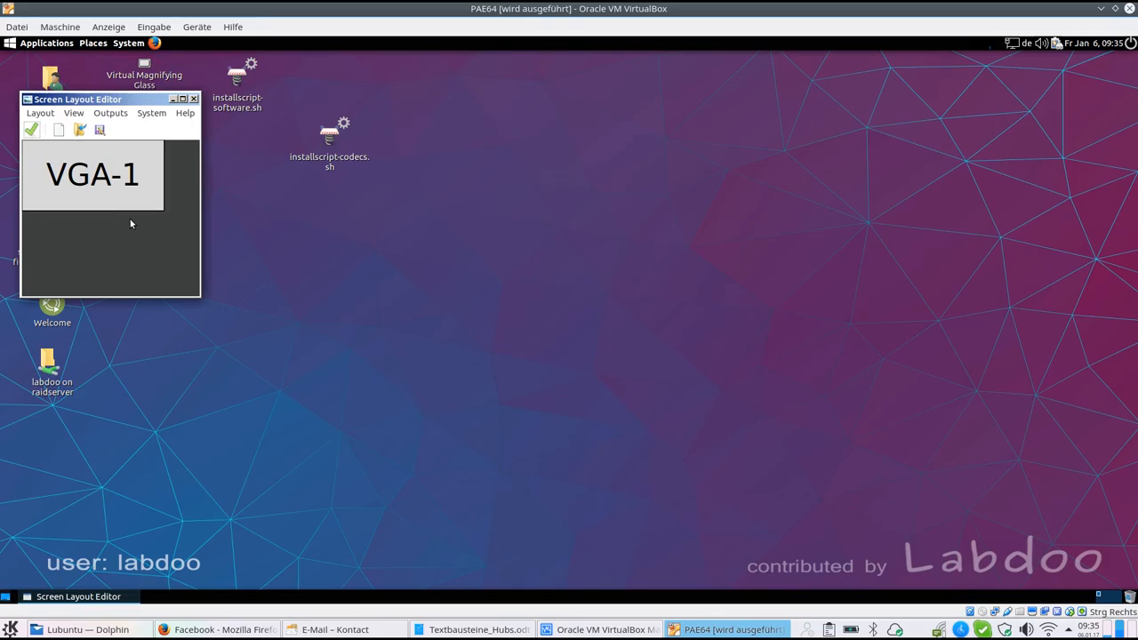
mouse_move(138, 212)
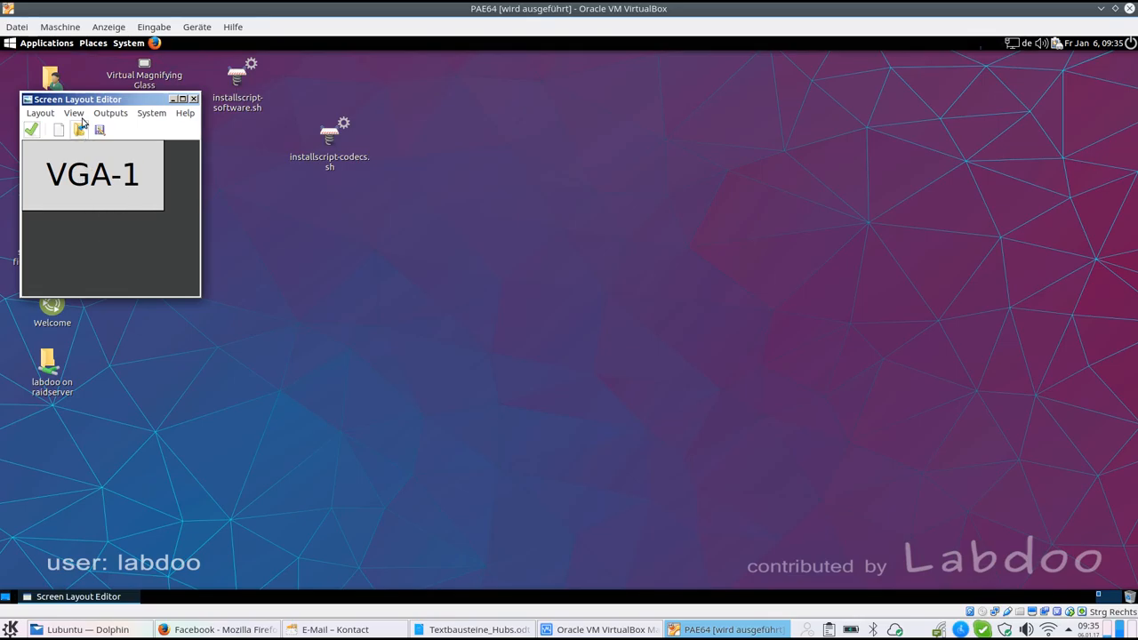
click(113, 114)
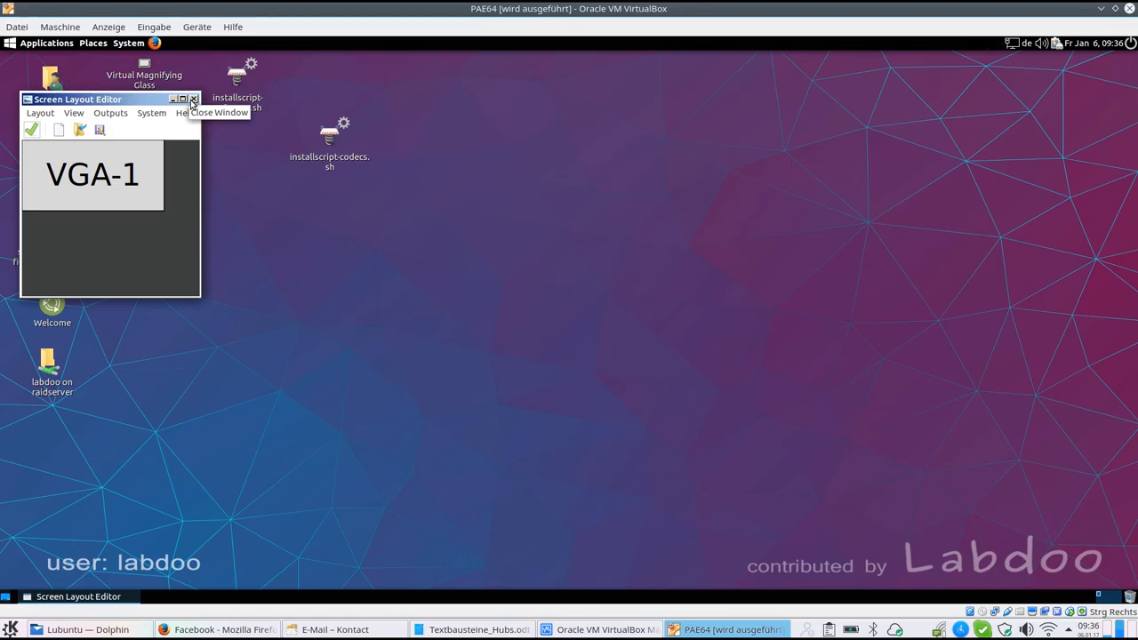
Show the German and English (US) layouts in Keyboard Preferences
click(130, 43)
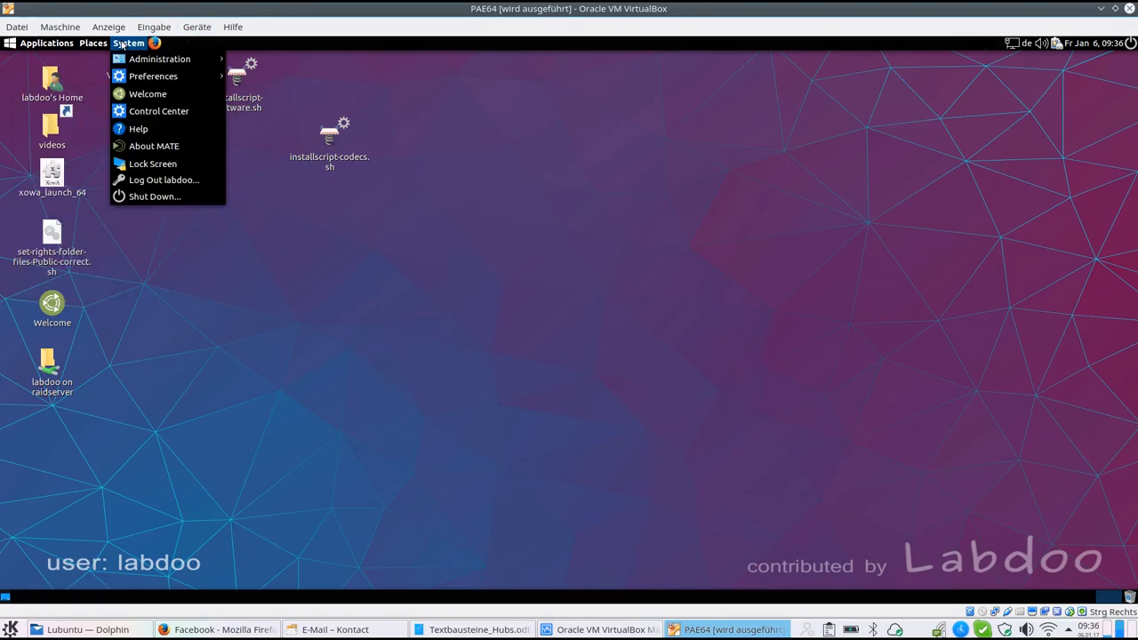
mouse_move(161, 75)
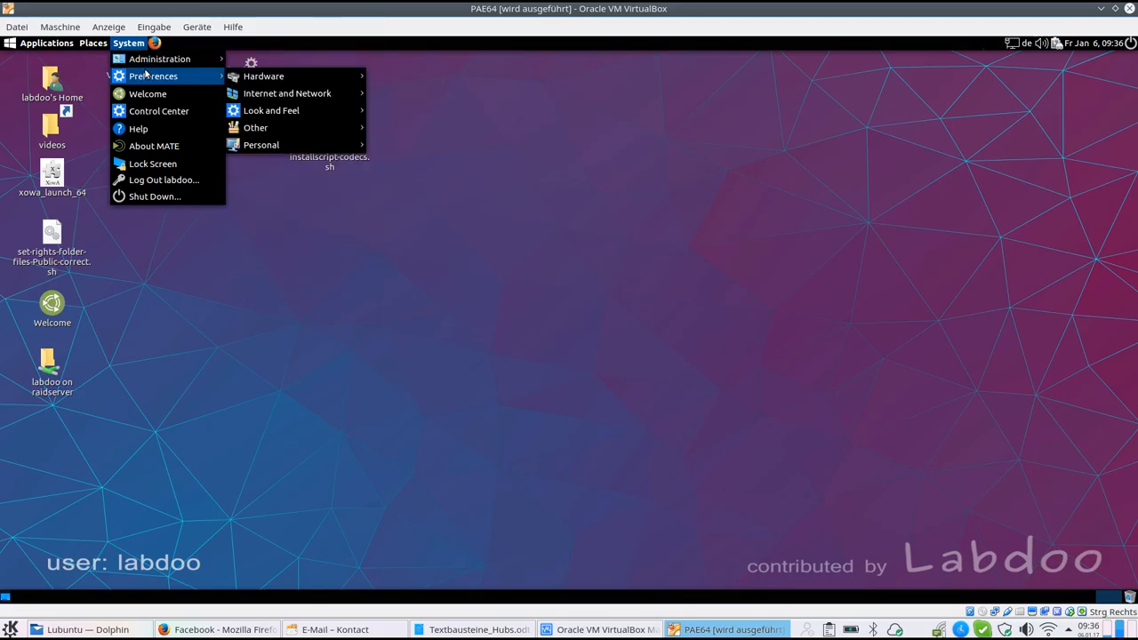
mouse_move(270, 75)
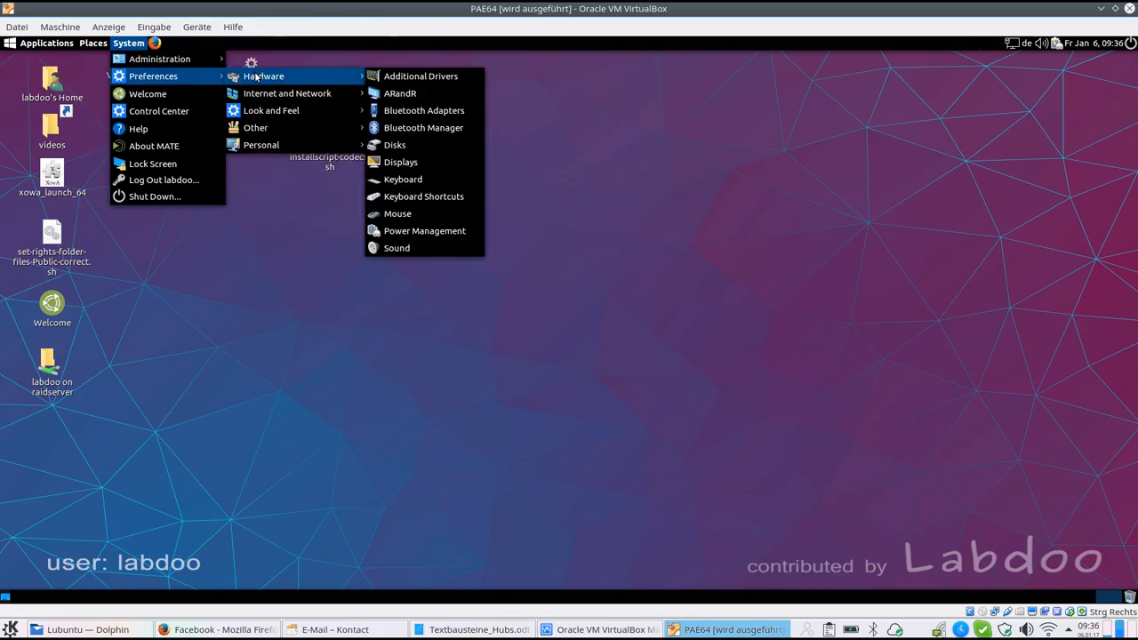
mouse_move(398, 185)
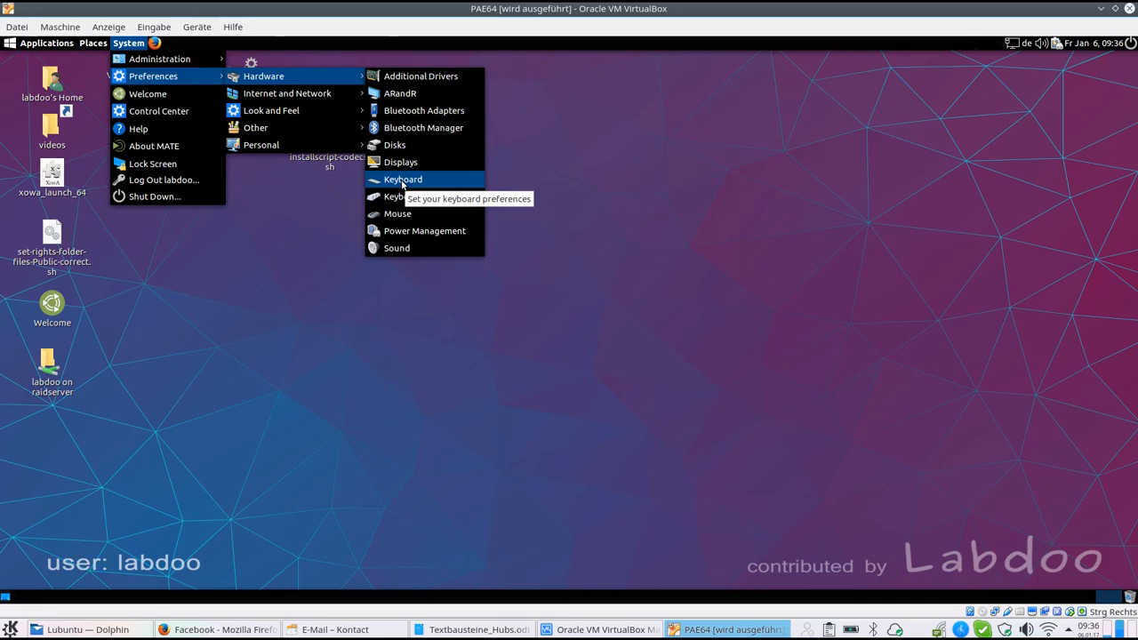
click(401, 177)
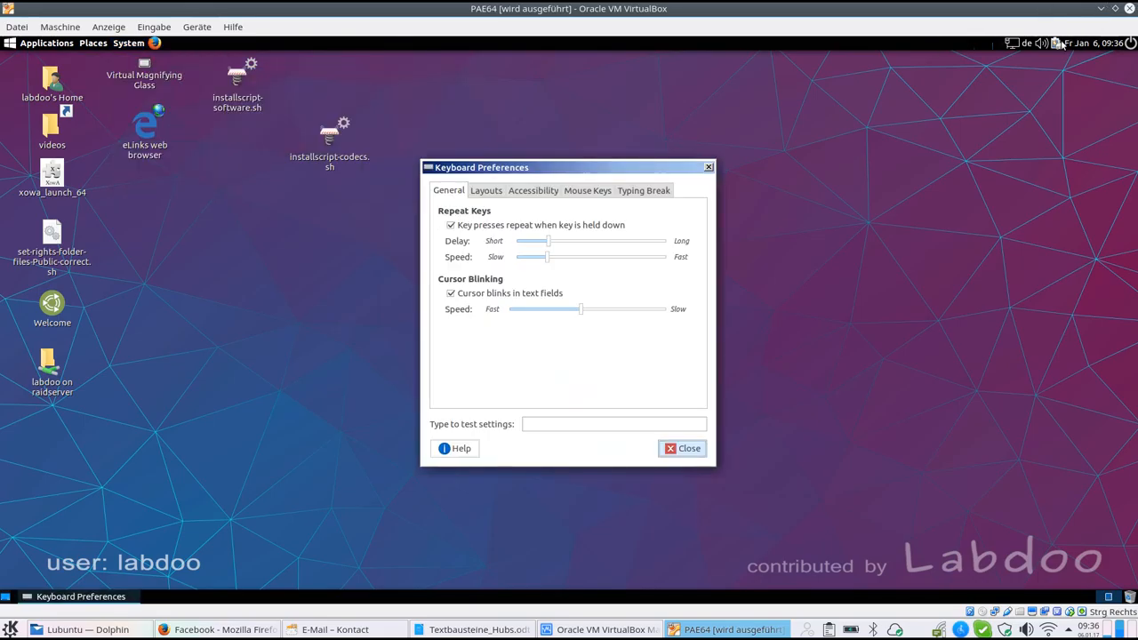
click(1015, 42)
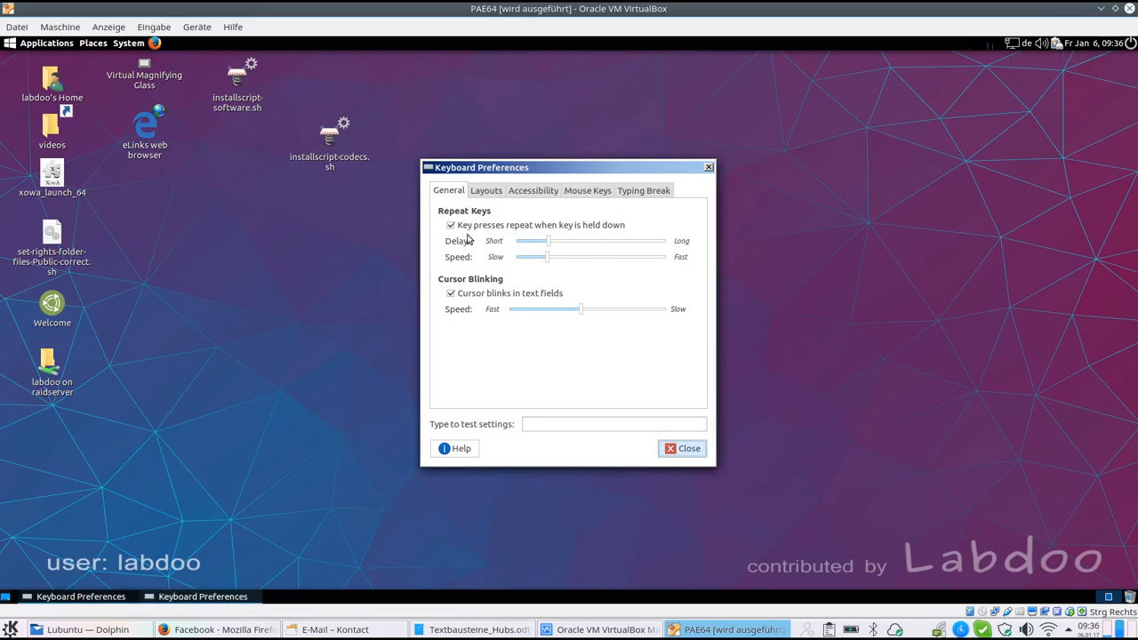
click(485, 190)
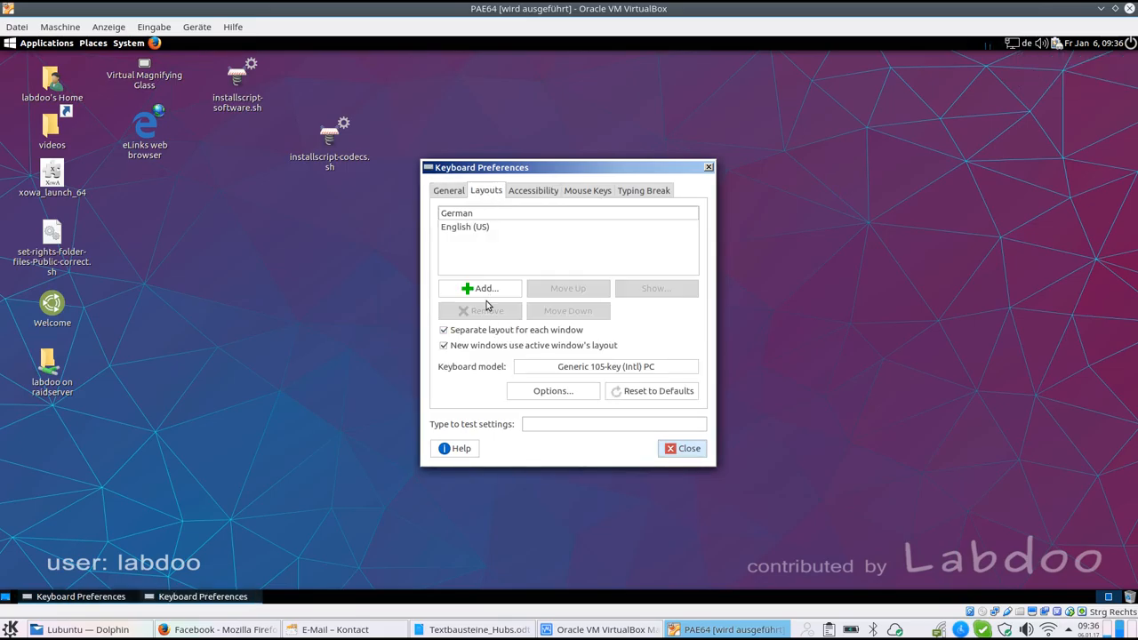
Preview the Arabic Morocco layout variants by country in the Add layout chooser
click(480, 288)
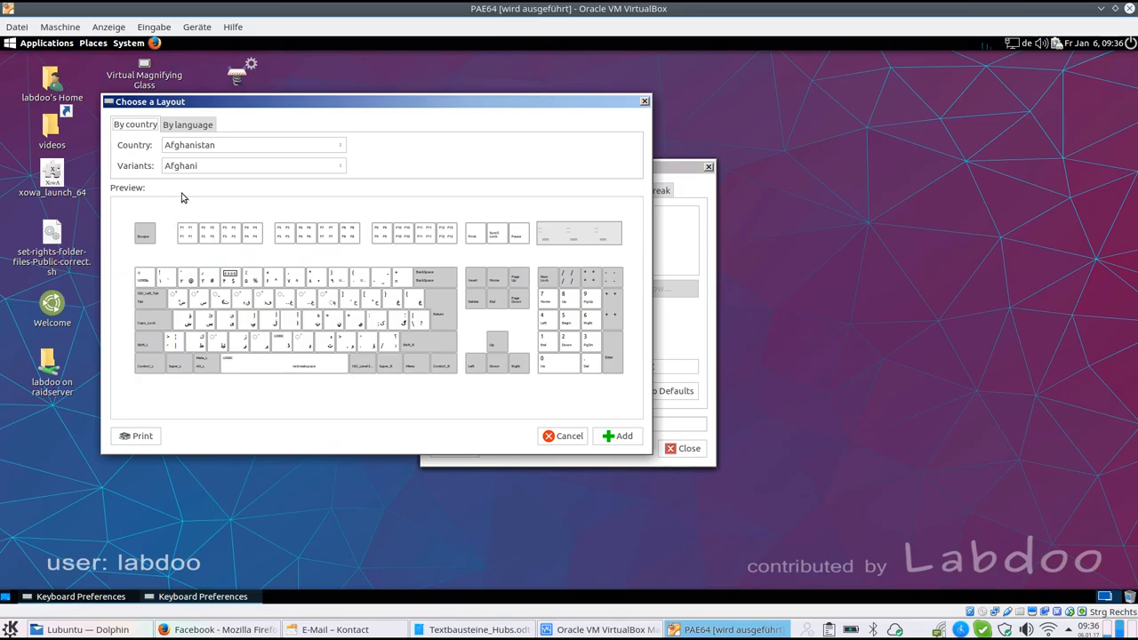
click(188, 124)
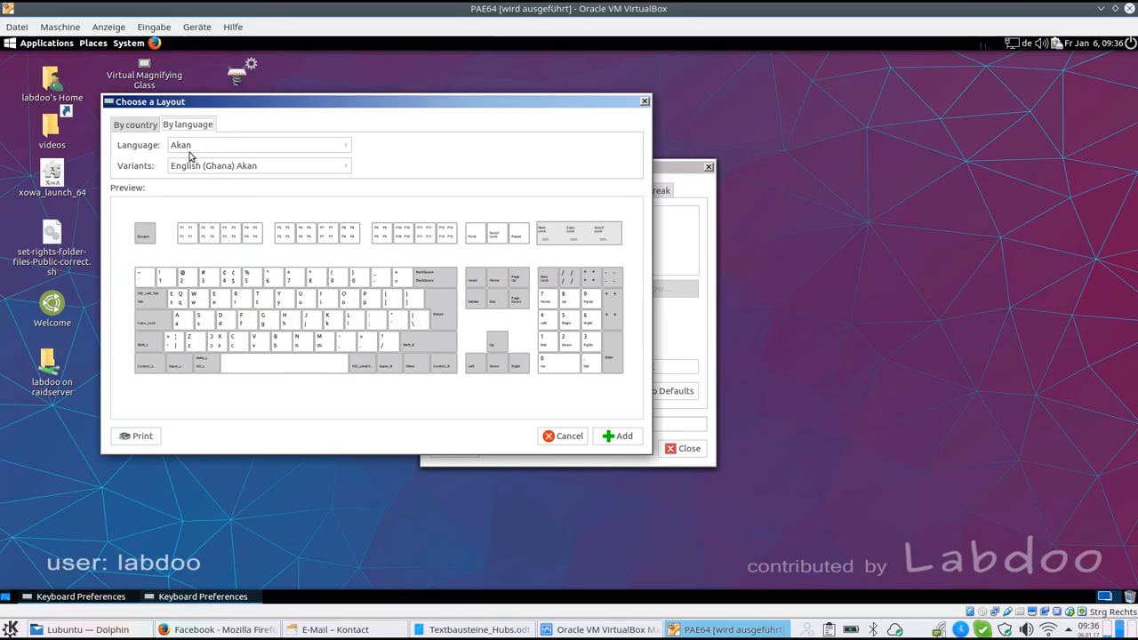
click(135, 125)
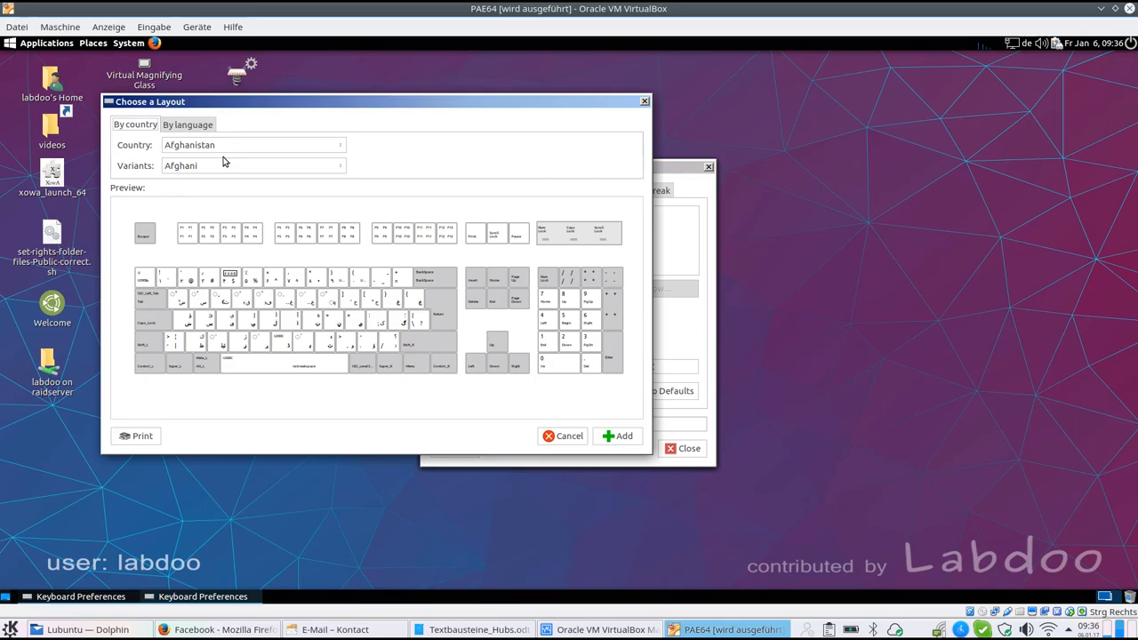
click(252, 146)
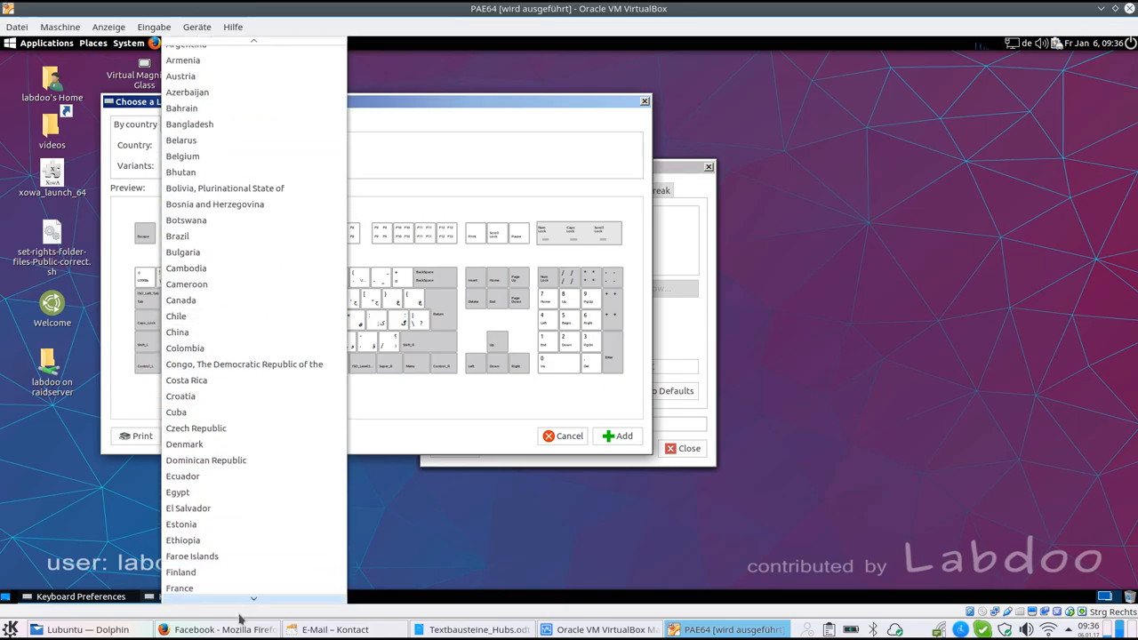
scroll(down, 3)
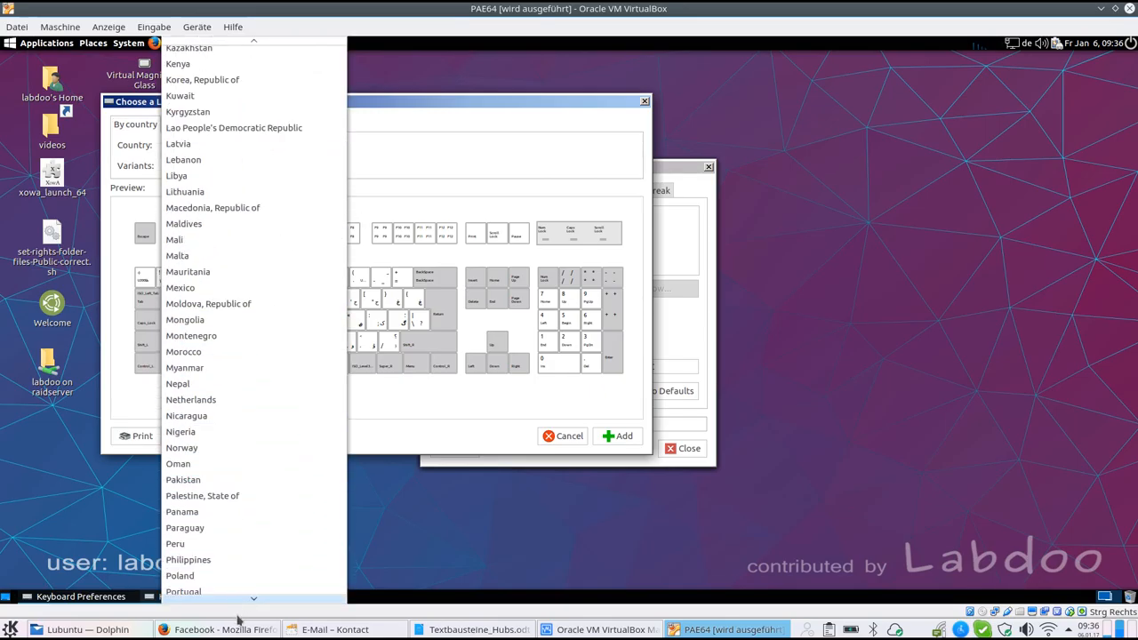
click(183, 352)
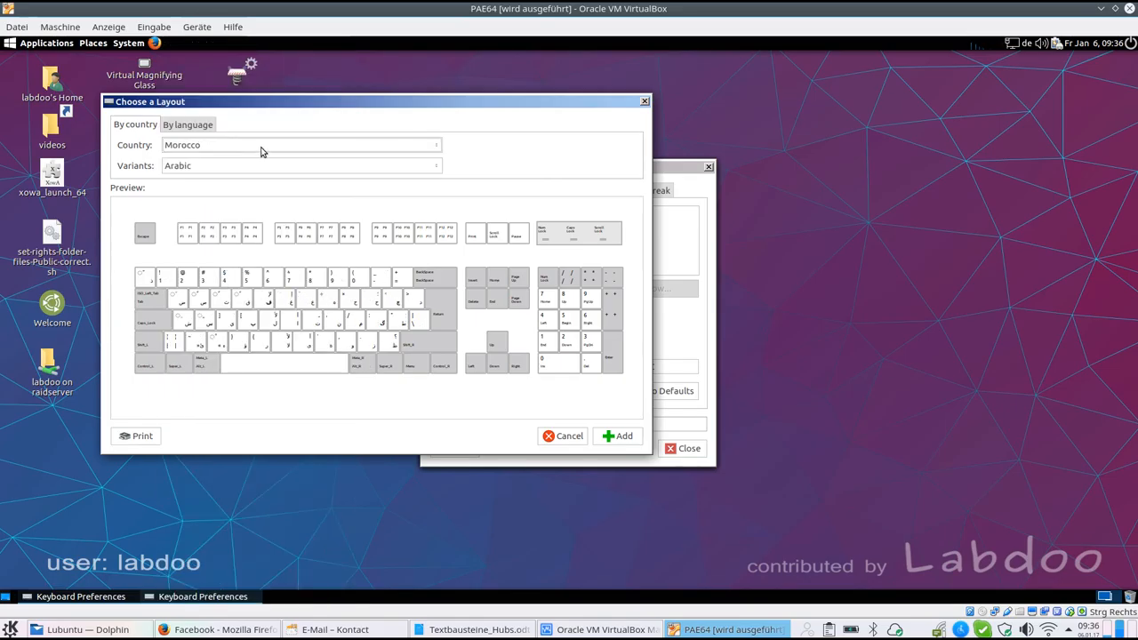
click(301, 166)
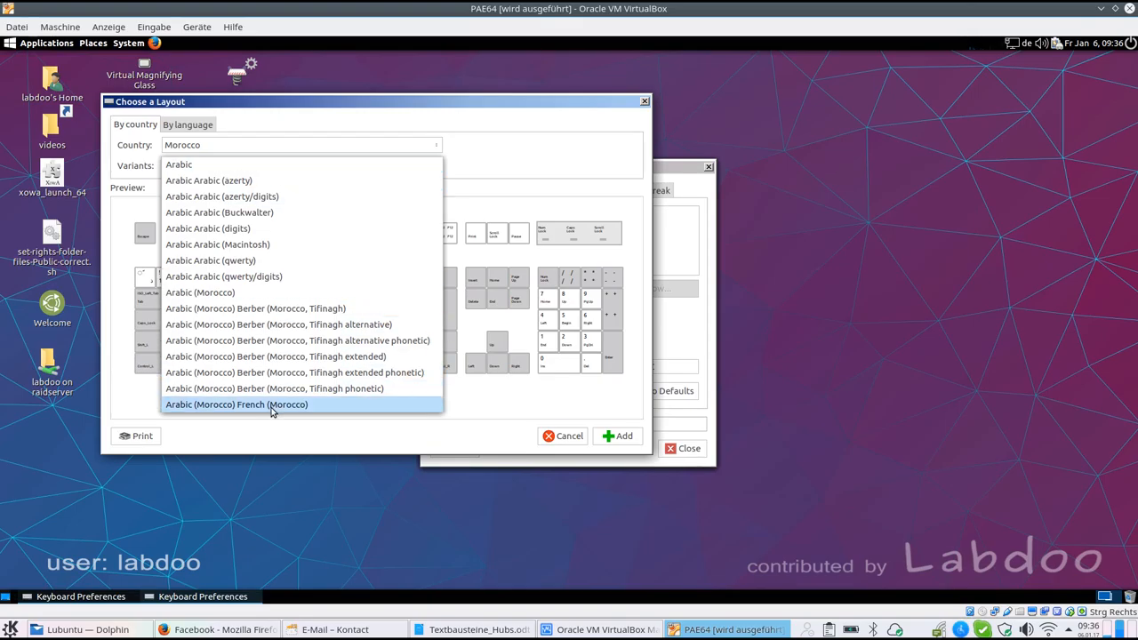
mouse_move(452, 412)
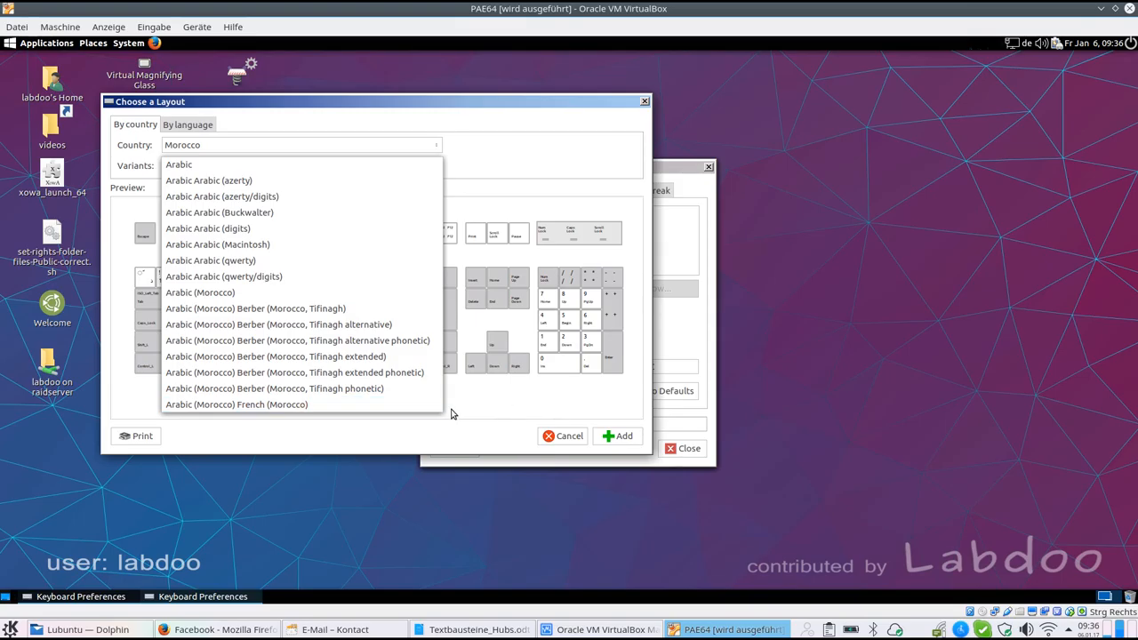
click(178, 163)
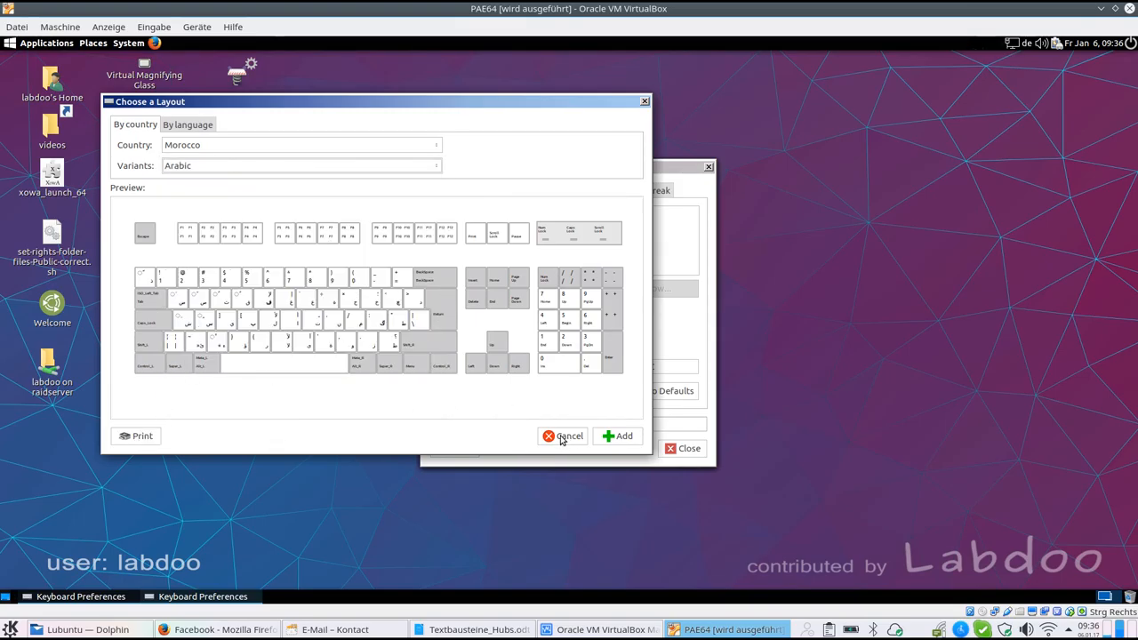
Cancel adding the layout and close Keyboard Preferences from the General tab
click(567, 435)
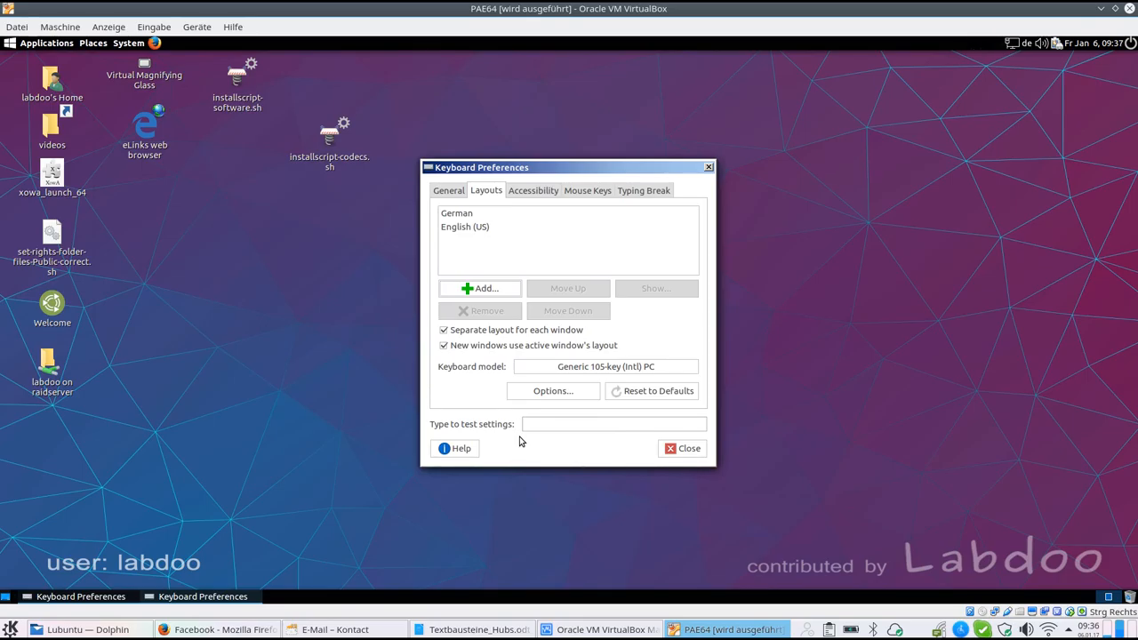
mouse_move(299, 373)
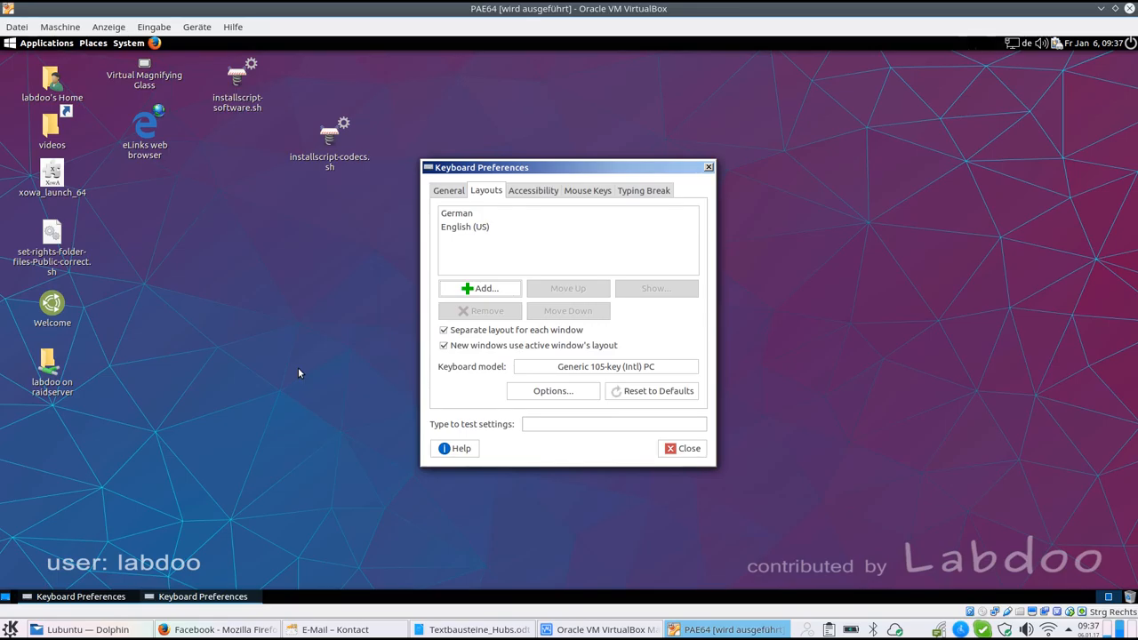
click(448, 189)
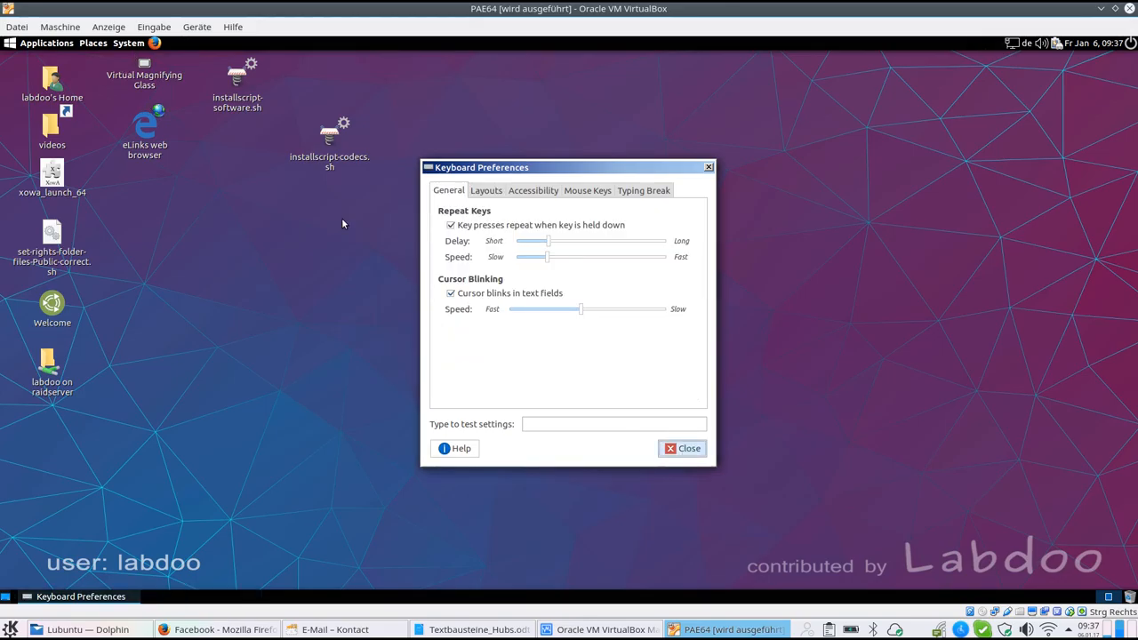
click(683, 448)
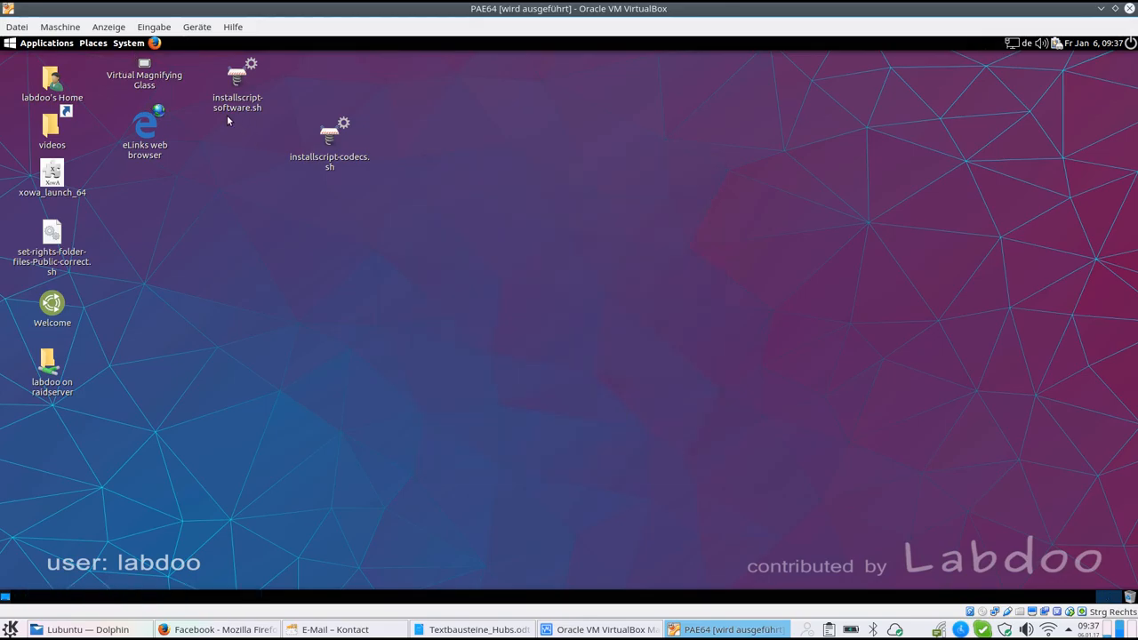
click(135, 43)
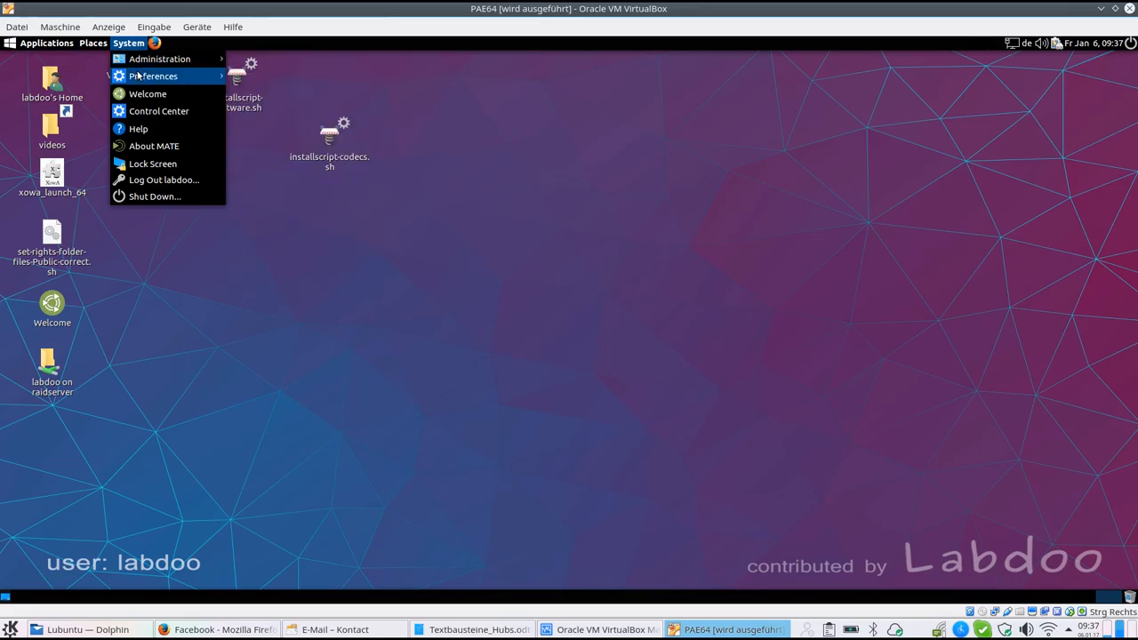
mouse_move(280, 92)
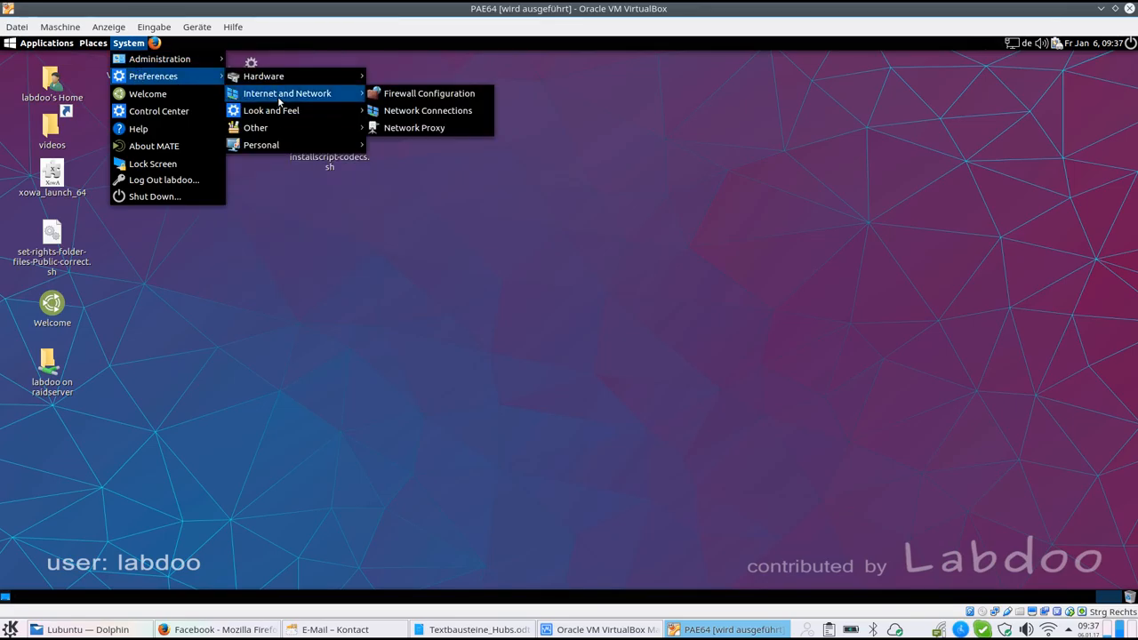
mouse_move(283, 105)
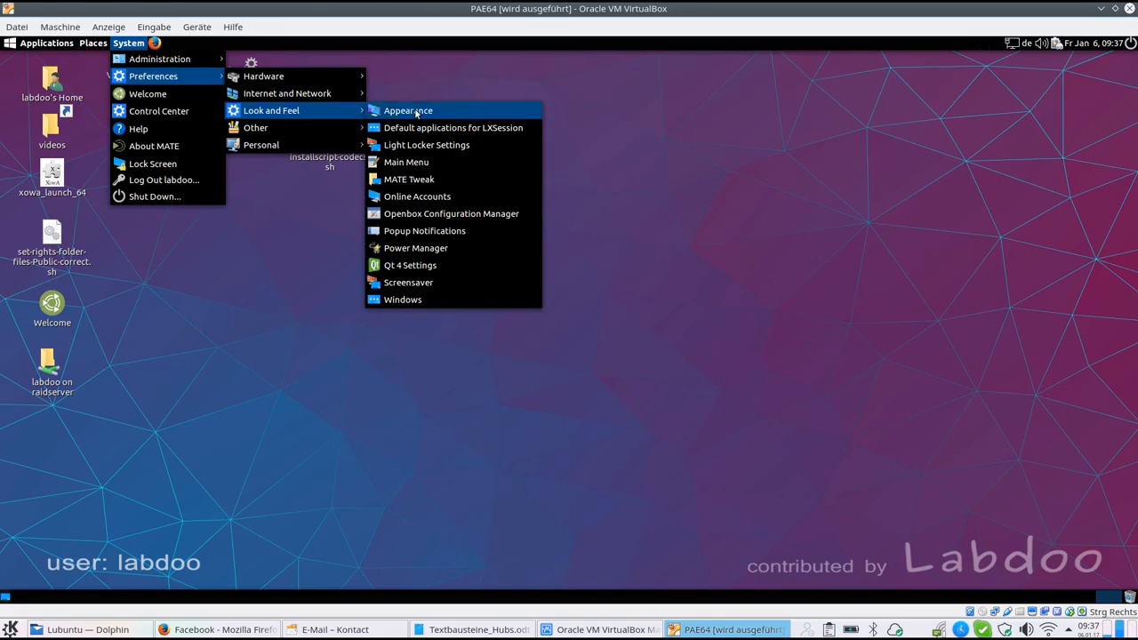
click(408, 110)
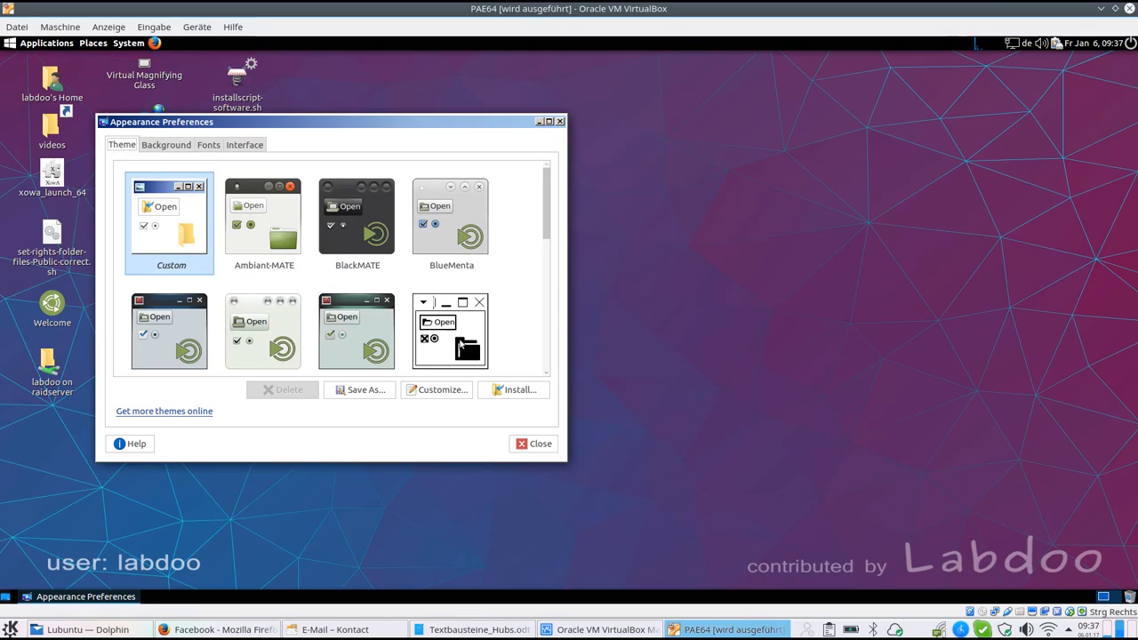
click(537, 444)
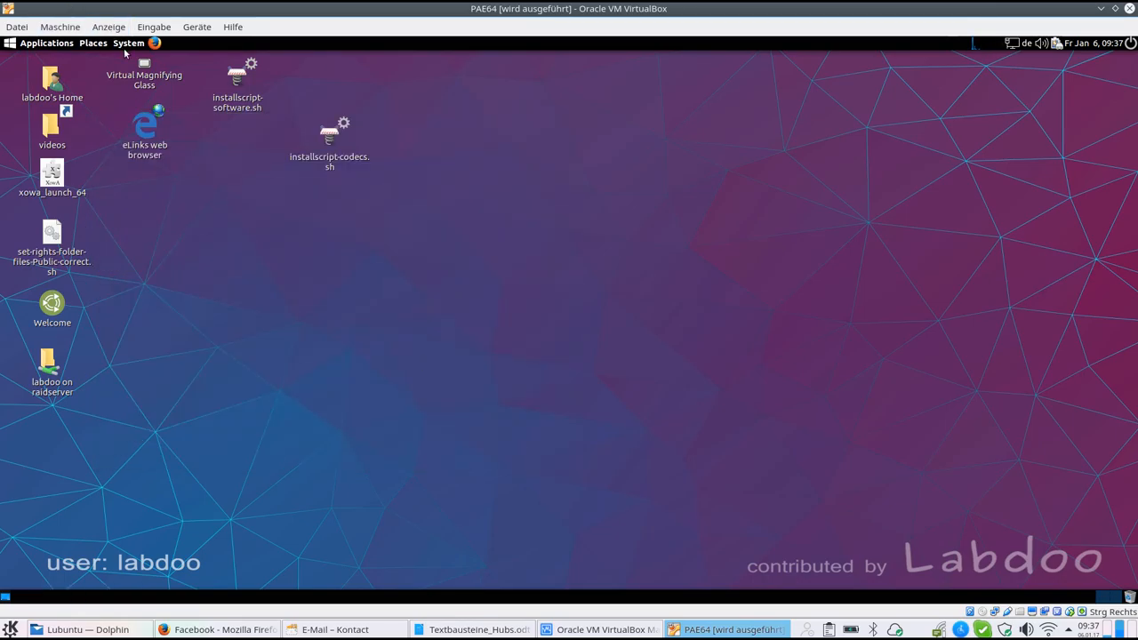
Launch Language Support listing English and German
click(128, 42)
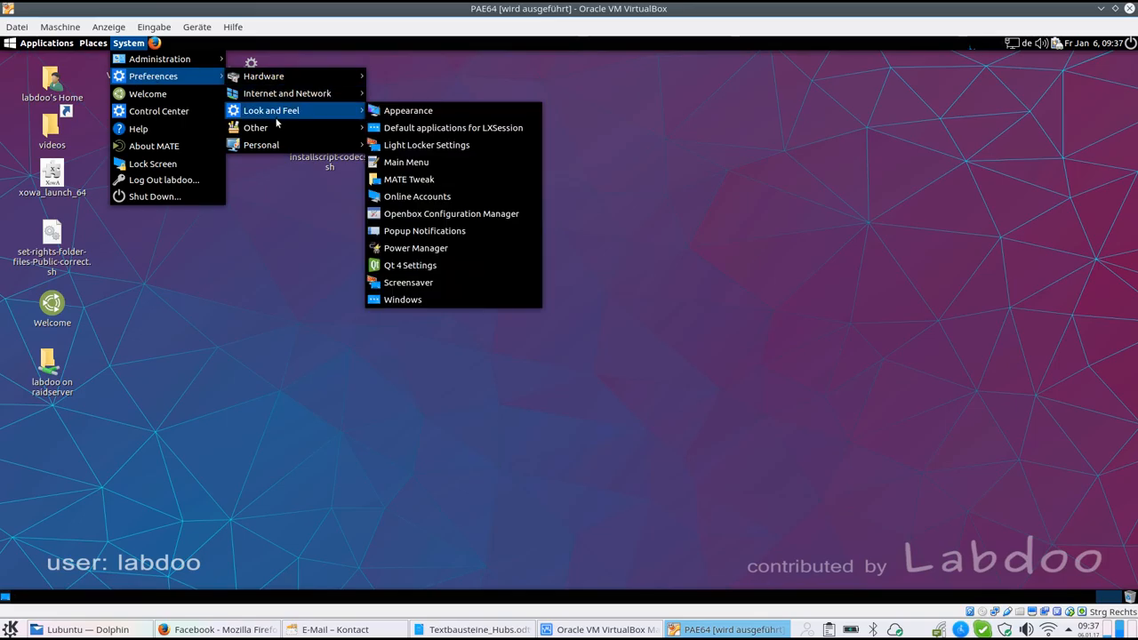
mouse_move(256, 128)
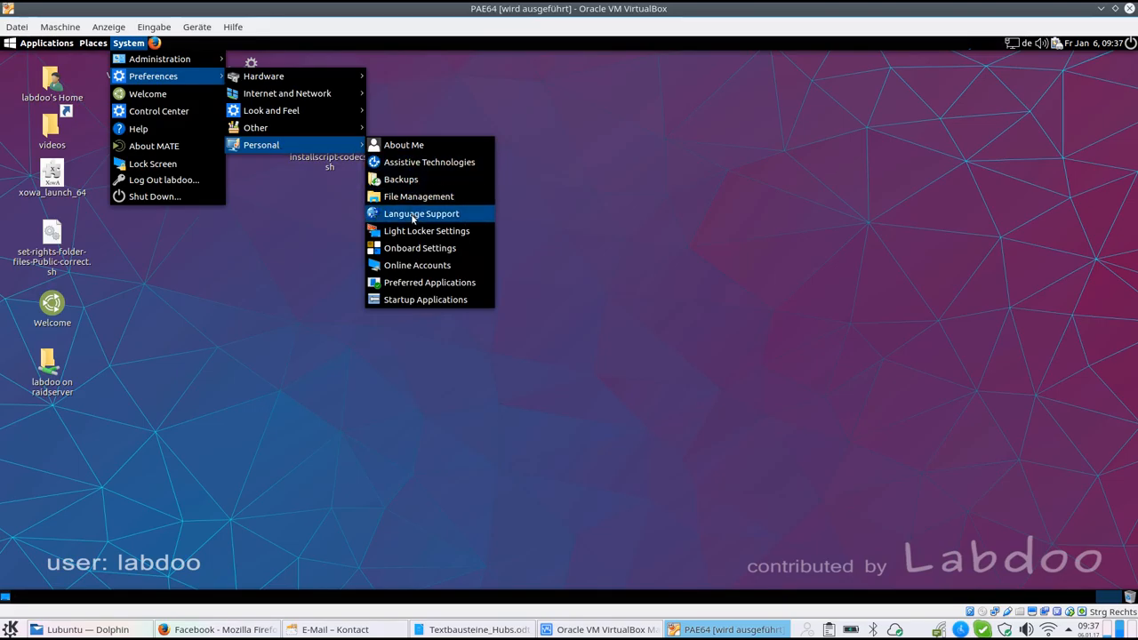
click(420, 213)
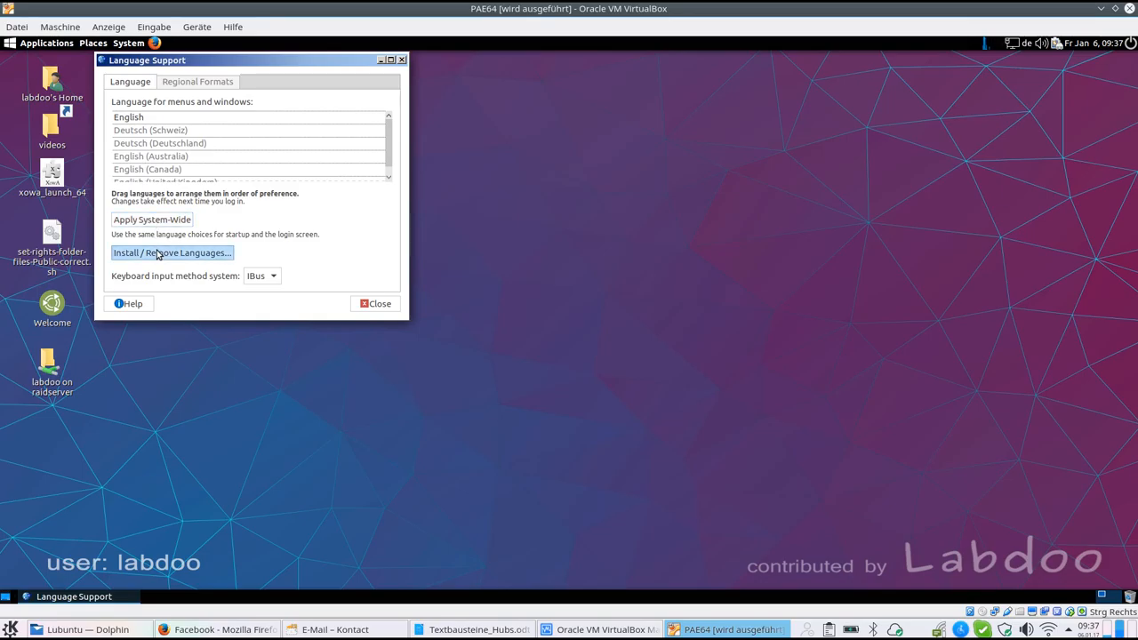
click(171, 252)
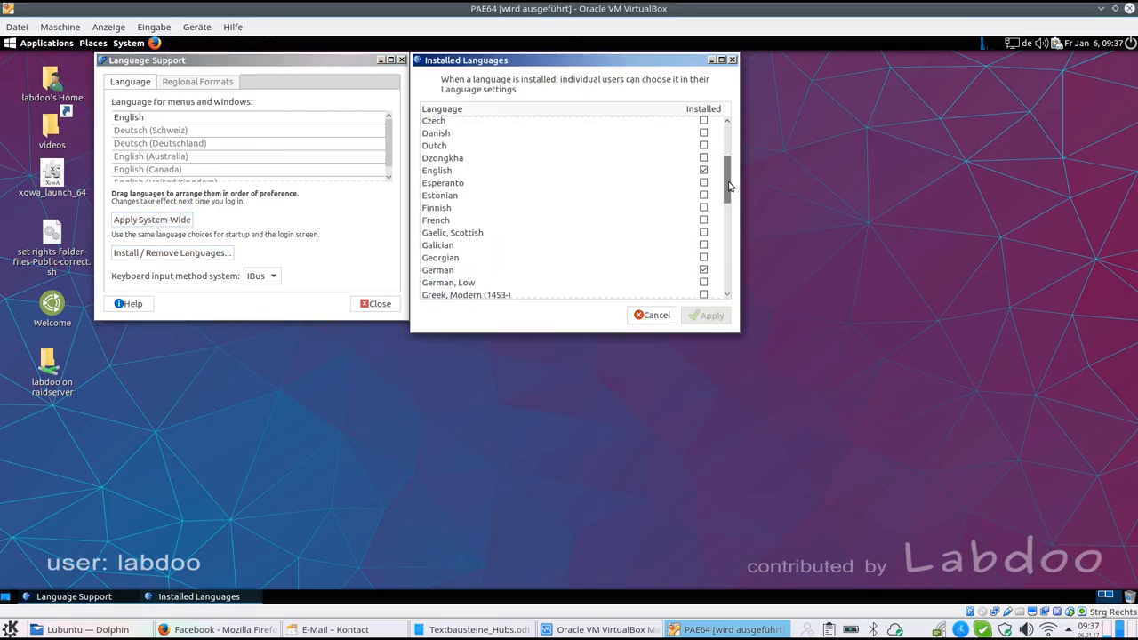
scroll(down, 3)
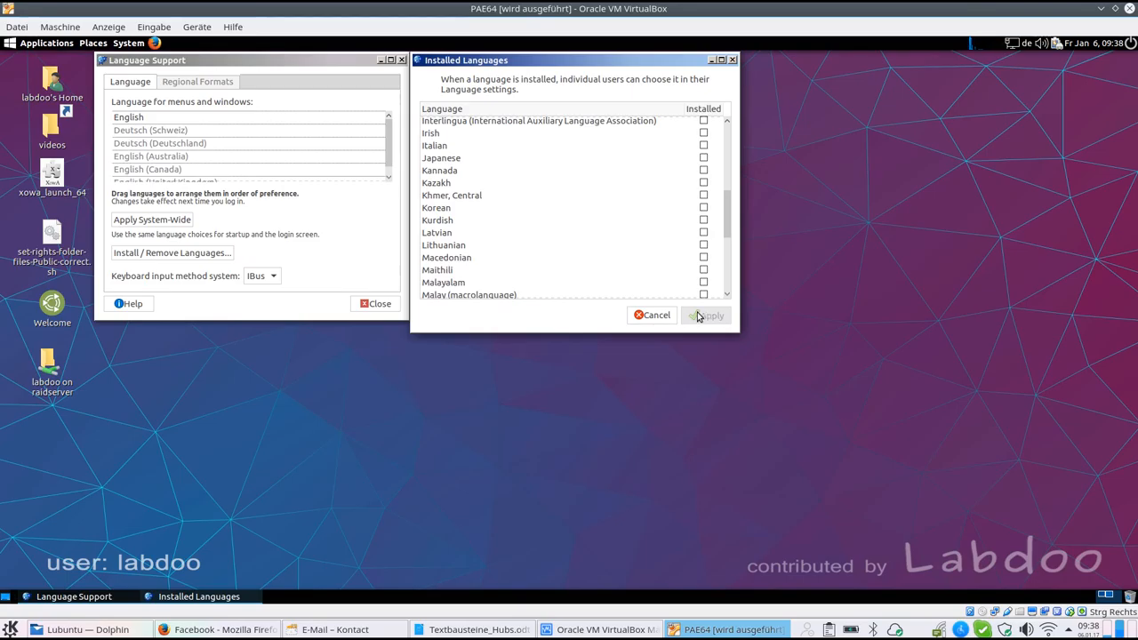
click(707, 315)
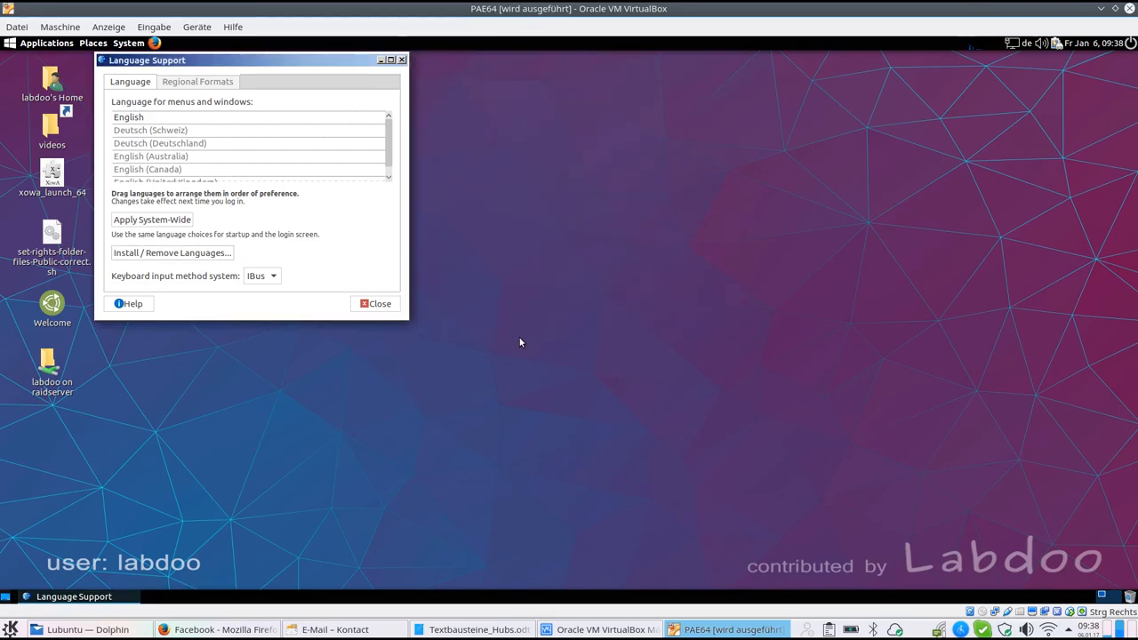
Move Deutsch (Deutschland) to the top of the language order and show Regional Formats
click(177, 130)
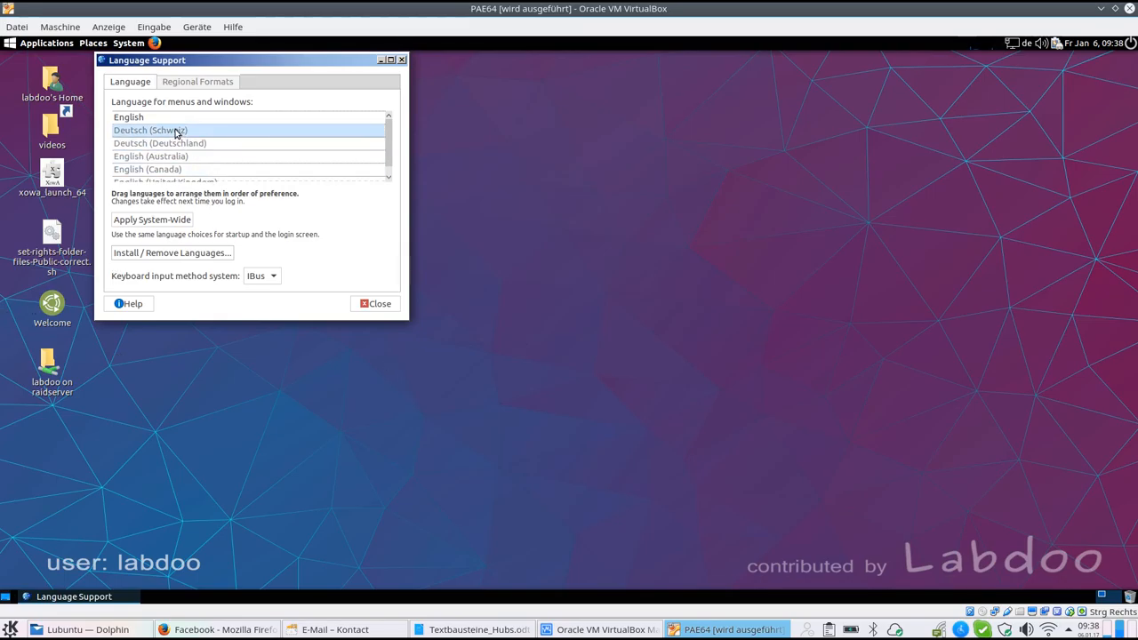
mouse_move(181, 129)
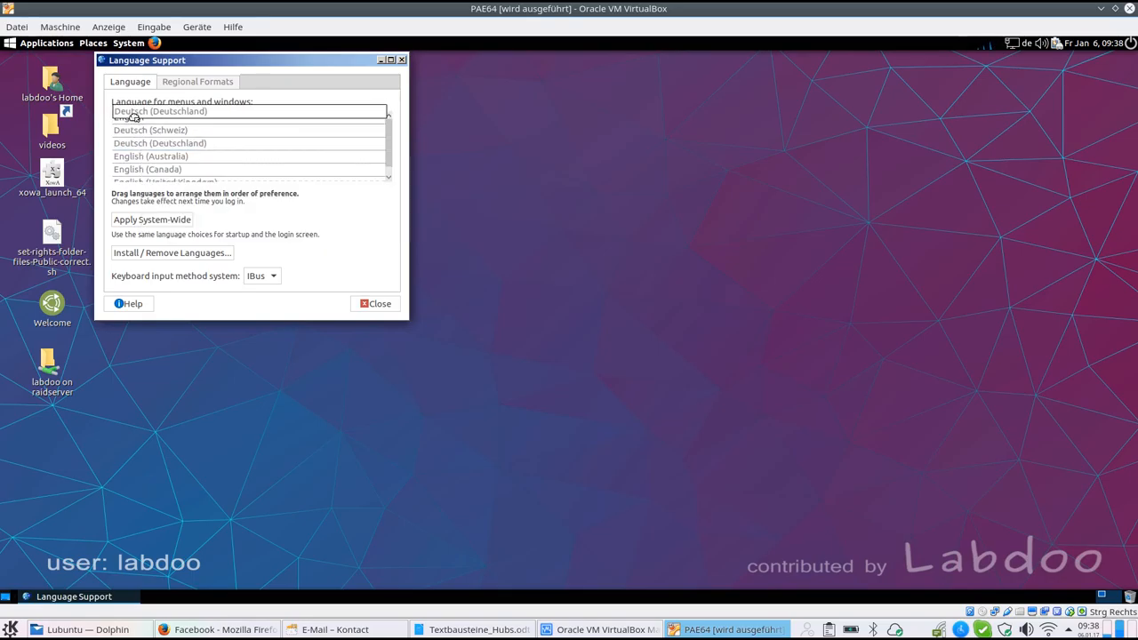
click(132, 117)
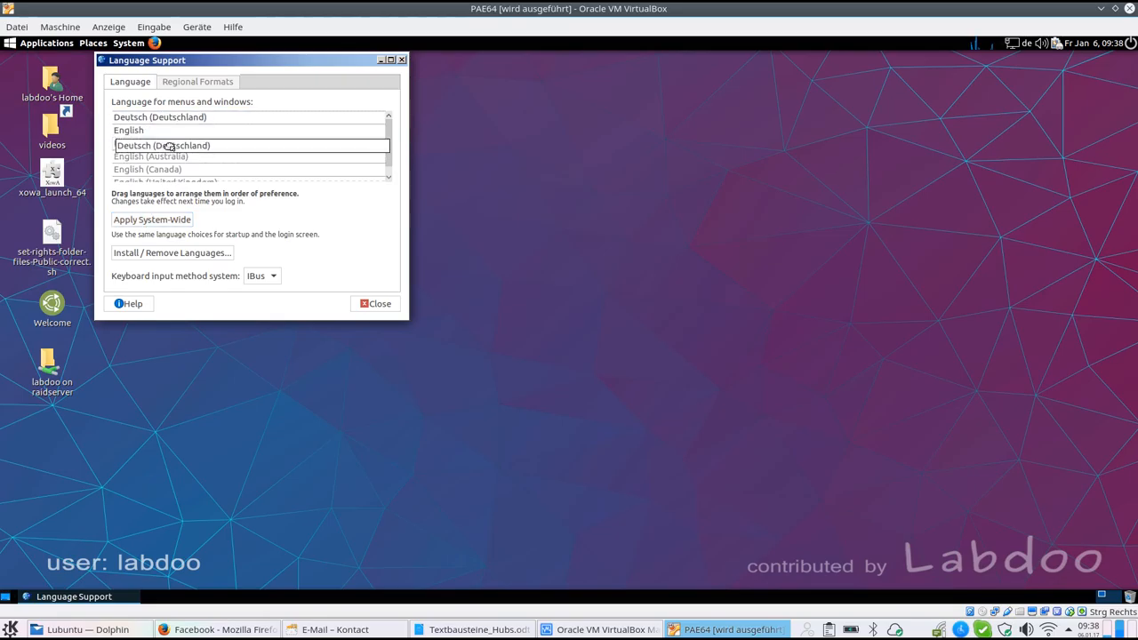
click(196, 81)
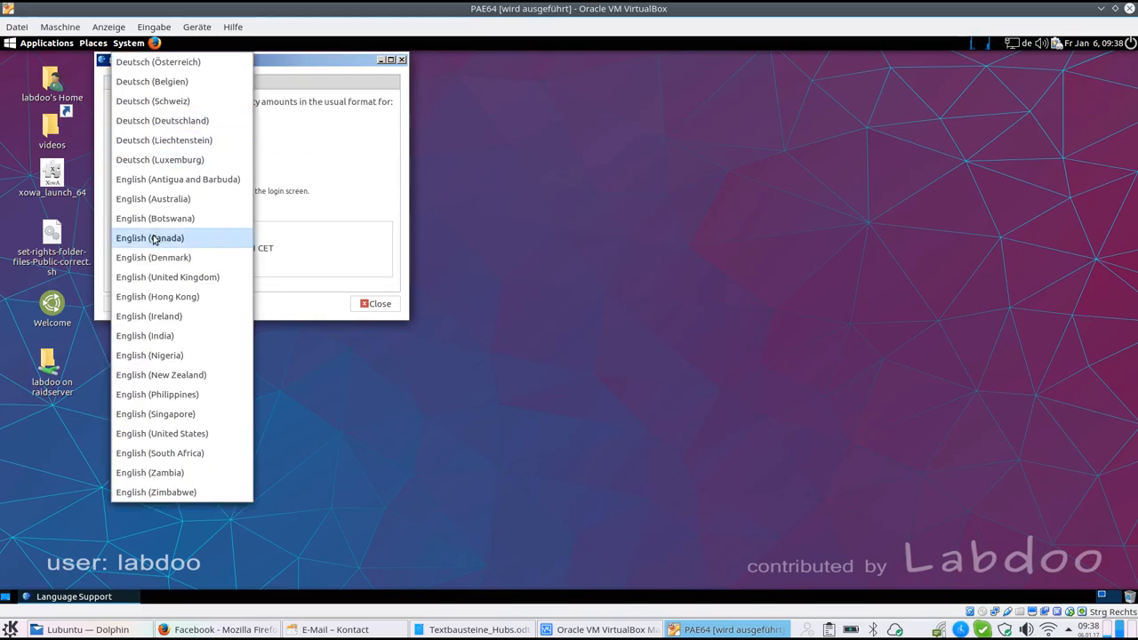
mouse_move(183, 394)
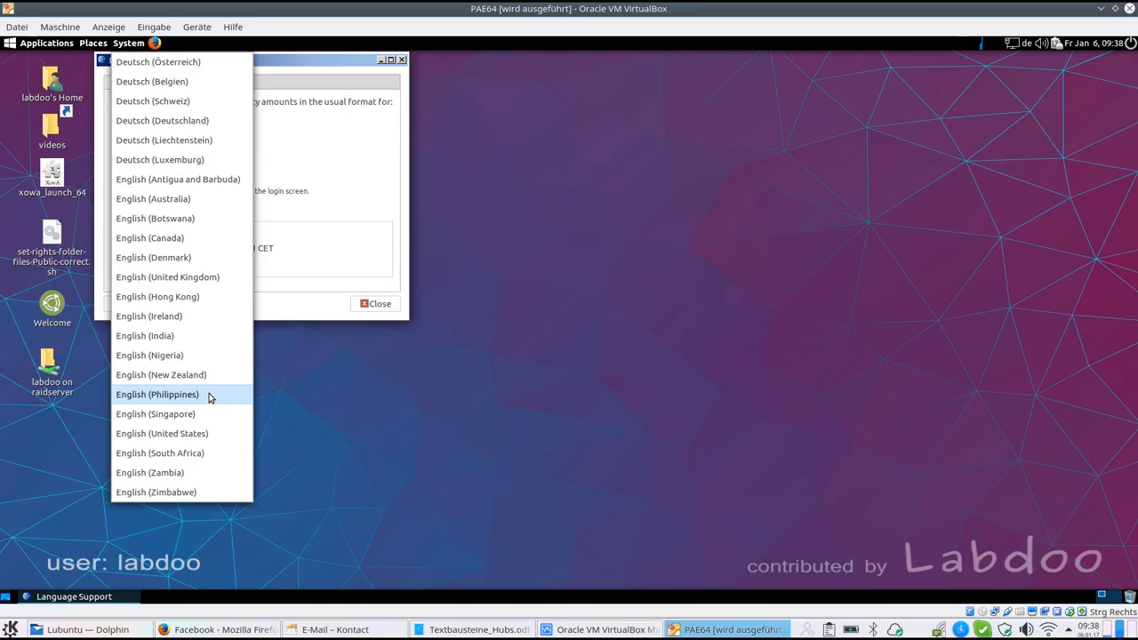
mouse_move(345, 291)
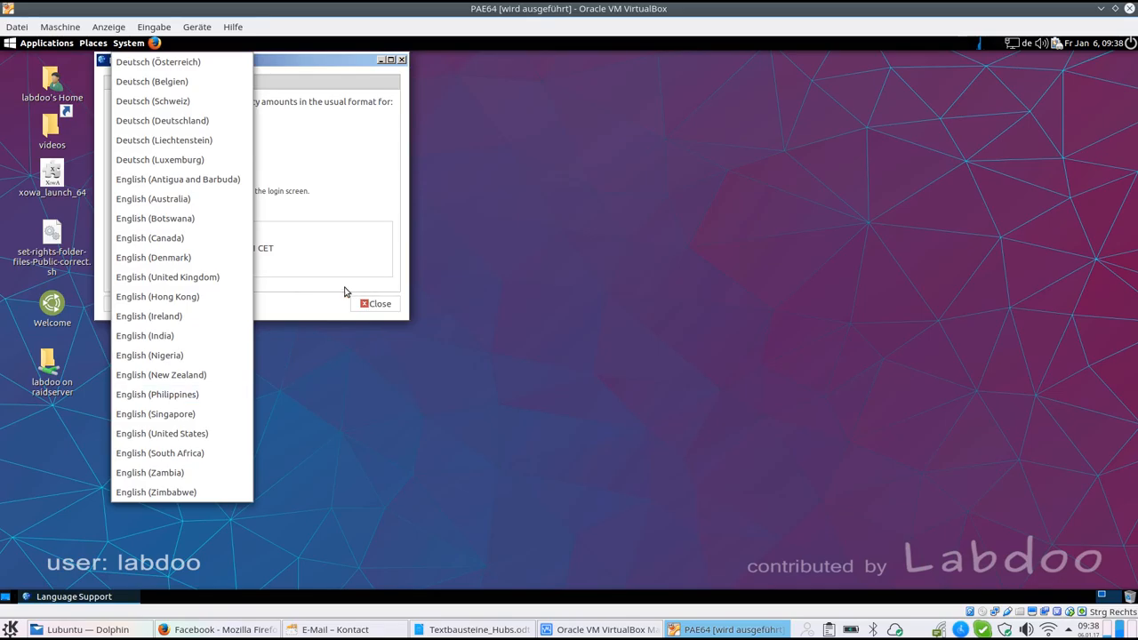
Keep Deutsch (Deutschland) as the regional format and close Language Support
click(162, 120)
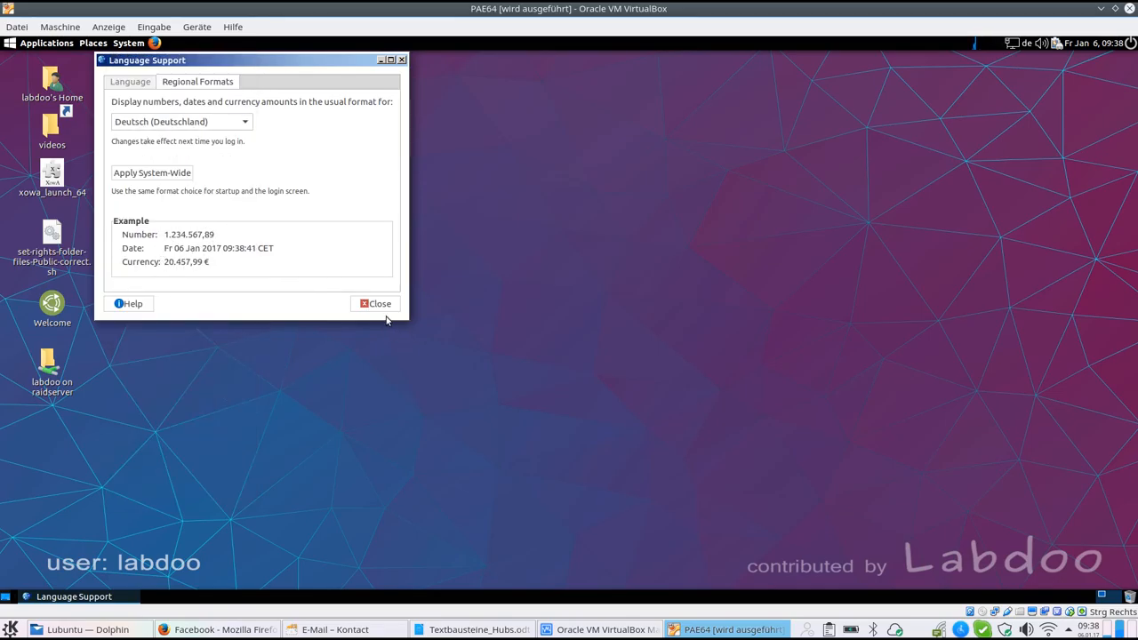
click(375, 303)
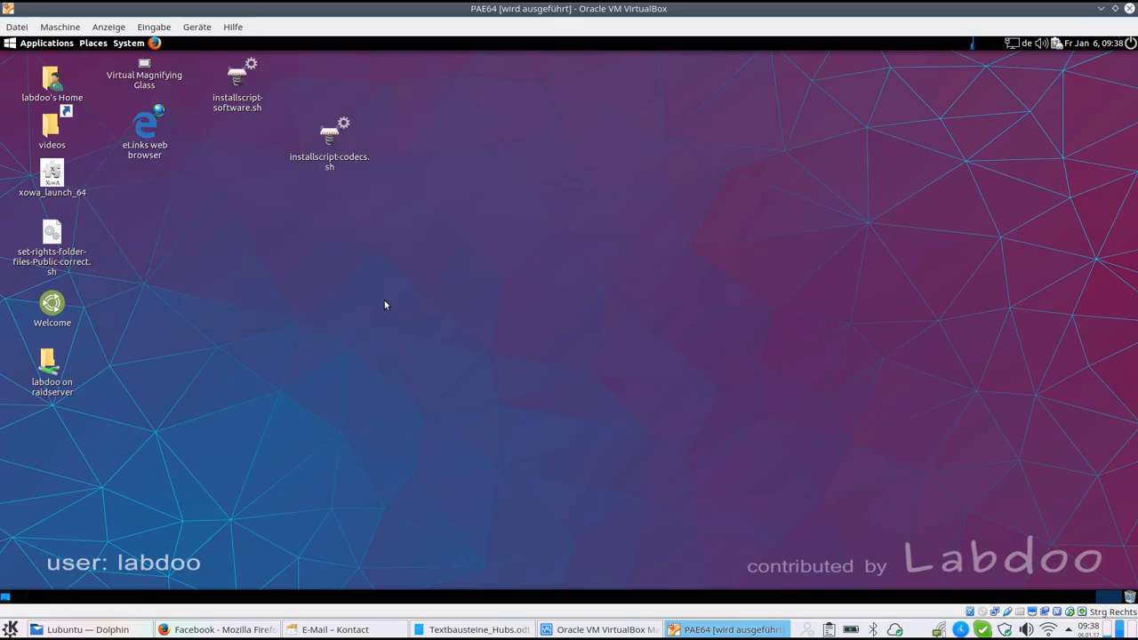
Launch the Control Center from the System menu and scroll through its tool list
click(128, 43)
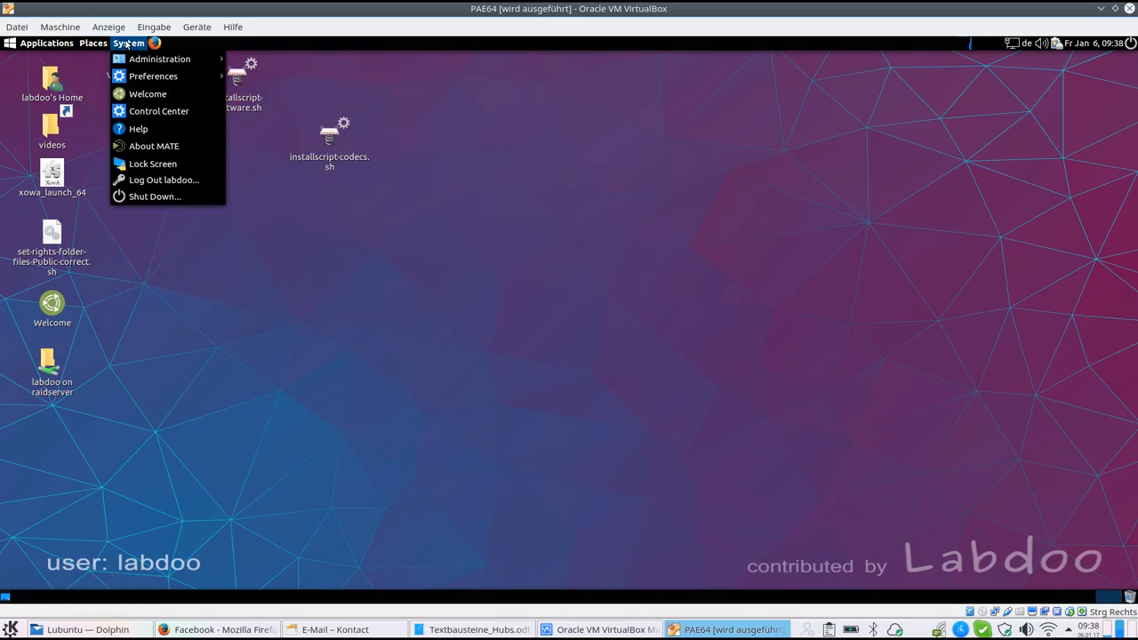
mouse_move(158, 110)
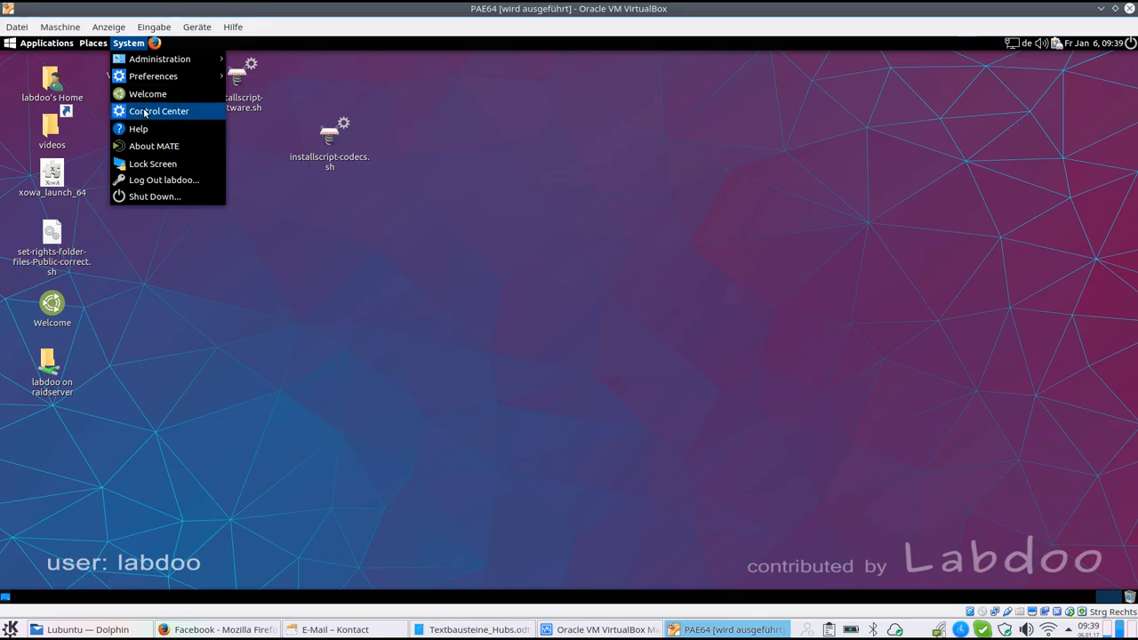
click(158, 110)
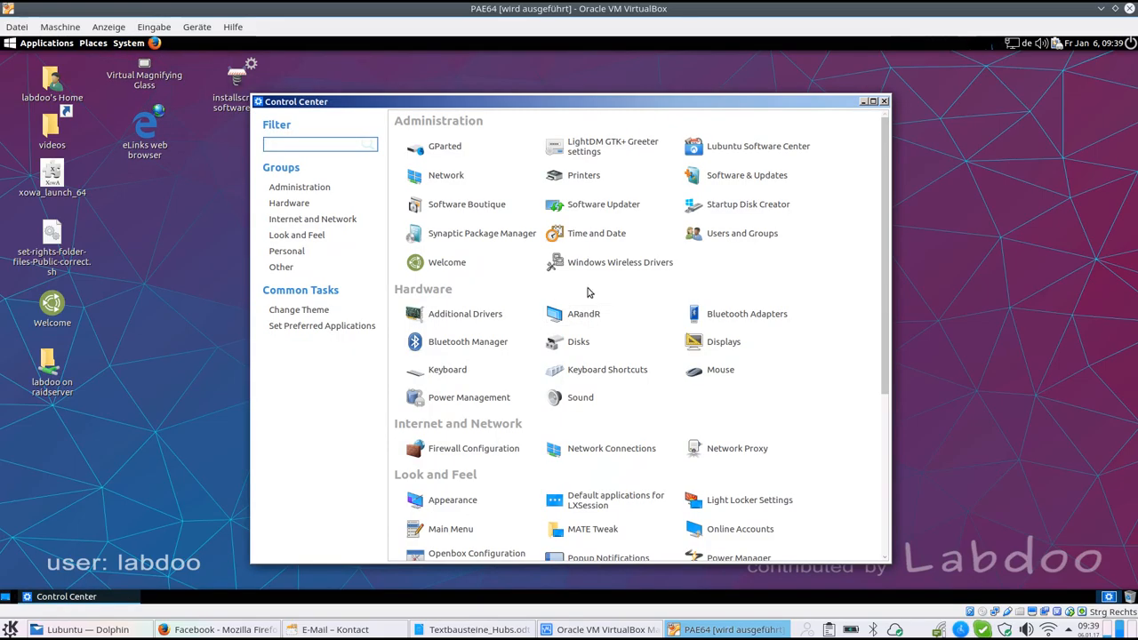
scroll(down, 3)
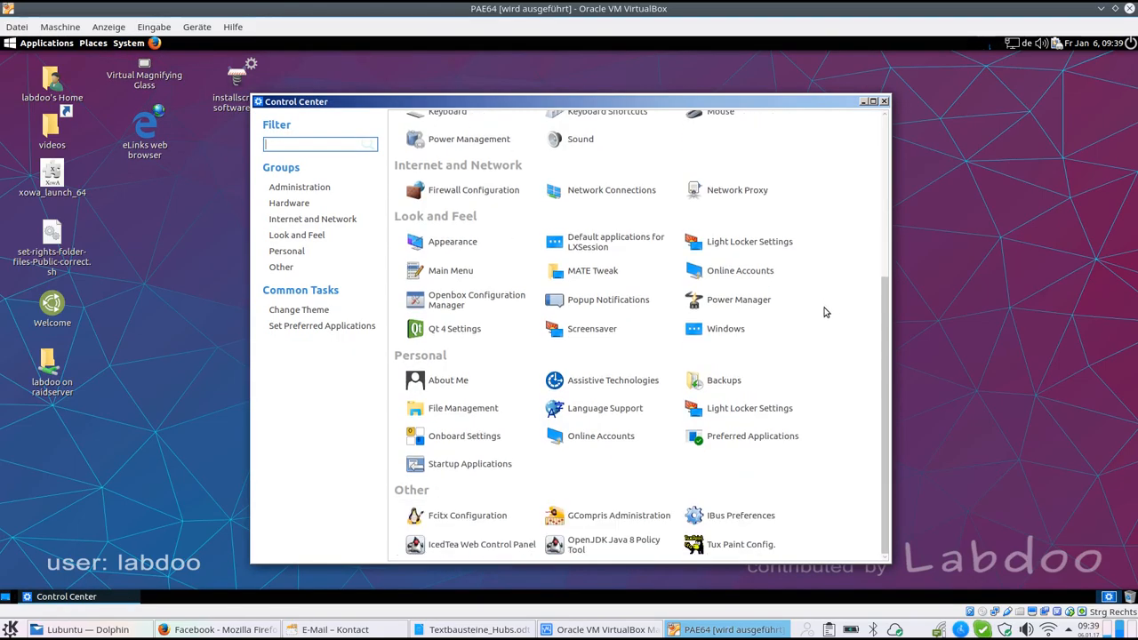
mouse_move(854, 409)
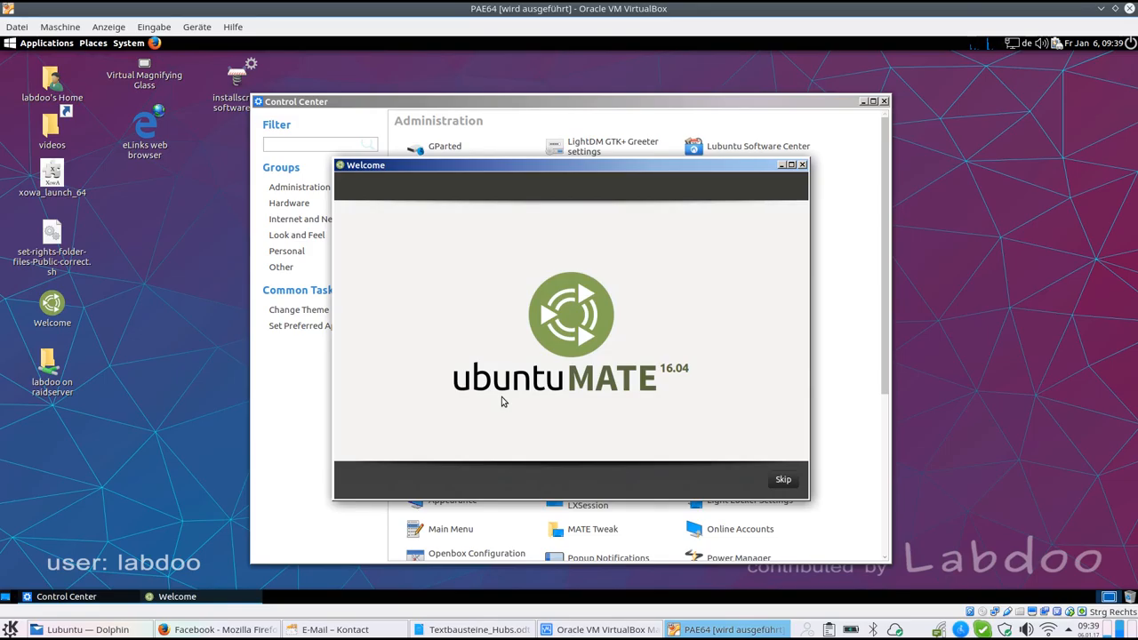
Skip the Welcome intro and close the Welcome screen, leaving the Control Center open
click(782, 480)
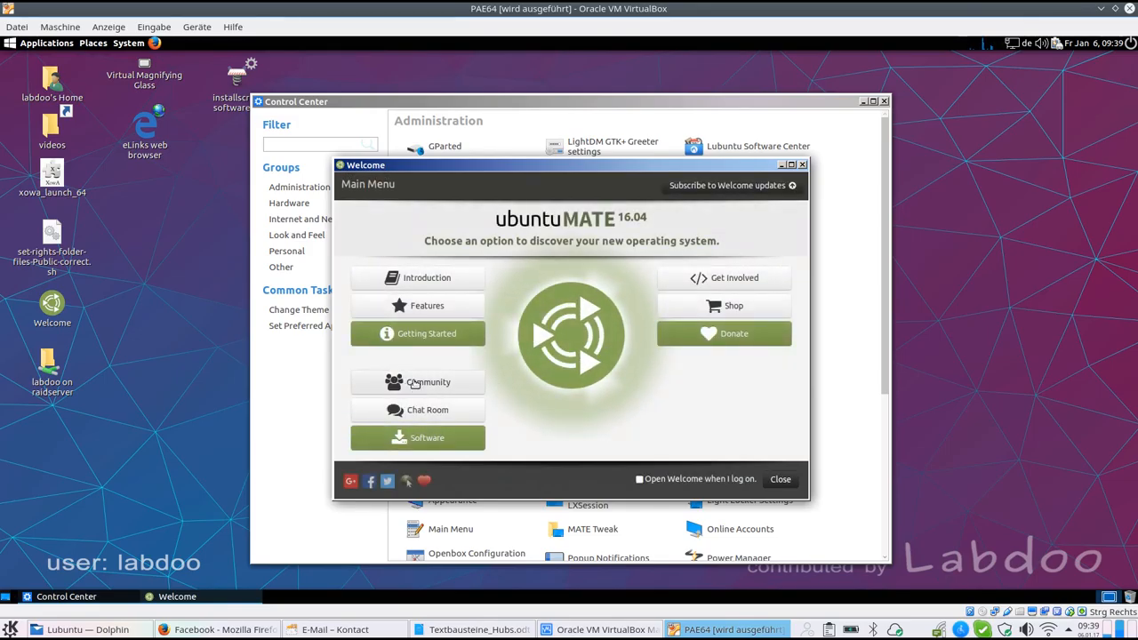
mouse_move(423, 416)
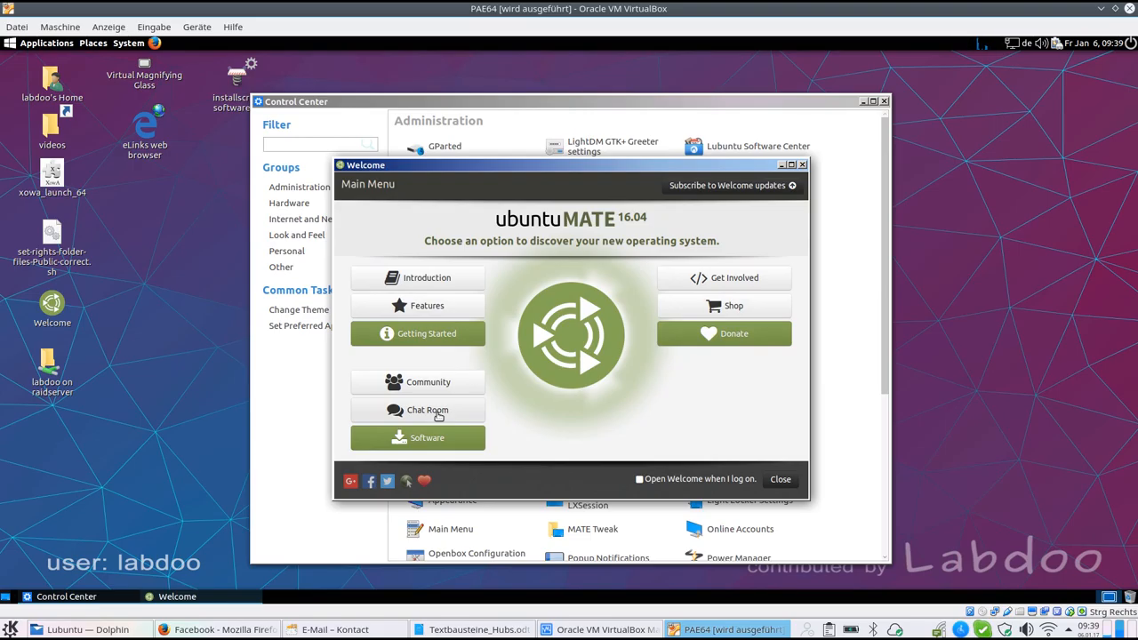
click(778, 480)
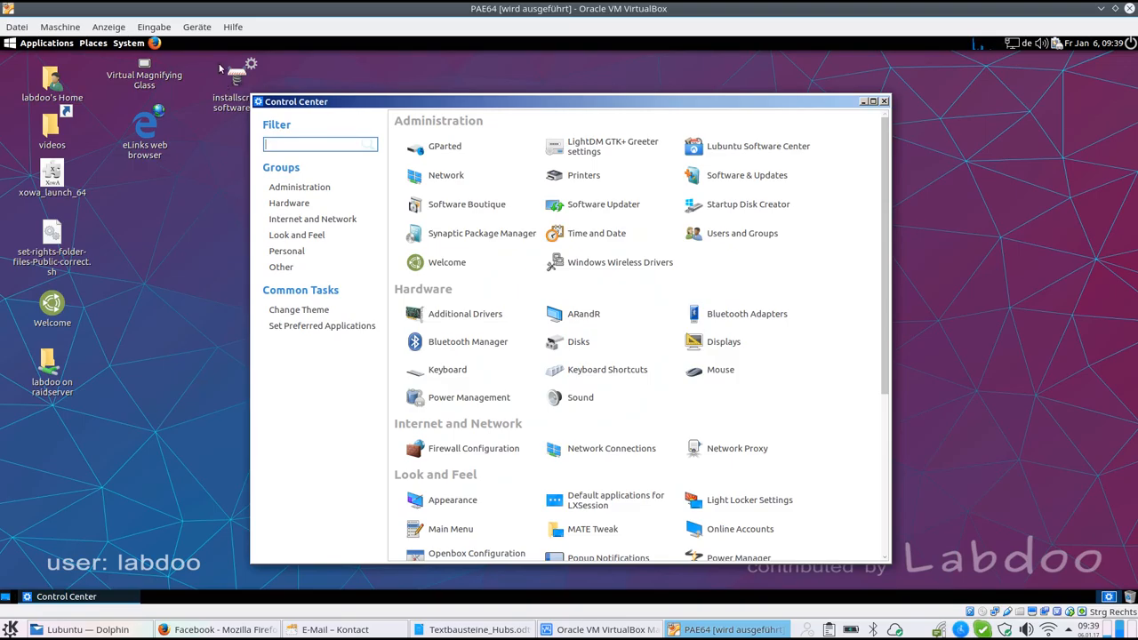
click(130, 43)
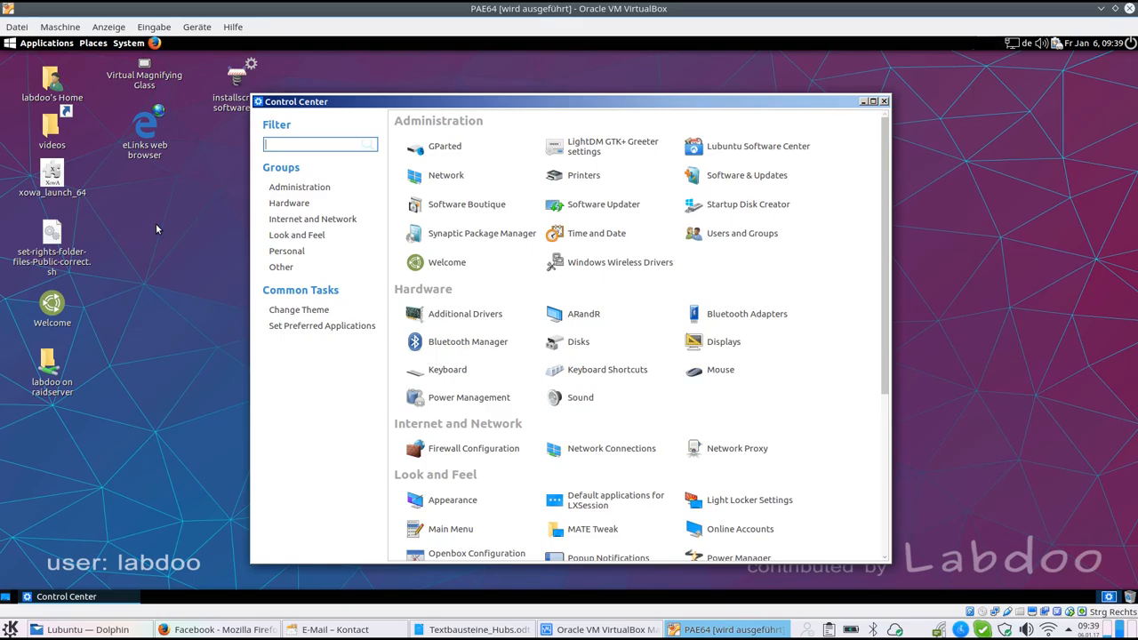
mouse_move(181, 234)
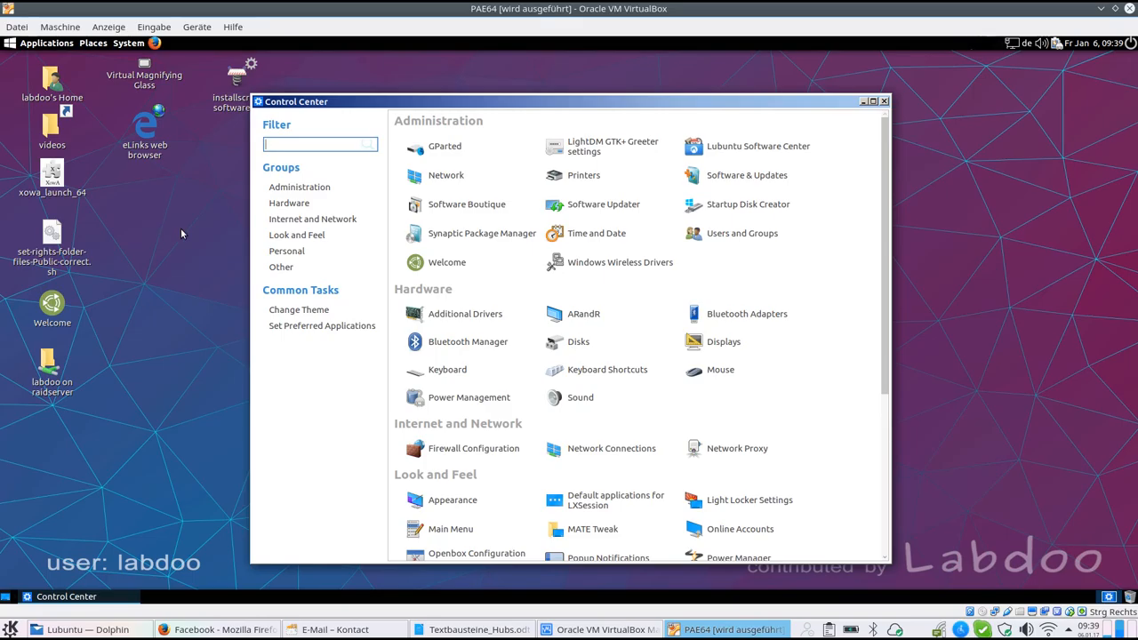